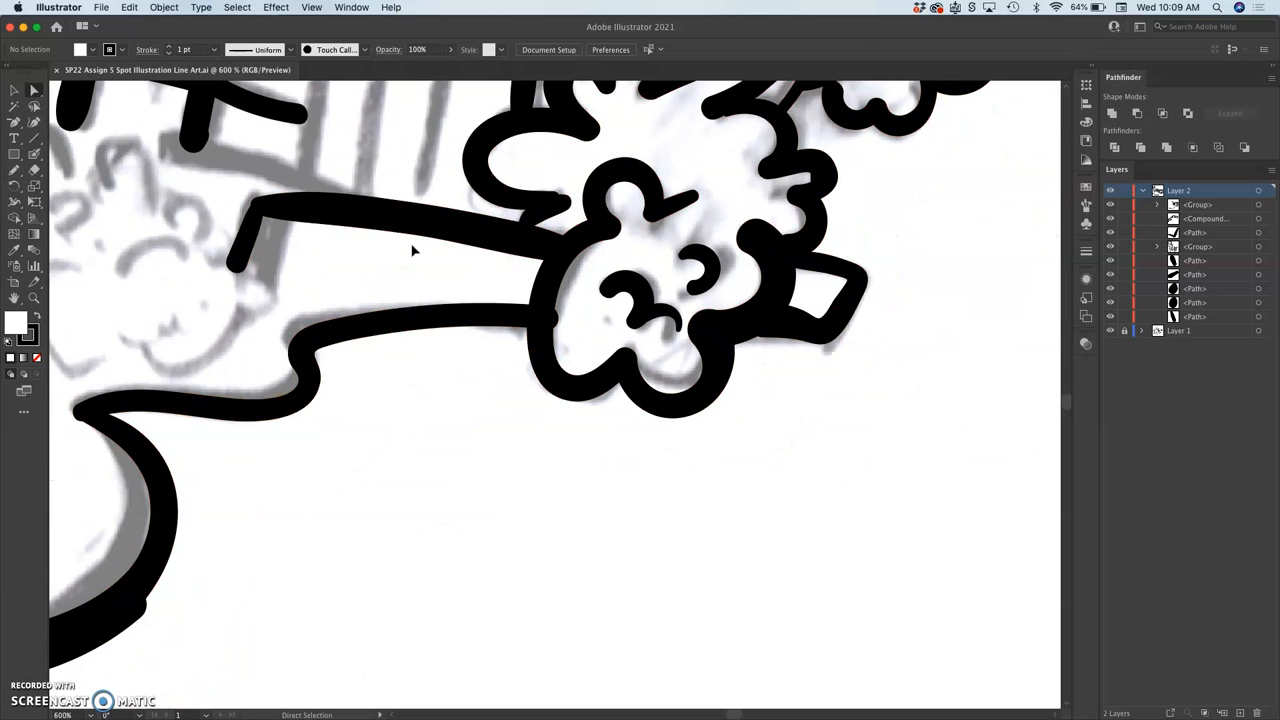
mouse_move(480, 120)
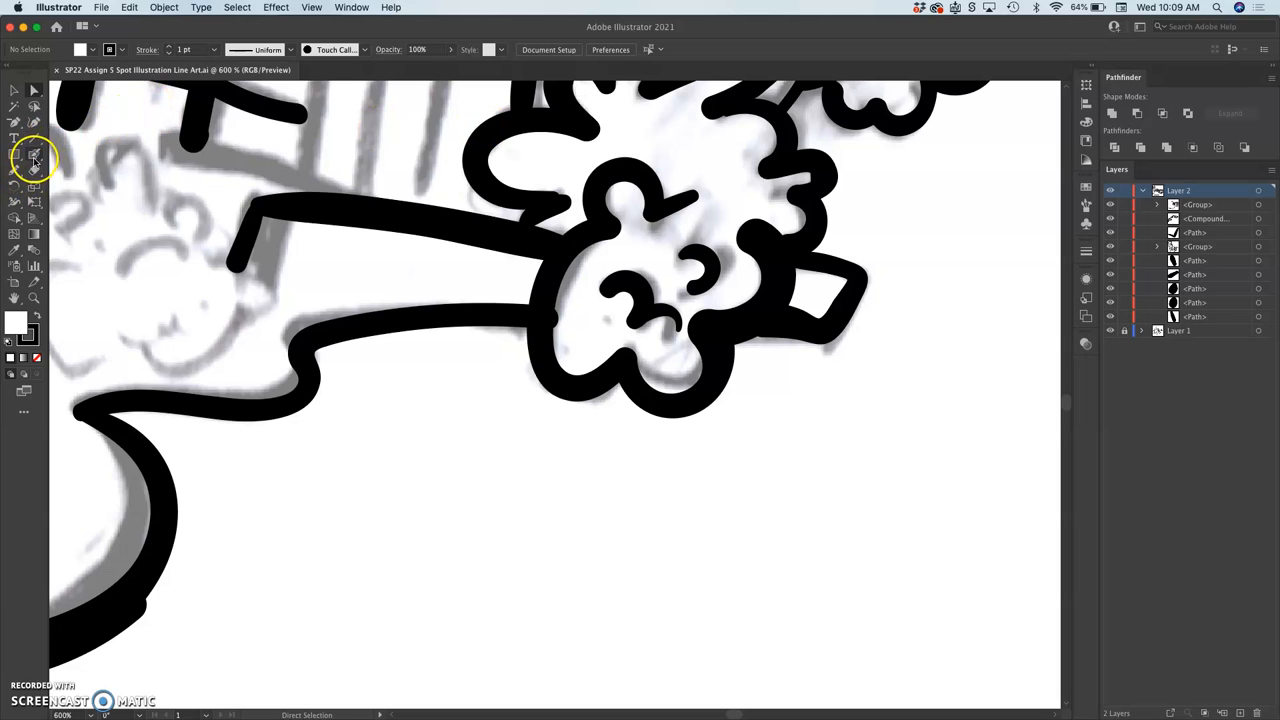
Set the 6 pt Blob Brush size to vary with Pressure by 6 pt and confirm.
double_click(32, 160)
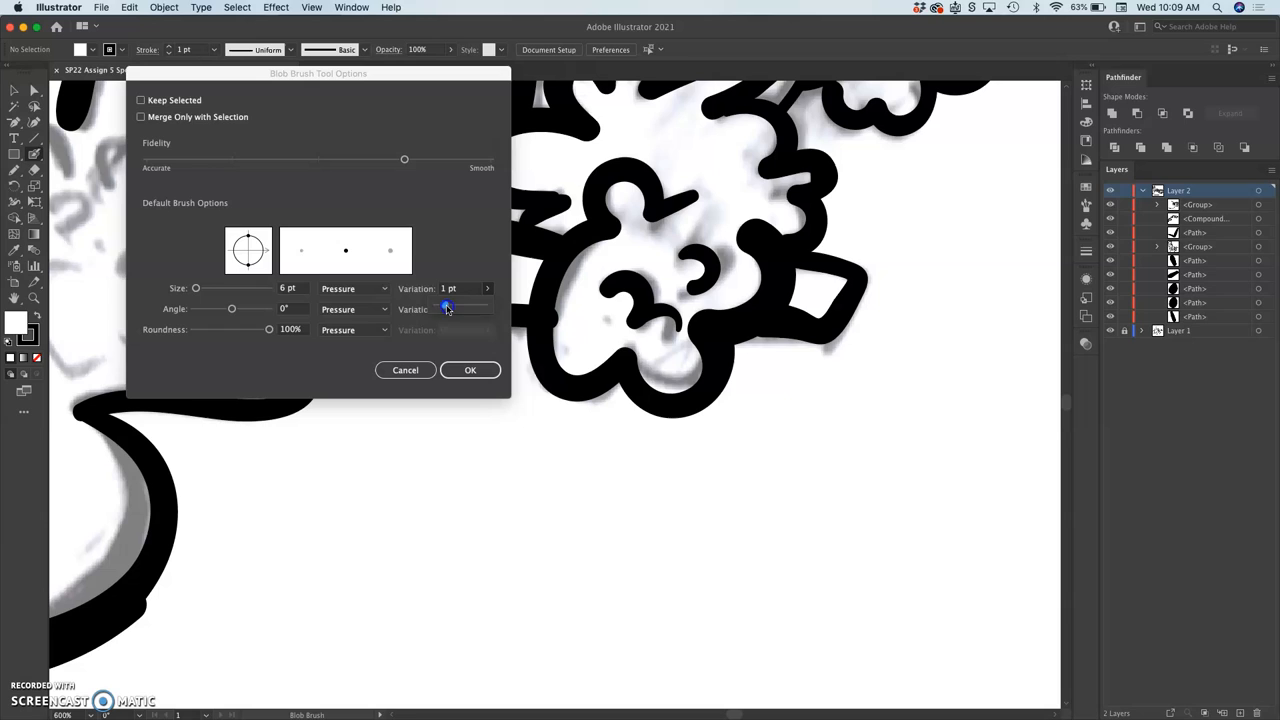
drag(448, 308, 472, 308)
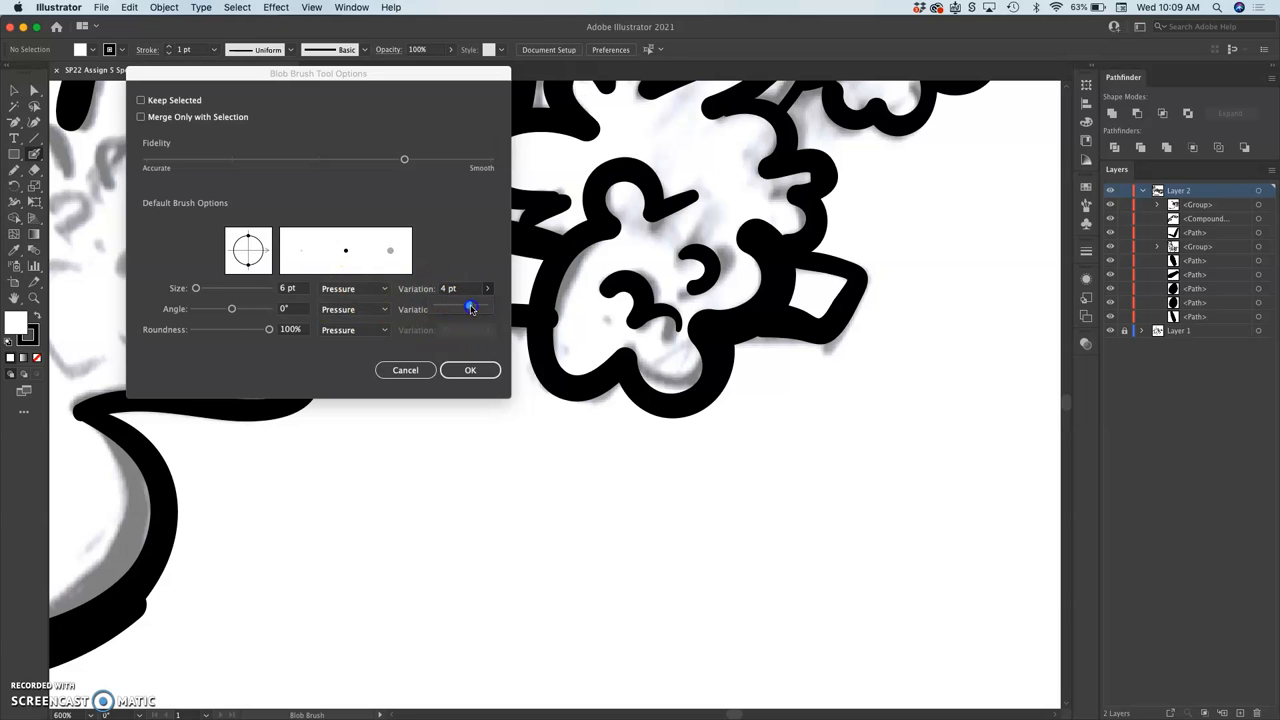
click(470, 370)
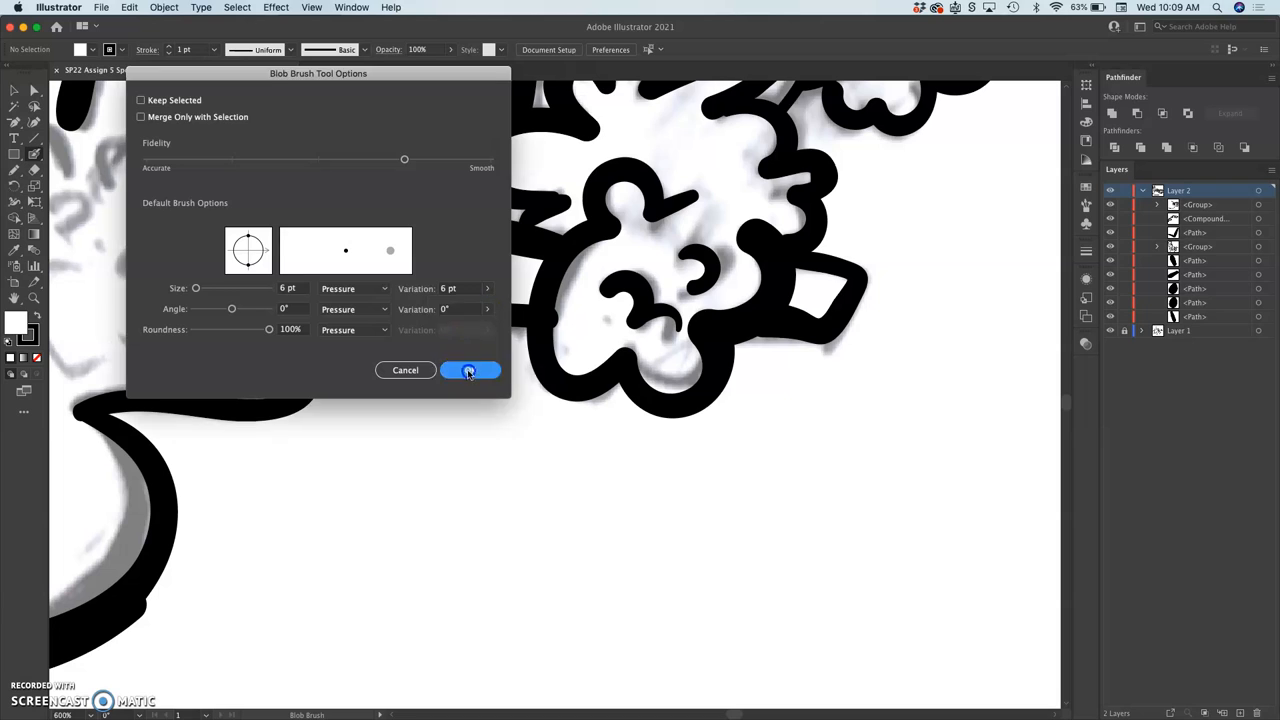
click(468, 370)
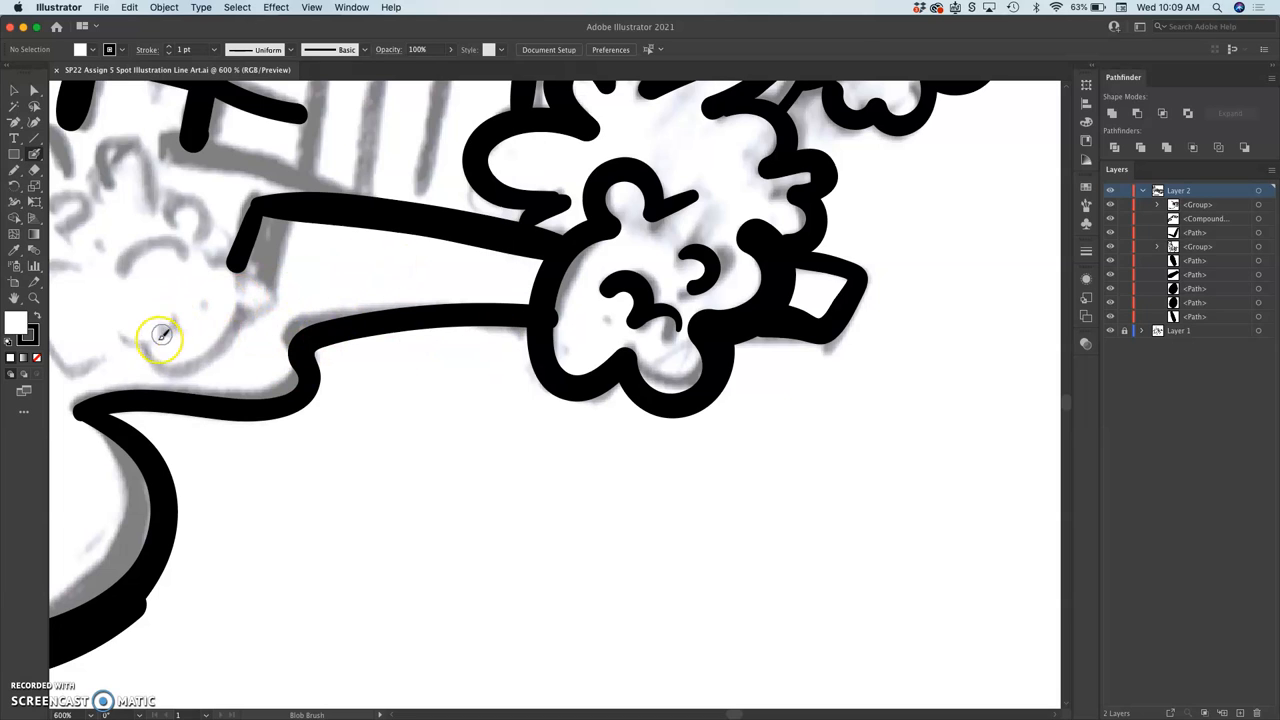
Ink a curl at the bush's left edge, then set Pencil fidelity fully to Smooth.
drag(150, 350, 224, 352)
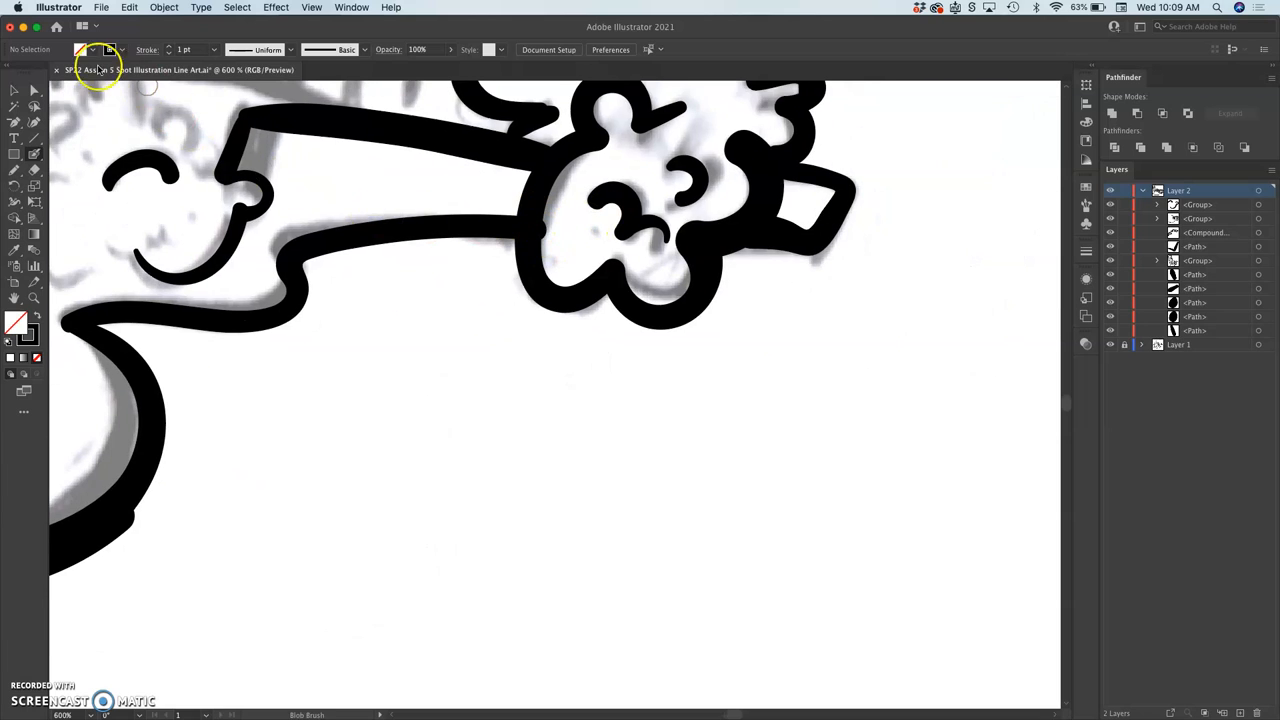
click(548, 178)
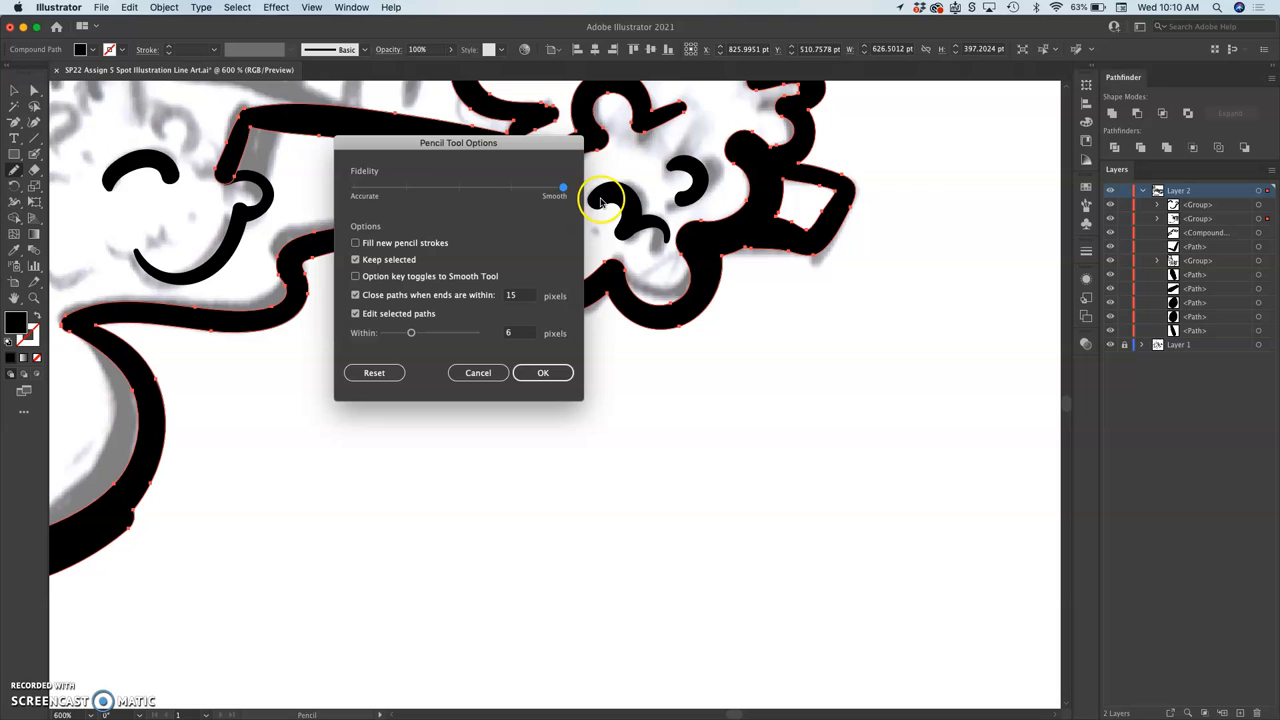
click(544, 372)
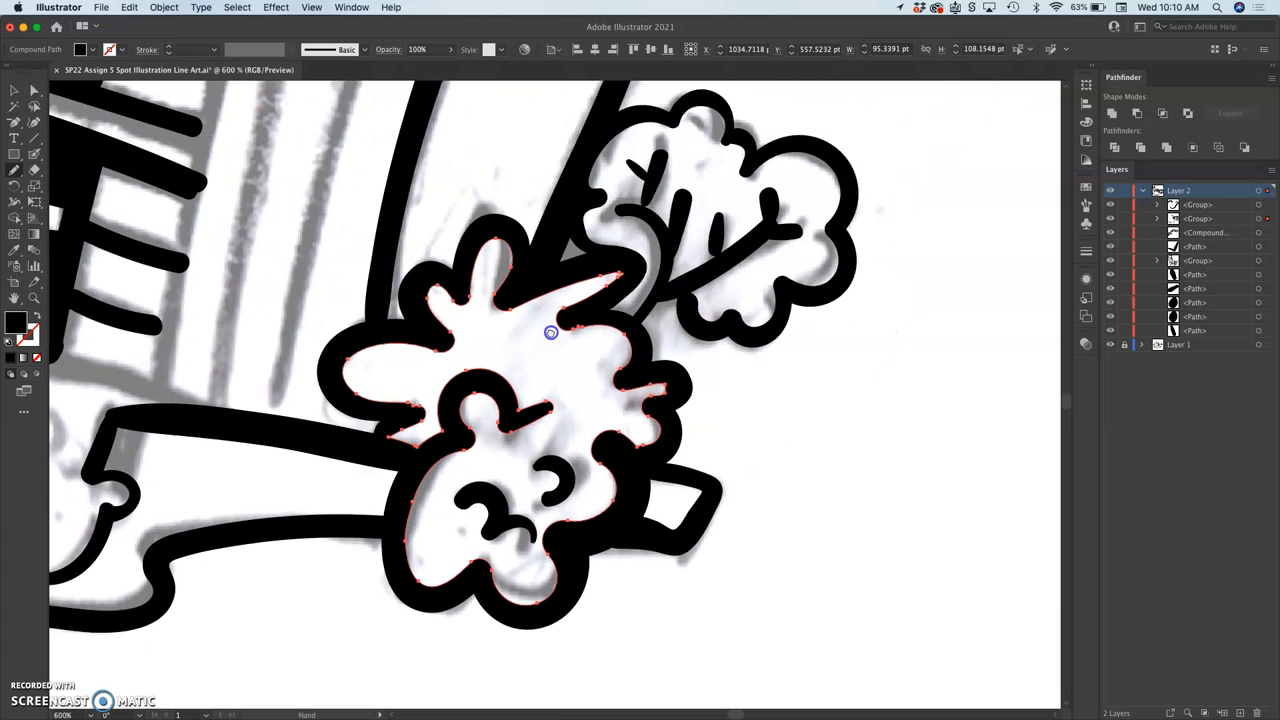
Ink the building's window bars and upper window edge in bold black.
drag(550, 332, 520, 436)
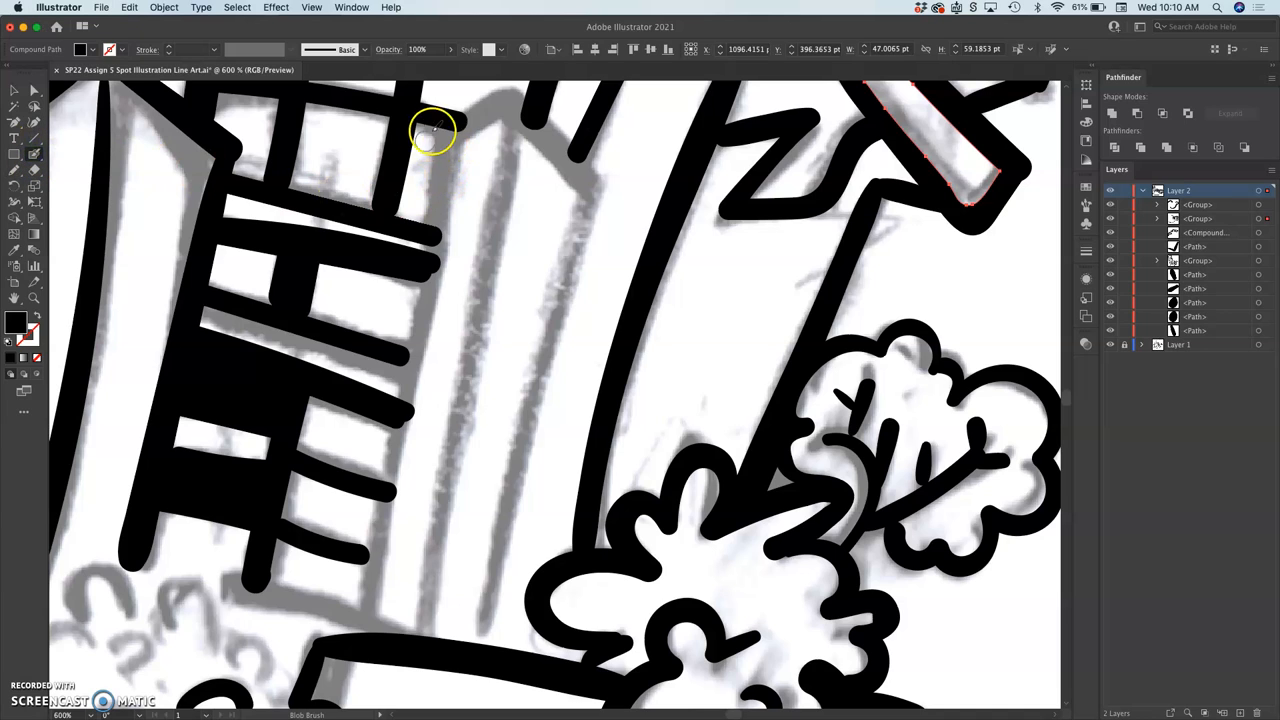
drag(432, 130, 424, 294)
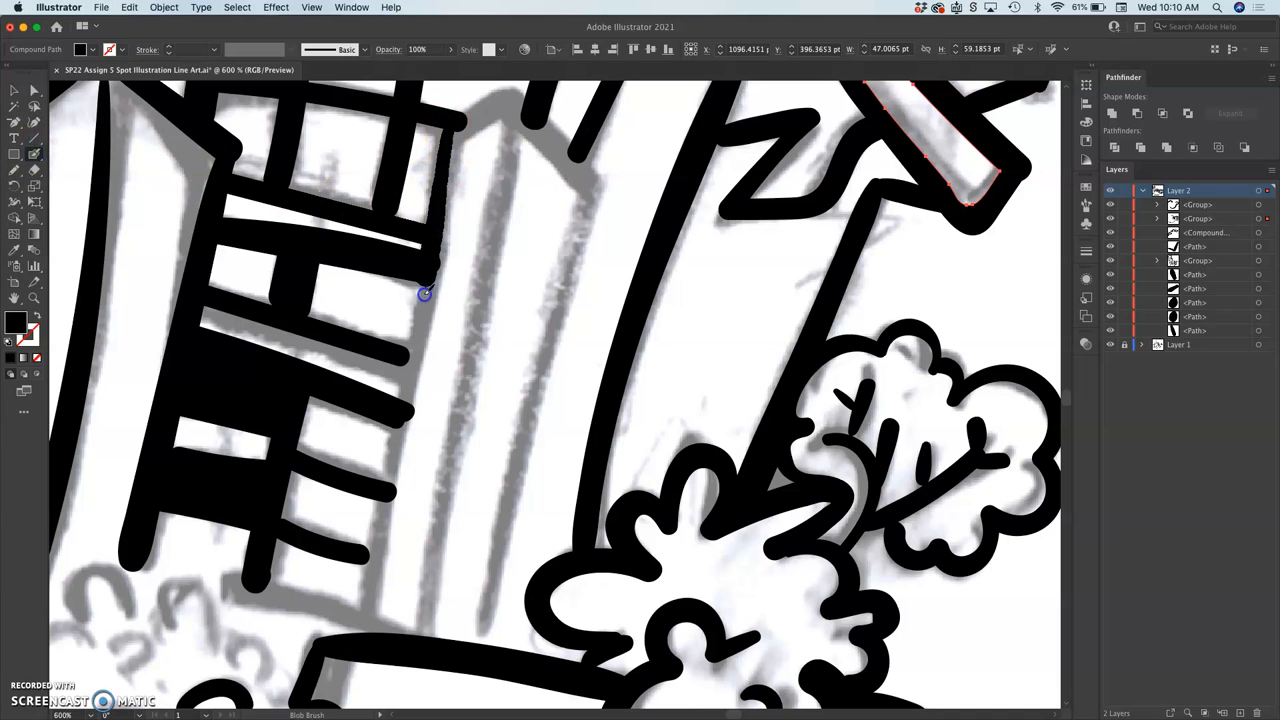
drag(424, 290, 358, 616)
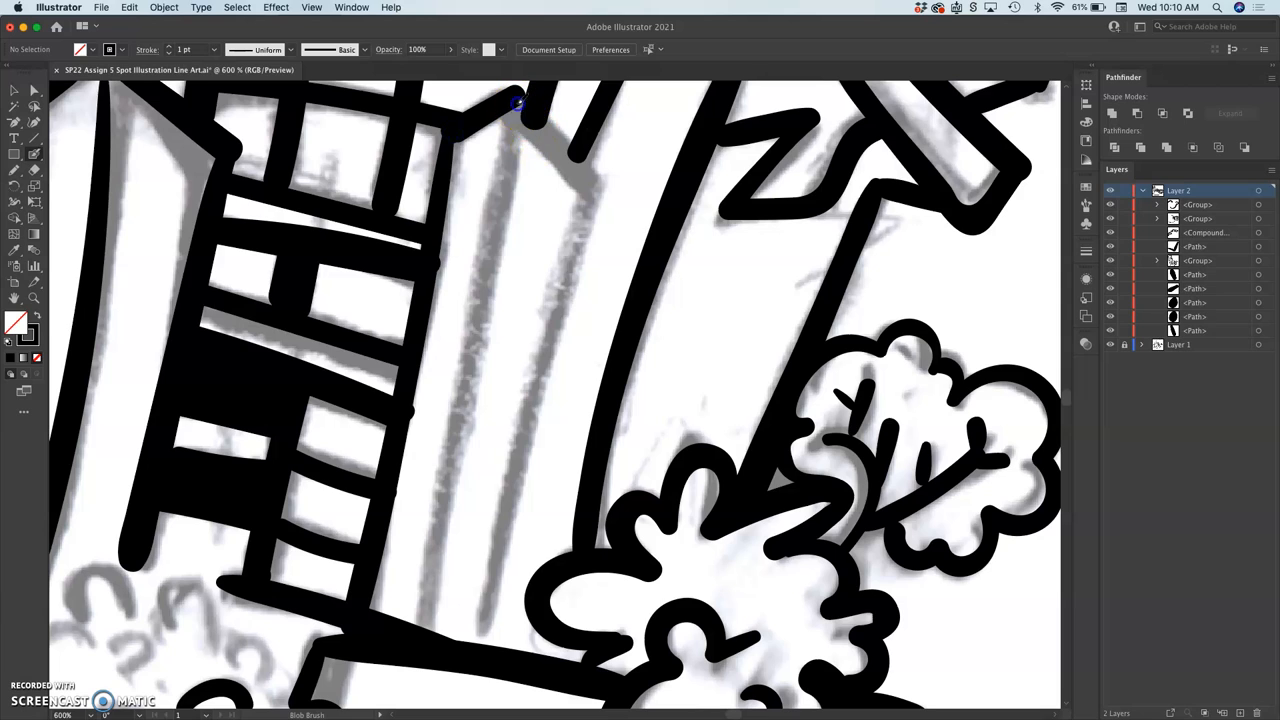
drag(520, 100, 432, 640)
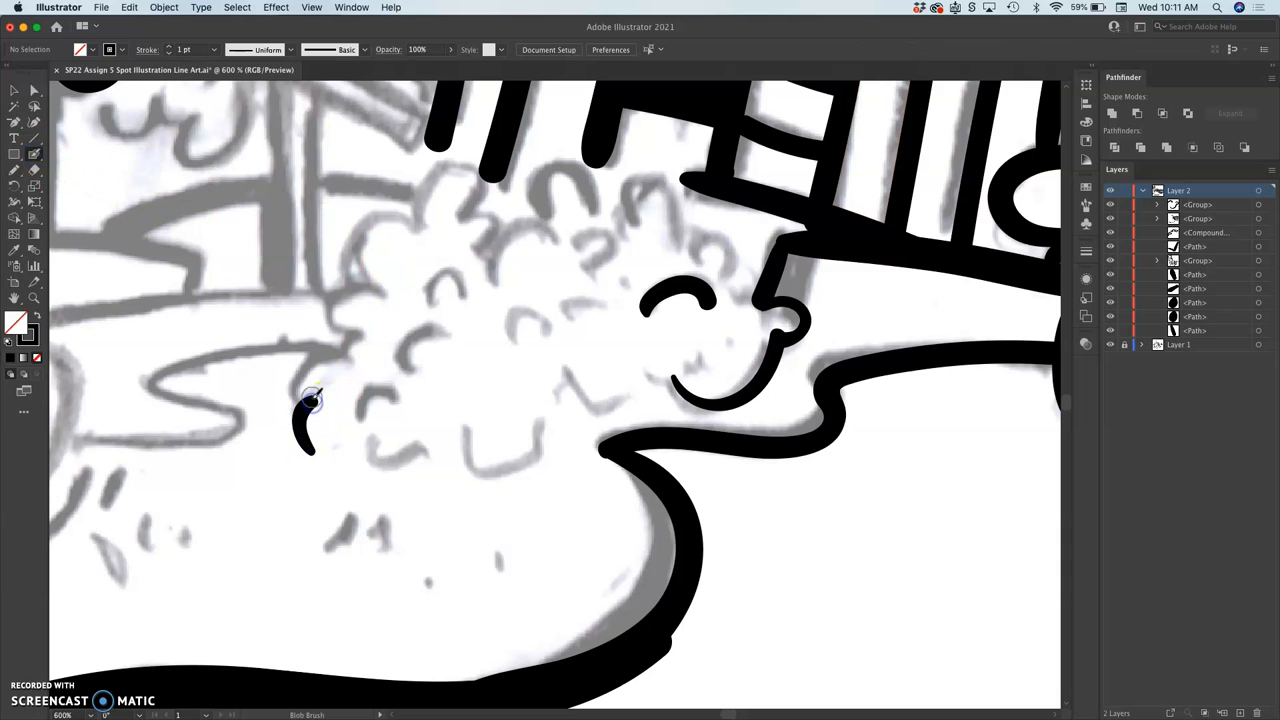
Trace the bush's left side, scalloped top edge across to the right, and an inner curl.
drag(308, 400, 370, 324)
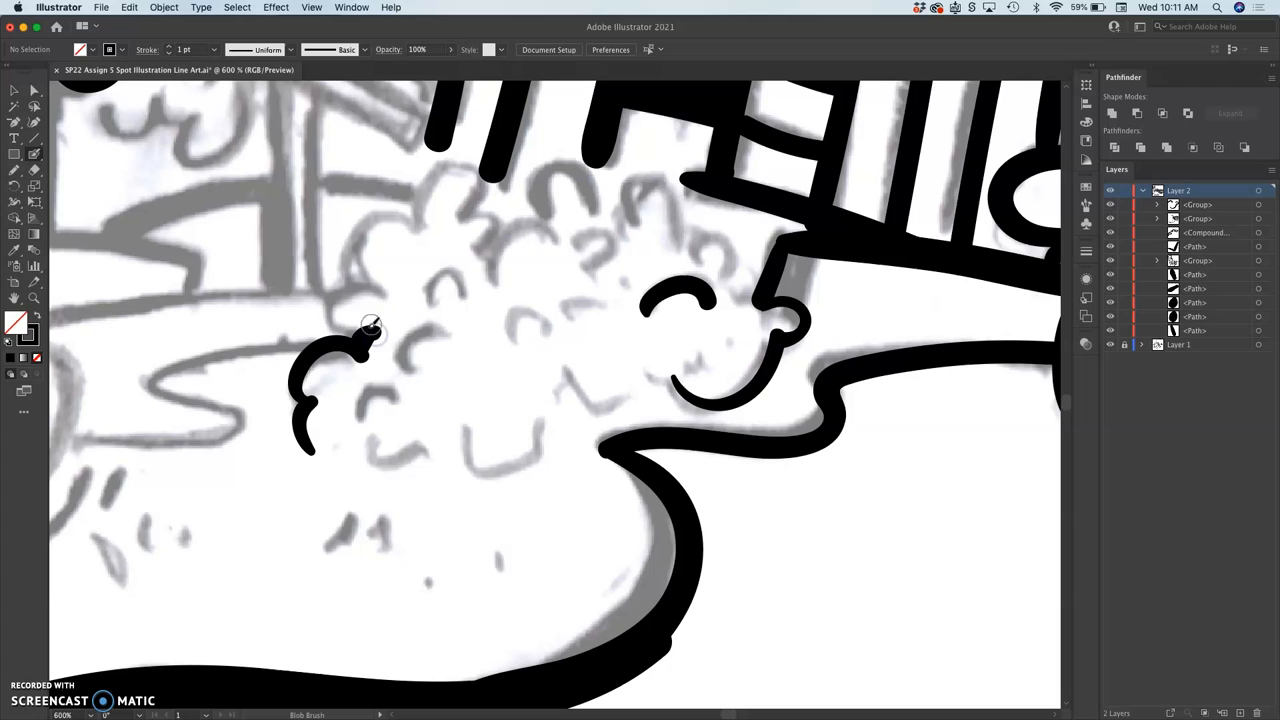
drag(370, 330, 384, 216)
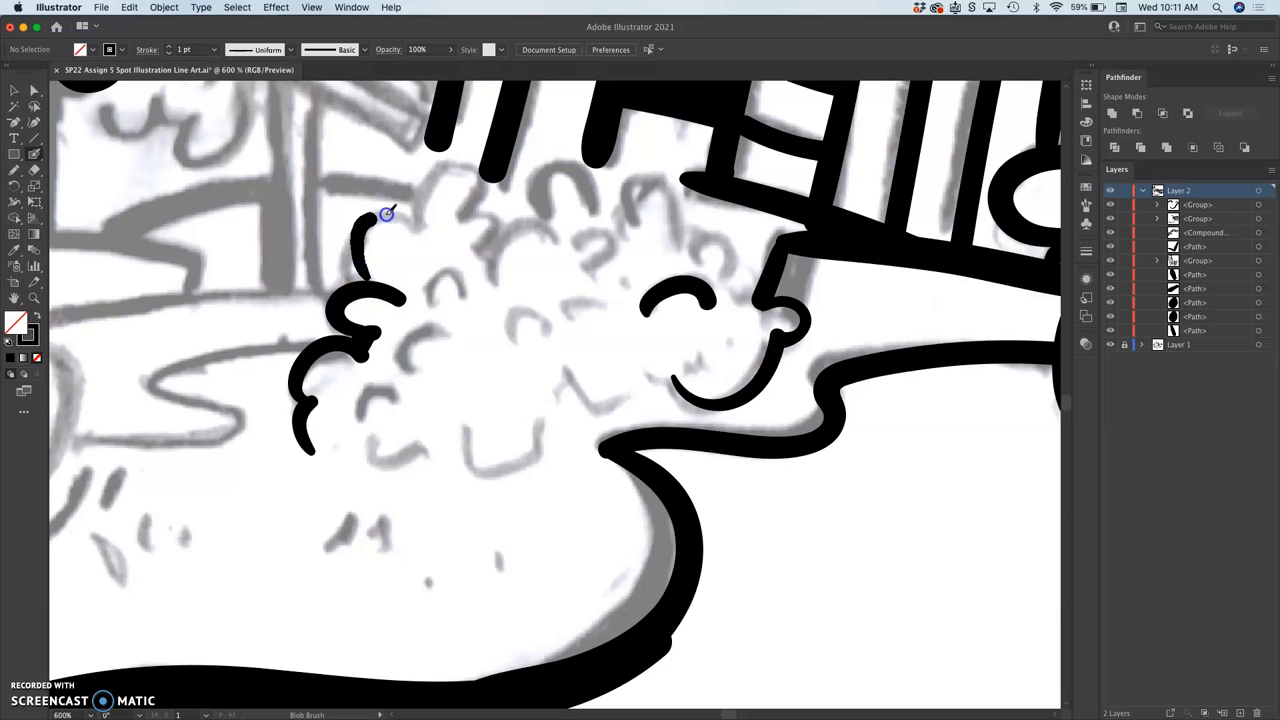
drag(364, 216, 464, 218)
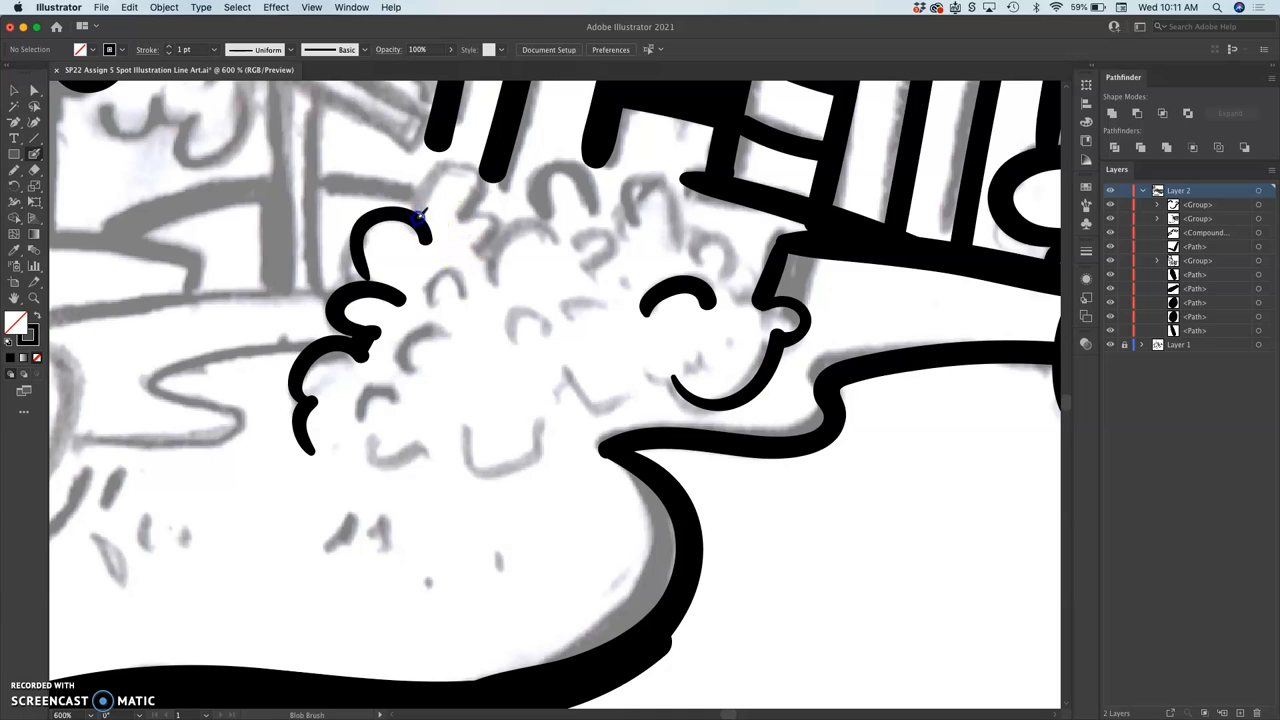
drag(420, 216, 484, 240)
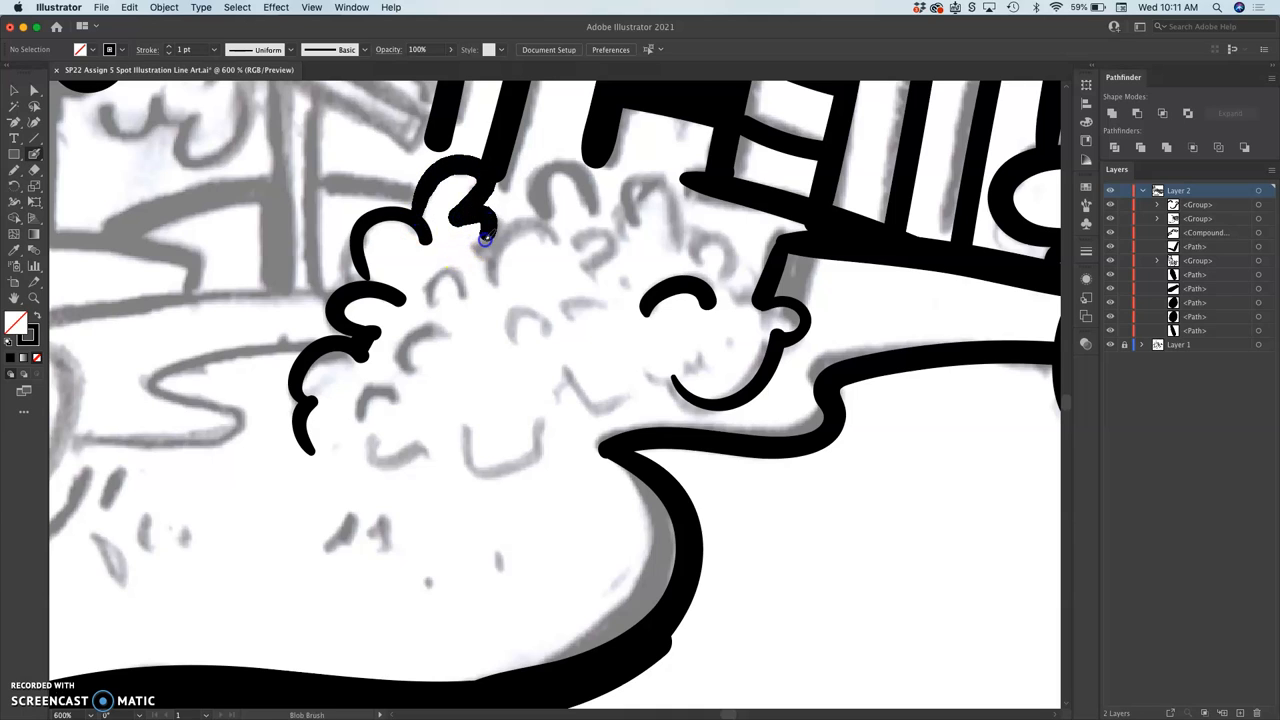
drag(490, 220, 560, 244)
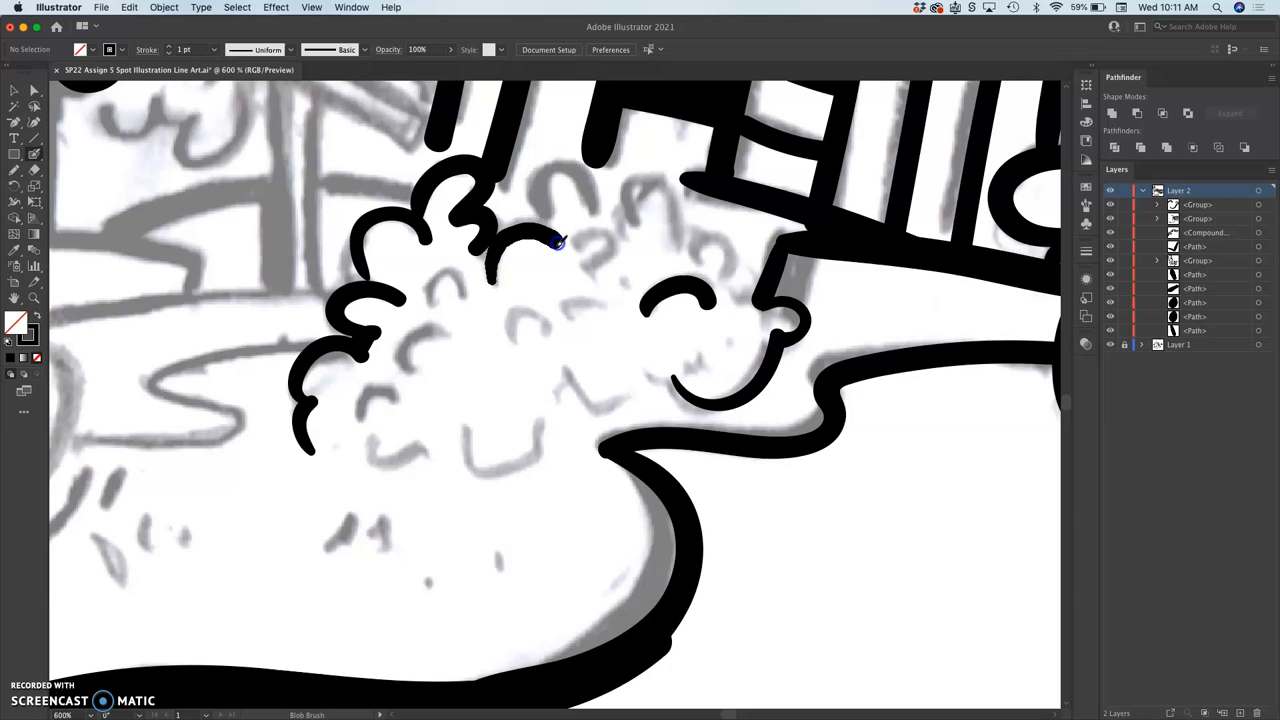
drag(560, 244, 640, 190)
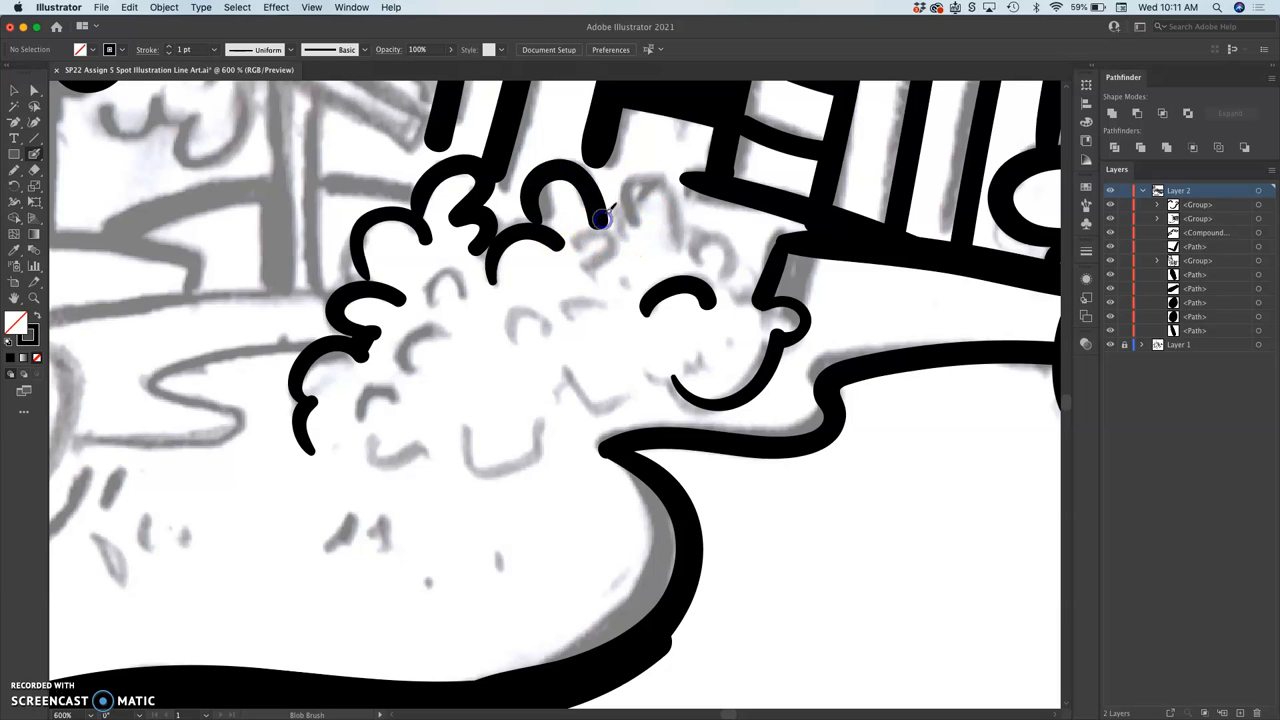
drag(600, 218, 678, 238)
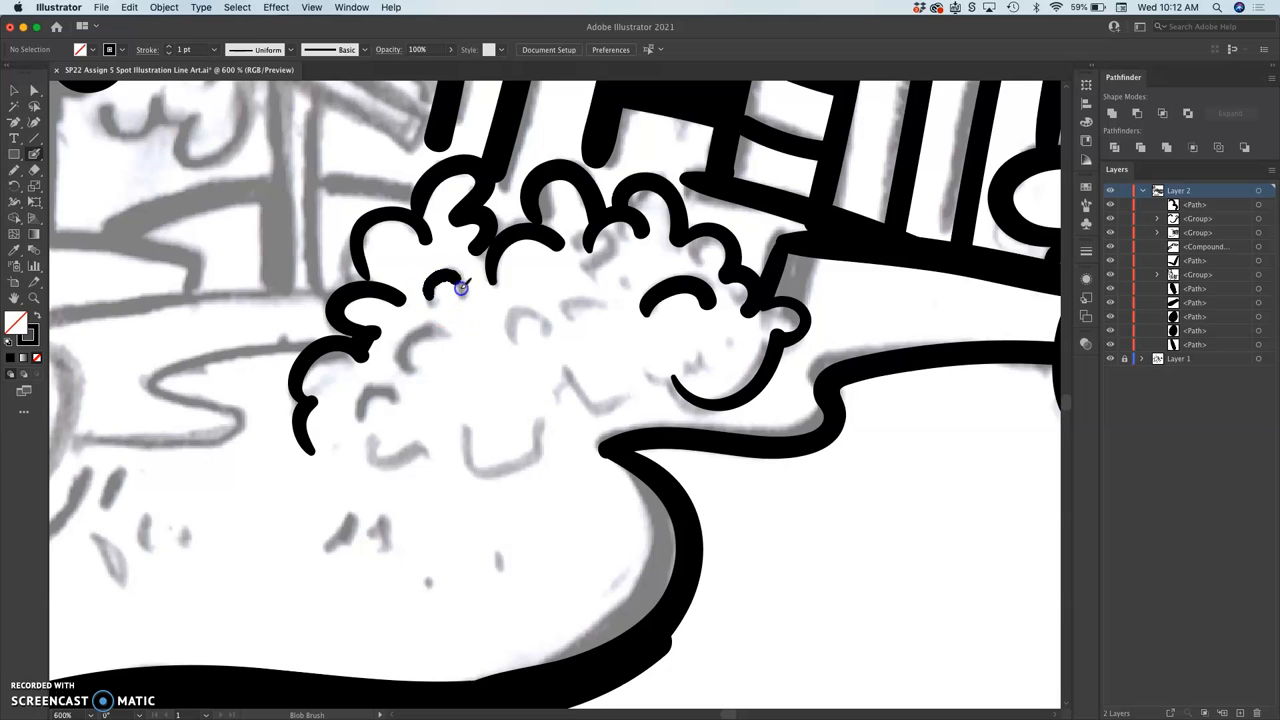
mouse_move(416, 458)
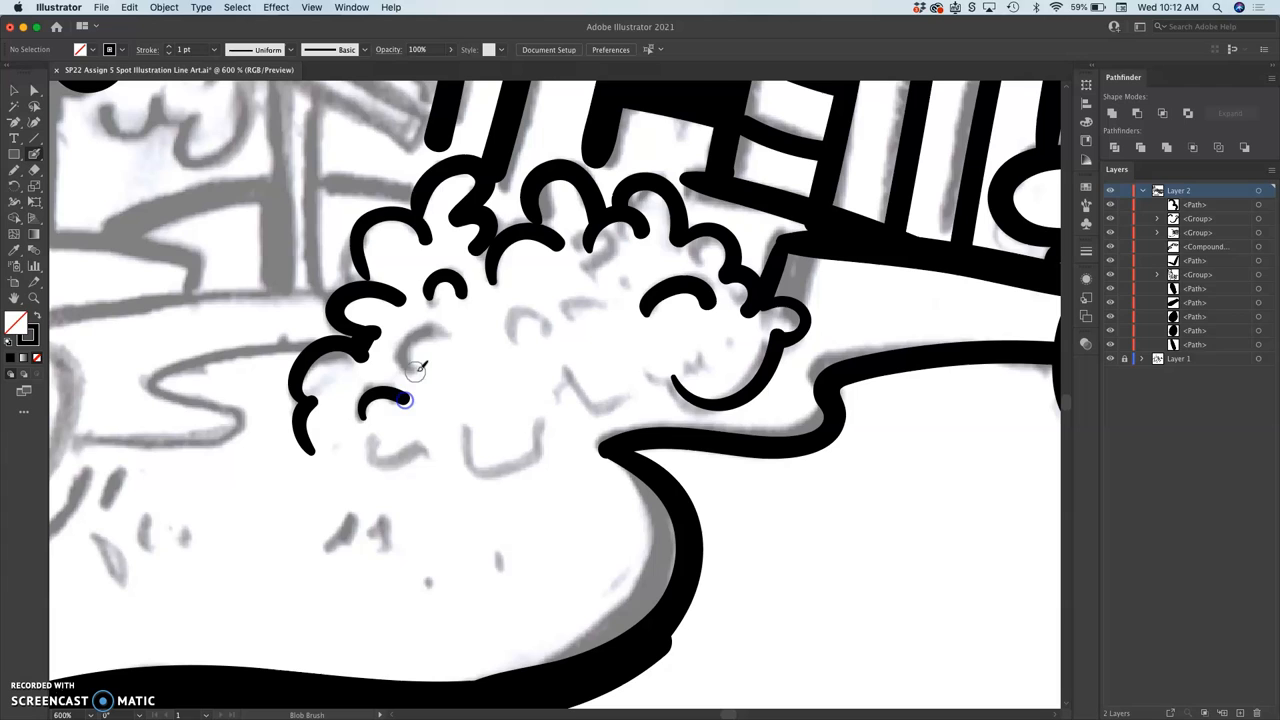
drag(404, 400, 540, 444)
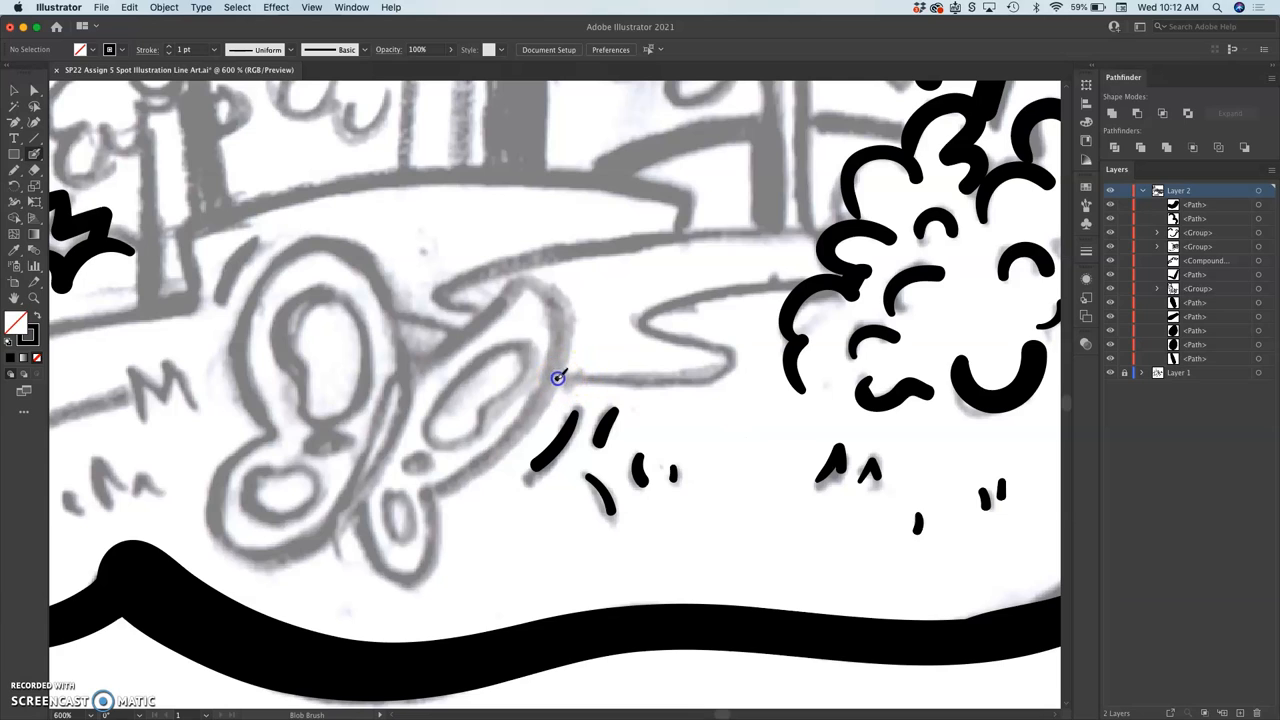
Ink the path edge near the butterfly and the right wing's inner edge.
drag(550, 376, 656, 336)
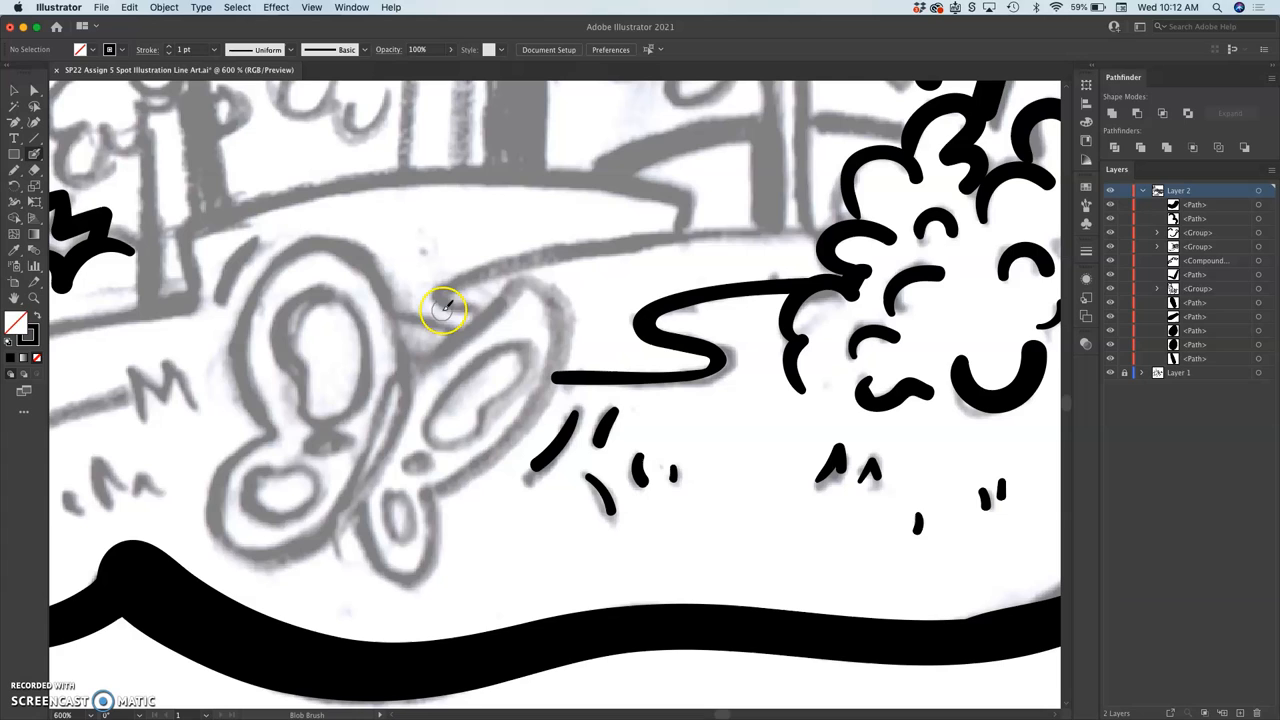
mouse_move(484, 304)
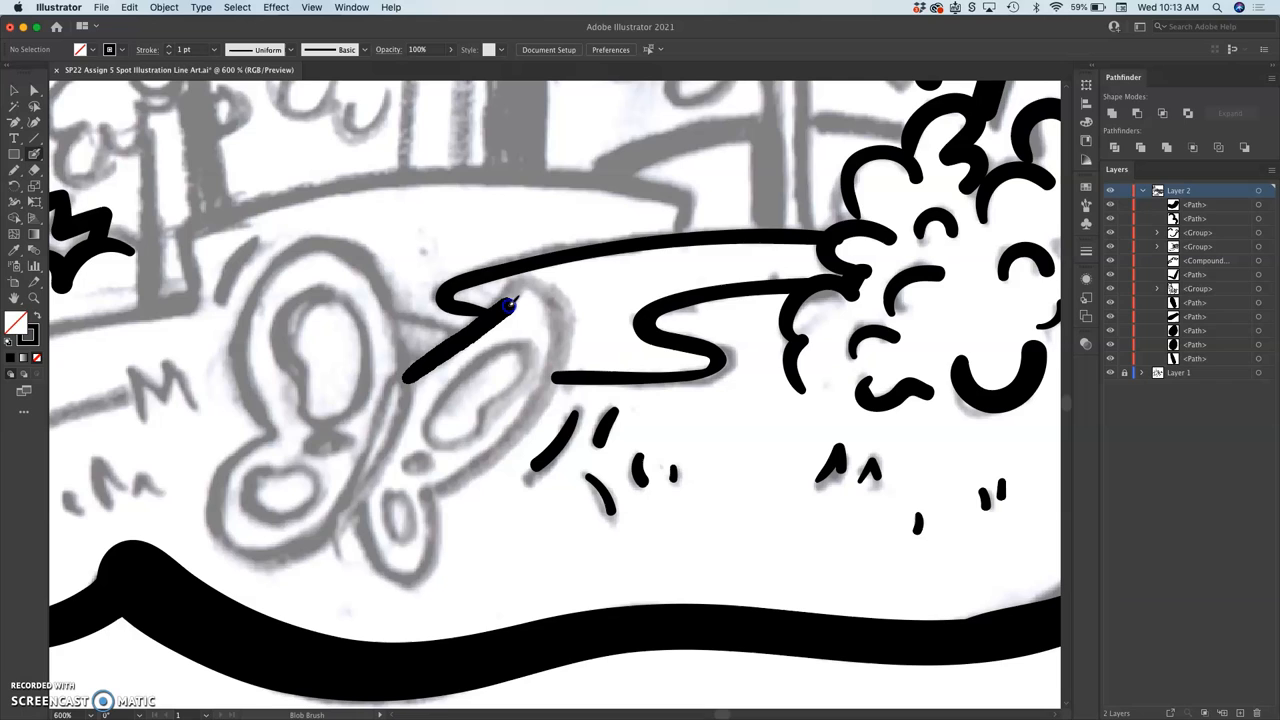
drag(510, 304, 544, 400)
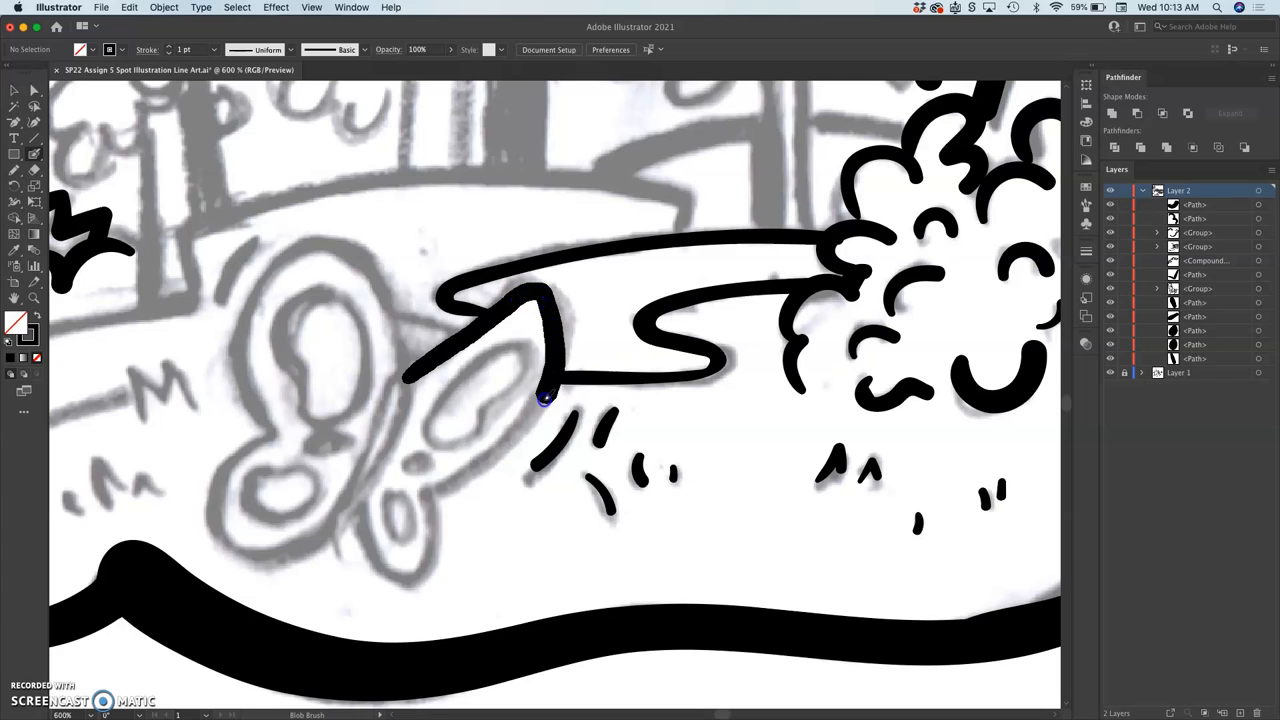
drag(544, 396, 418, 576)
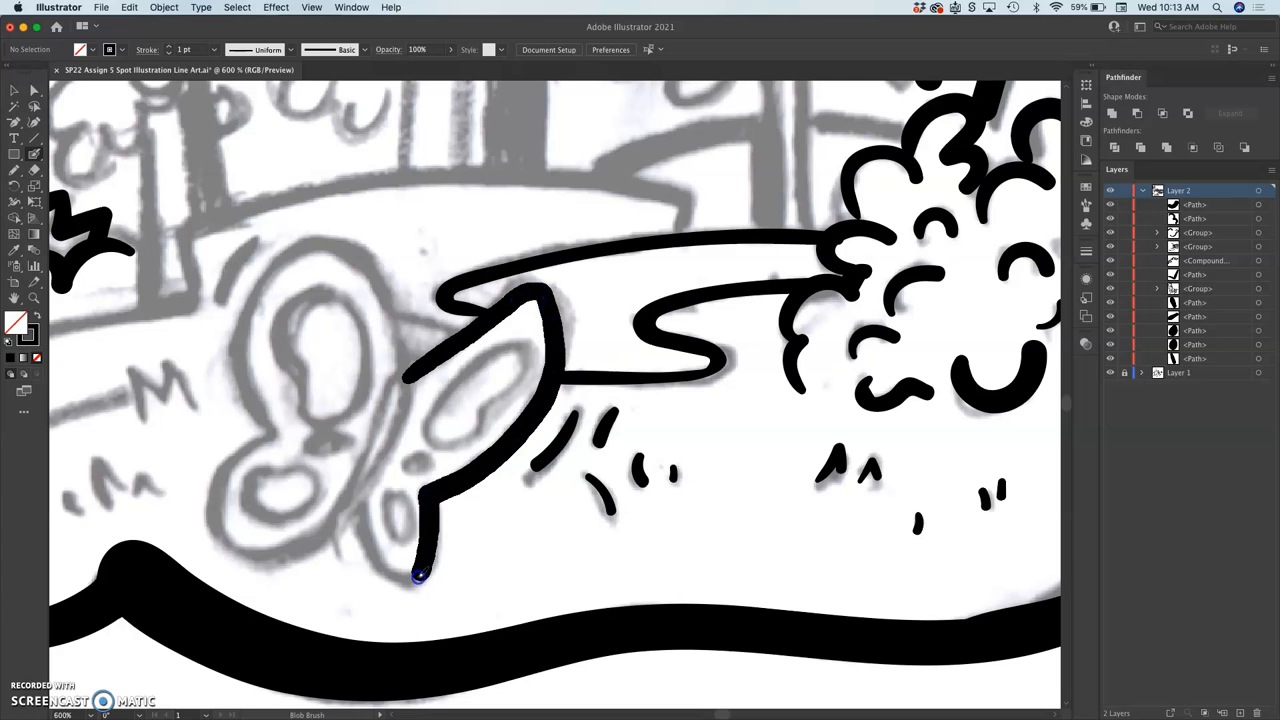
drag(420, 576, 520, 330)
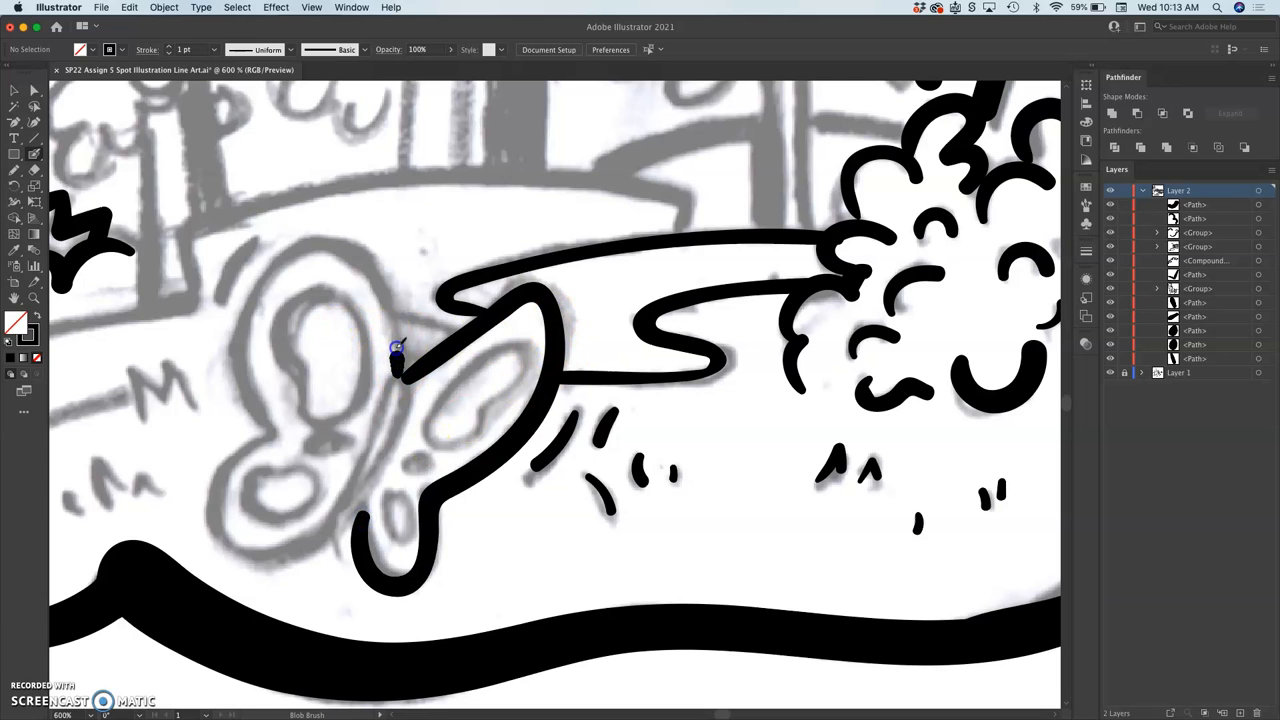
Outline the left wings' top, outer and bottom edges and thicken the butterfly's body line.
drag(400, 360, 244, 364)
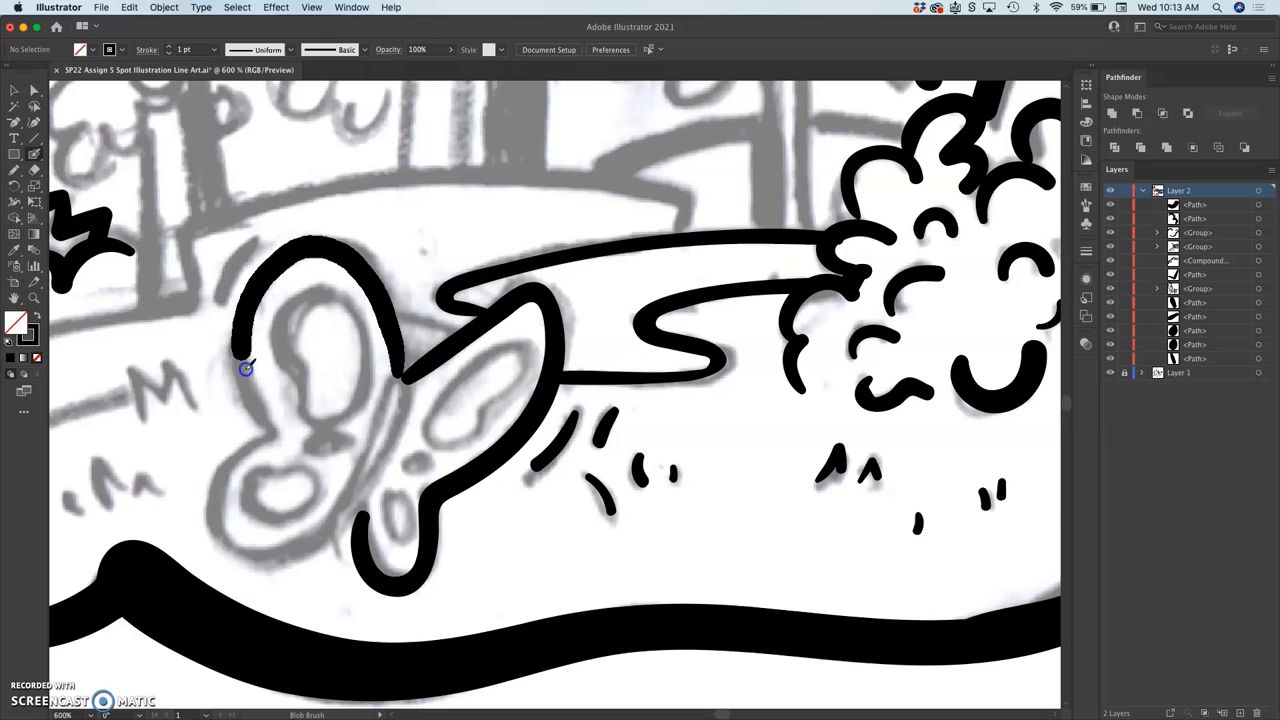
drag(248, 368, 256, 556)
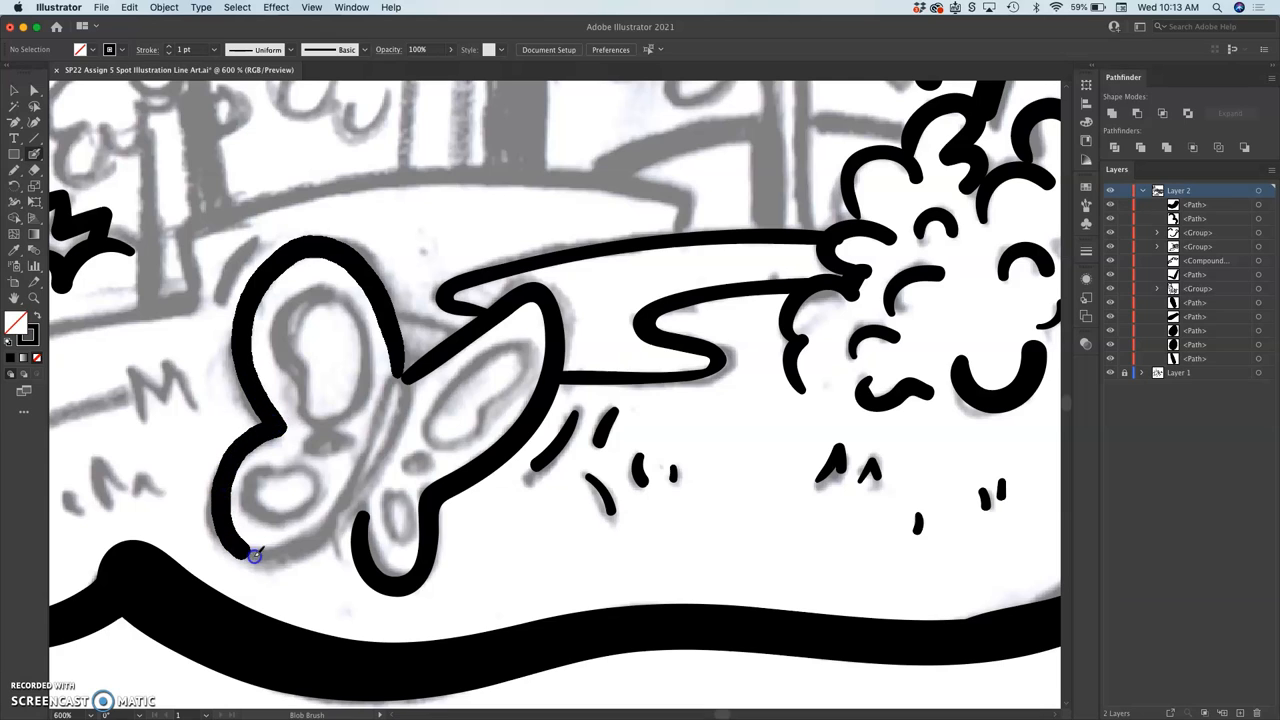
drag(256, 556, 390, 390)
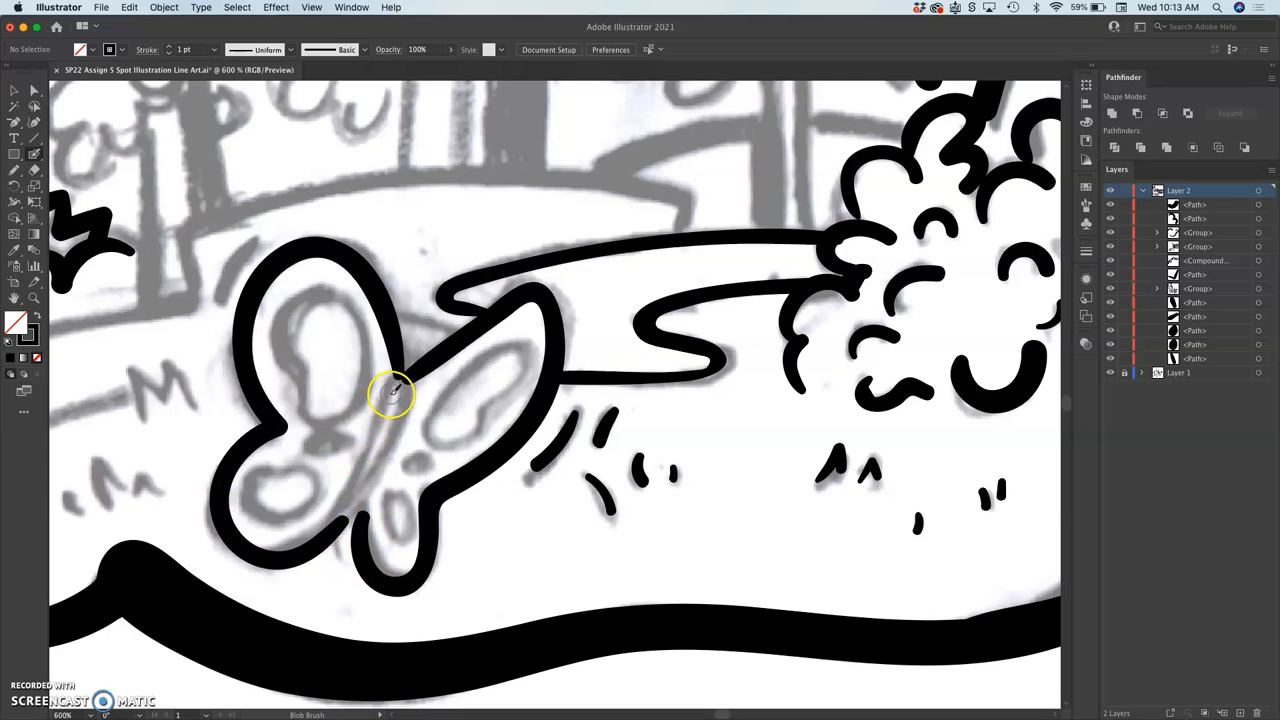
drag(390, 390, 356, 488)
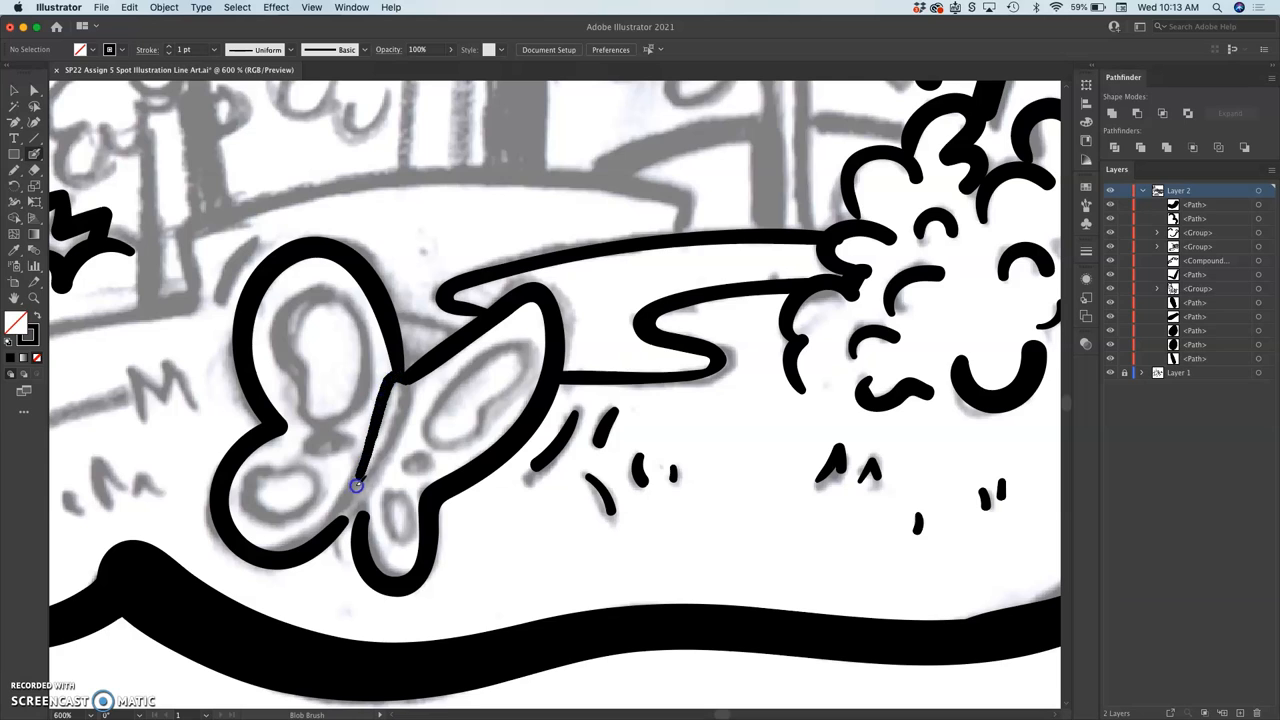
drag(356, 486, 410, 384)
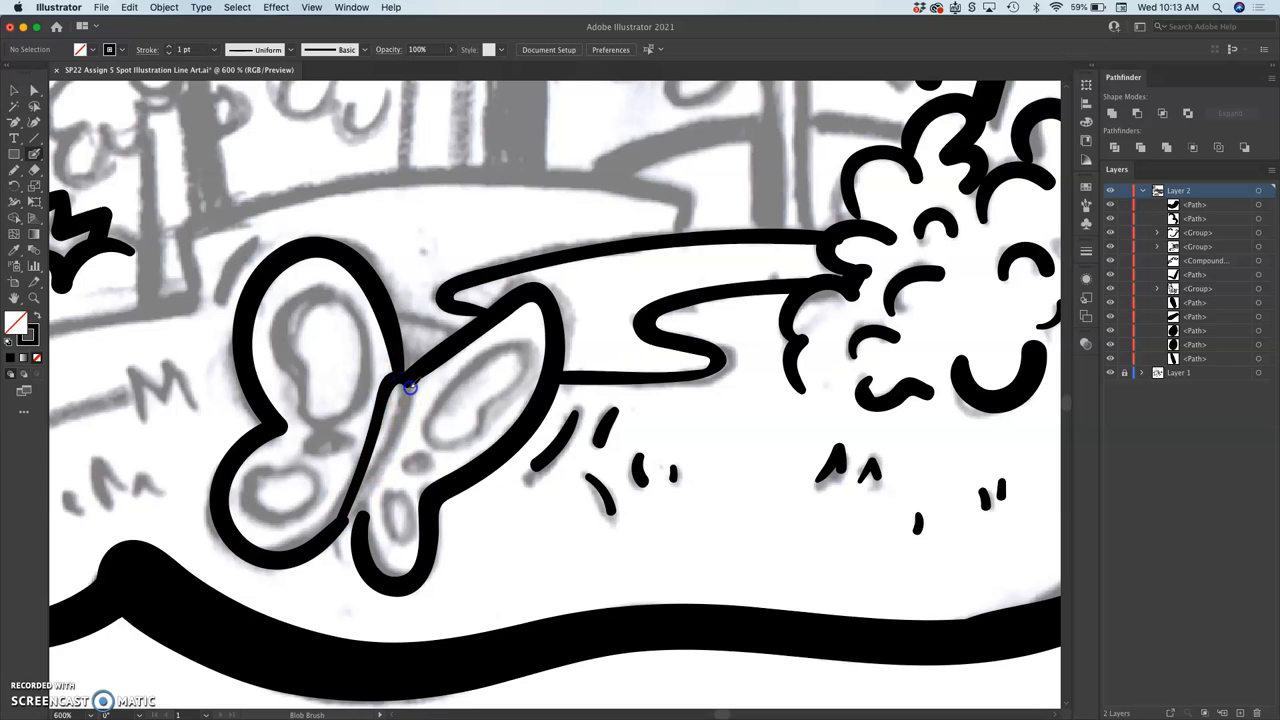
drag(410, 384, 344, 536)
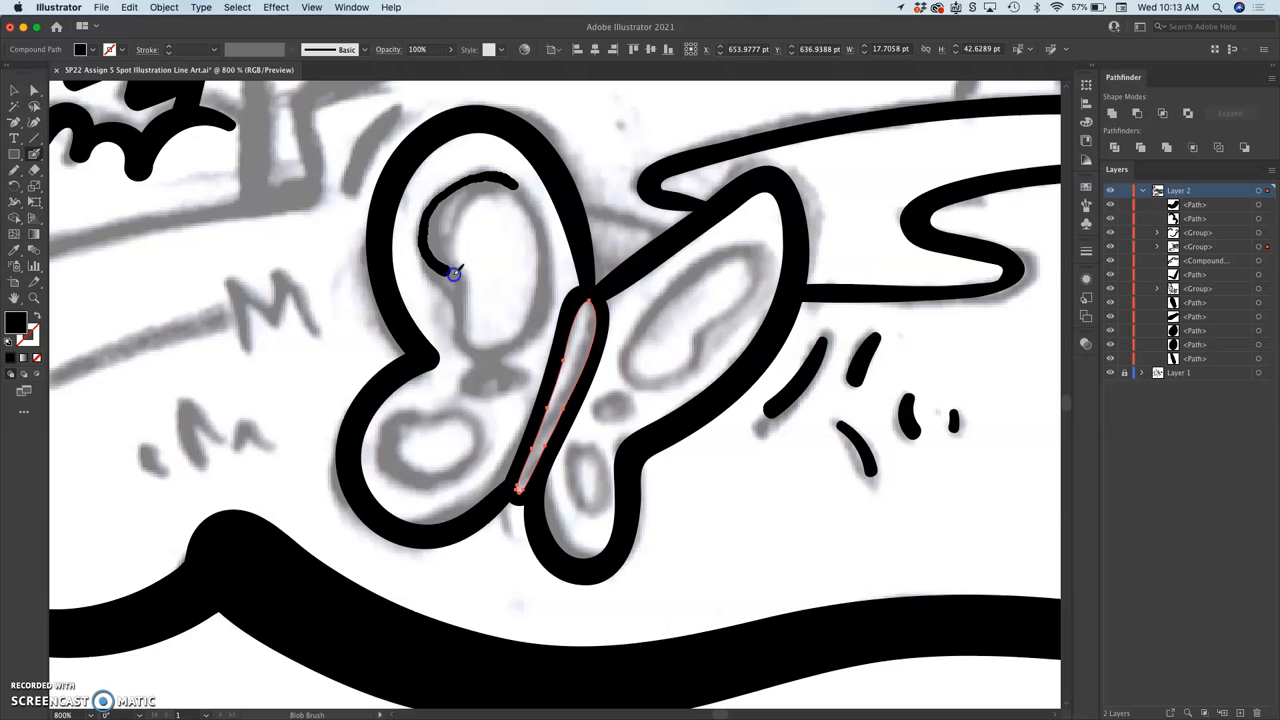
Draw the inner curve inside the butterfly's upper left wing.
drag(456, 276, 524, 190)
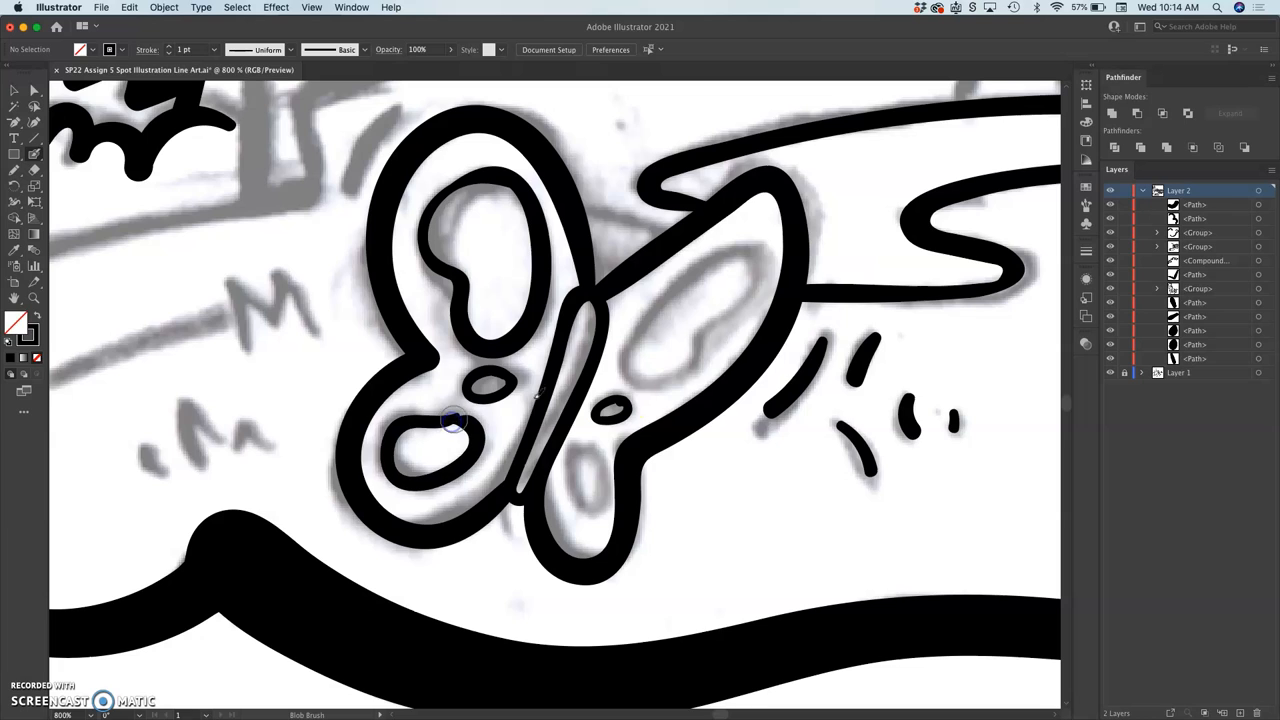
Add a small spot and a closed inner loop on the butterfly's right wing.
drag(456, 420, 644, 384)
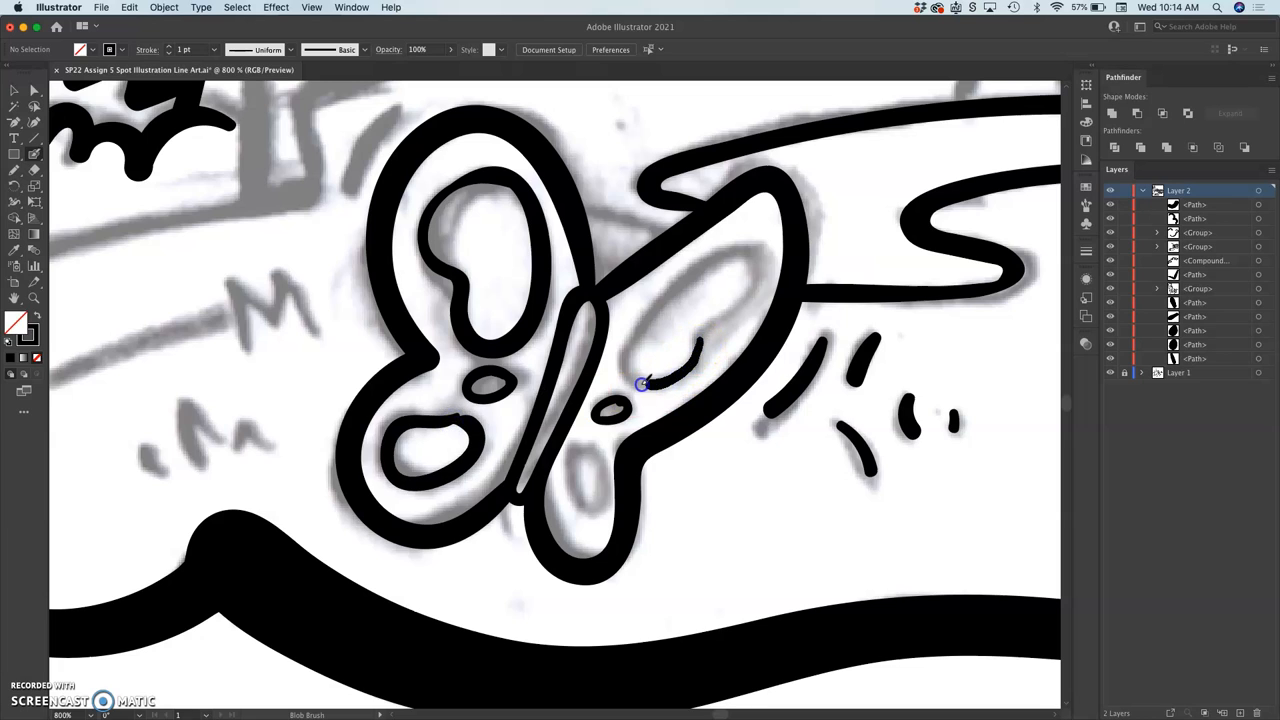
drag(640, 384, 716, 324)
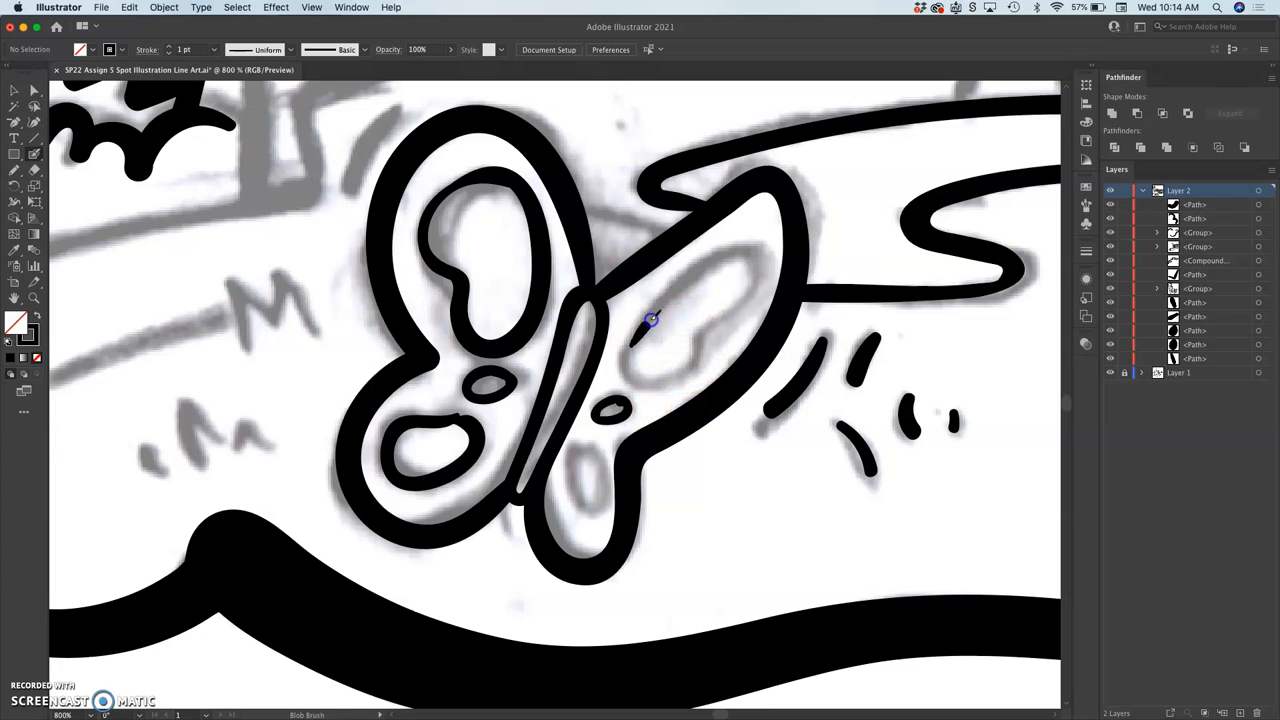
drag(650, 320, 730, 316)
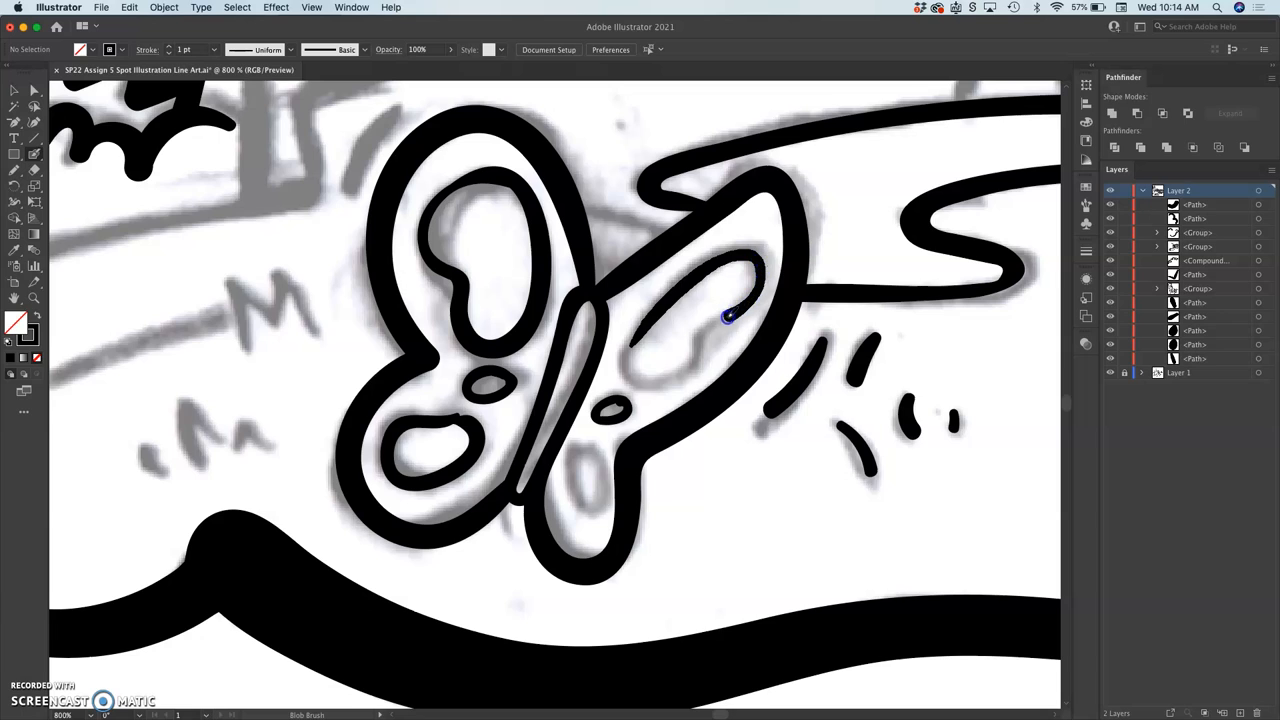
drag(732, 316, 638, 378)
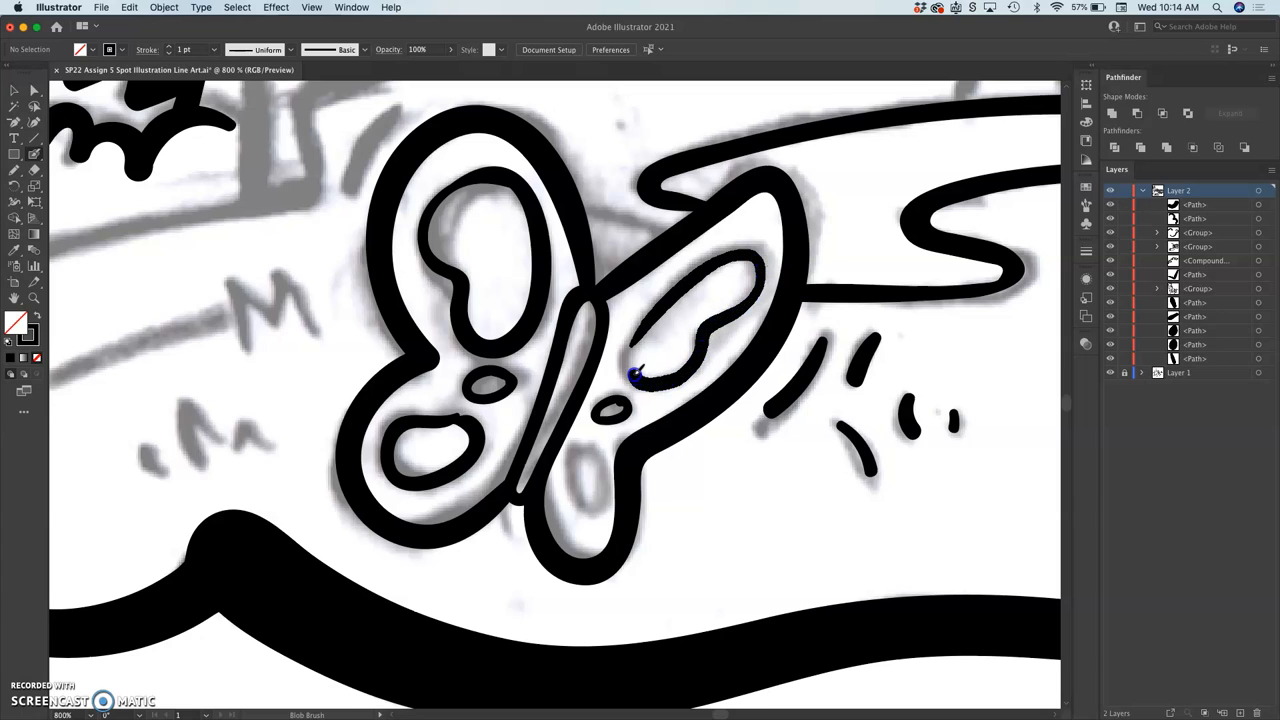
drag(636, 378, 756, 264)
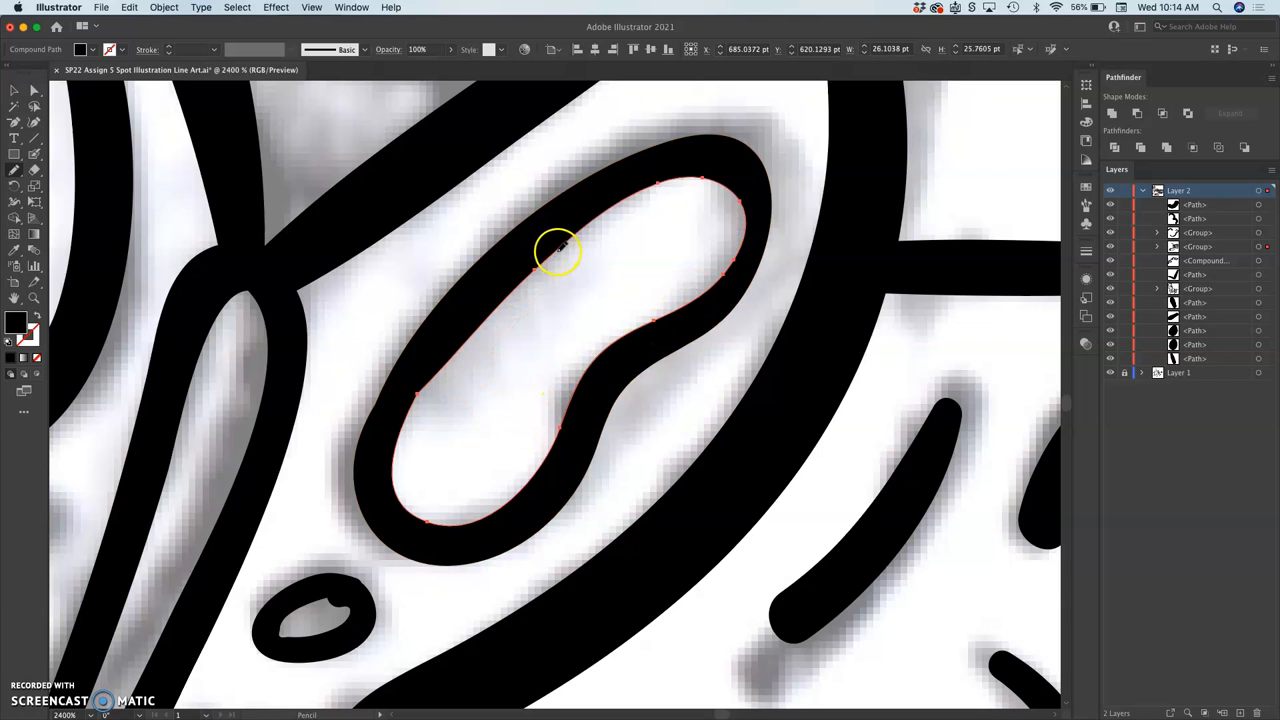
Retouch the large inner wing shape, small oval and narrow lower-wing oval for smoother outlines.
drag(560, 250, 412, 404)
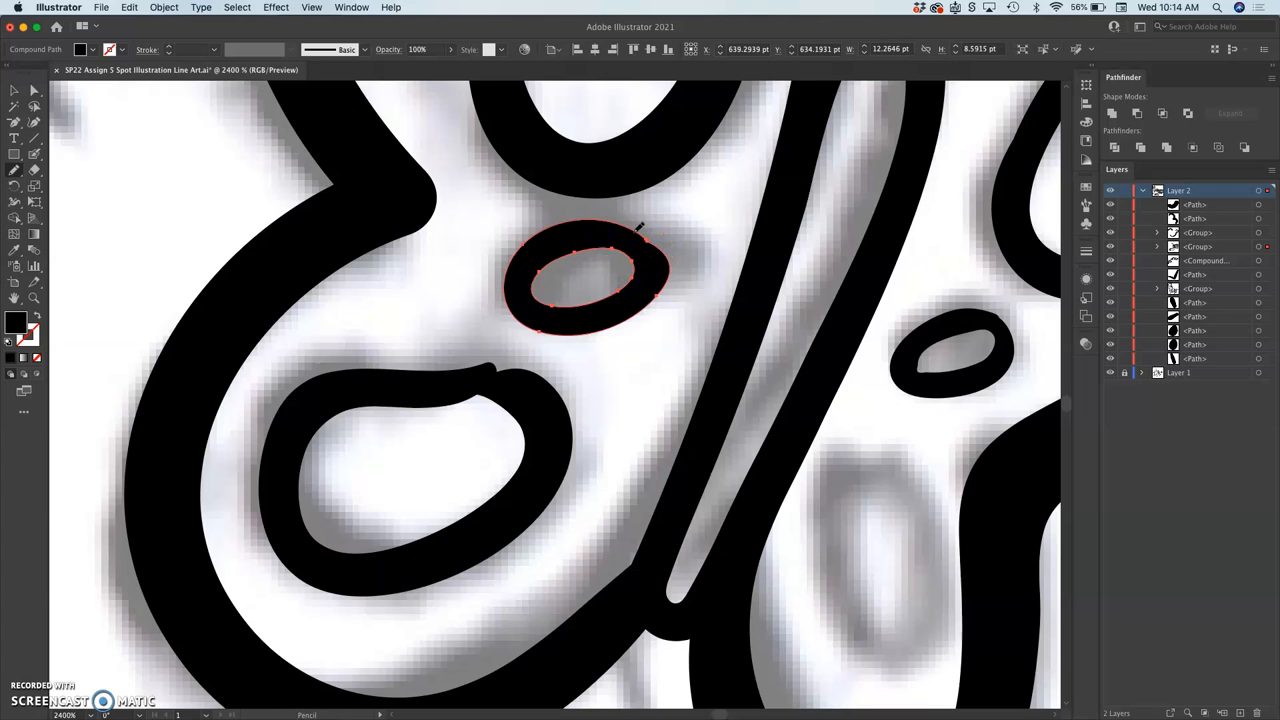
drag(640, 224, 624, 318)
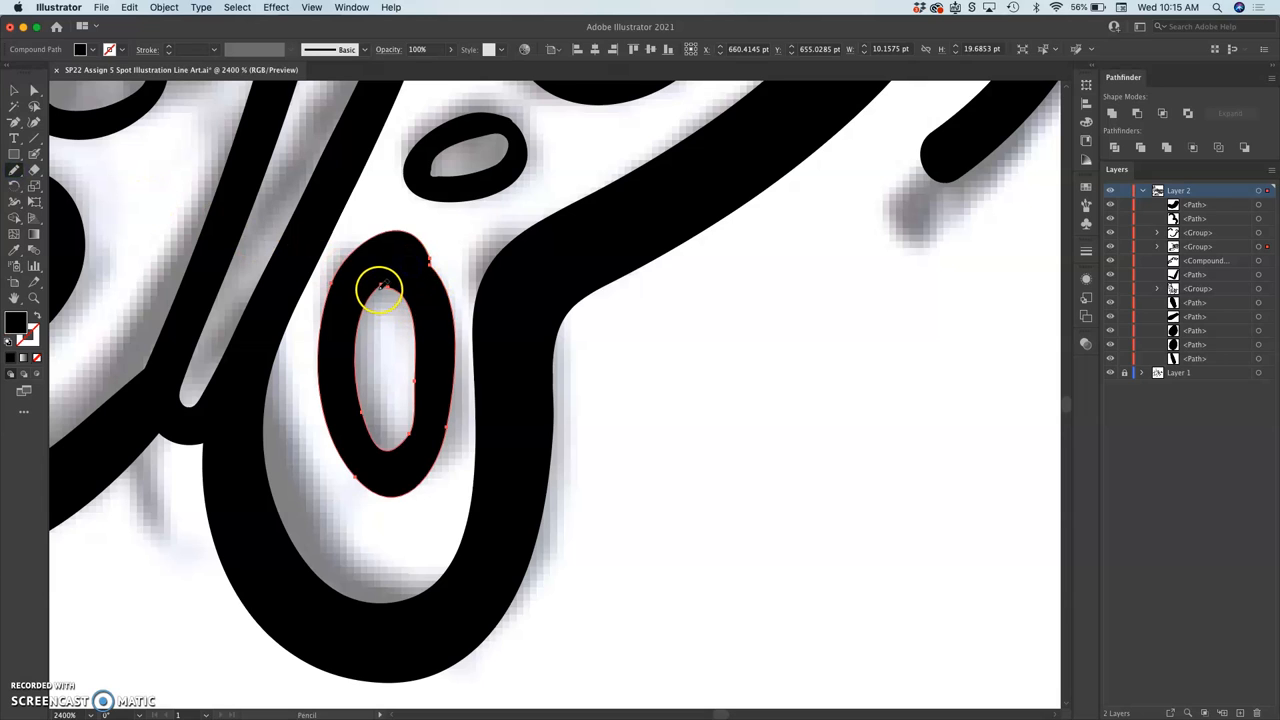
drag(378, 290, 364, 264)
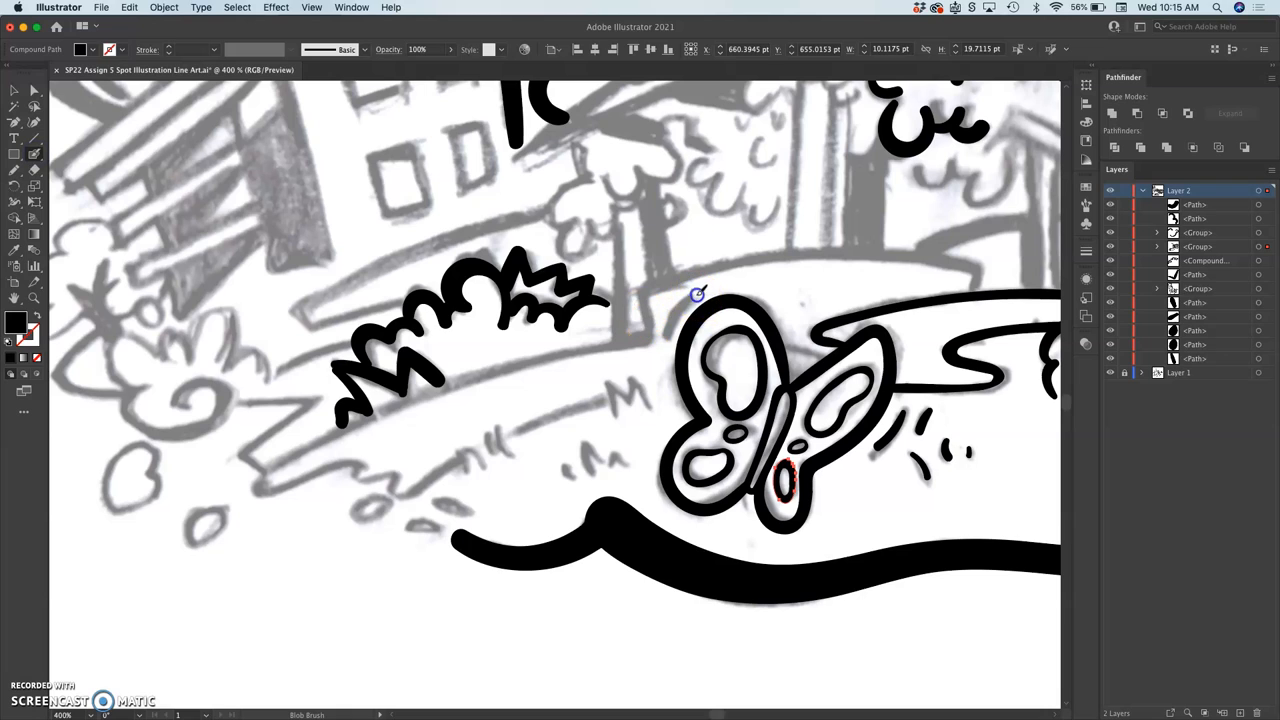
Select and group the butterfly, dismissing the '29 sub-levels deep' alert.
click(696, 296)
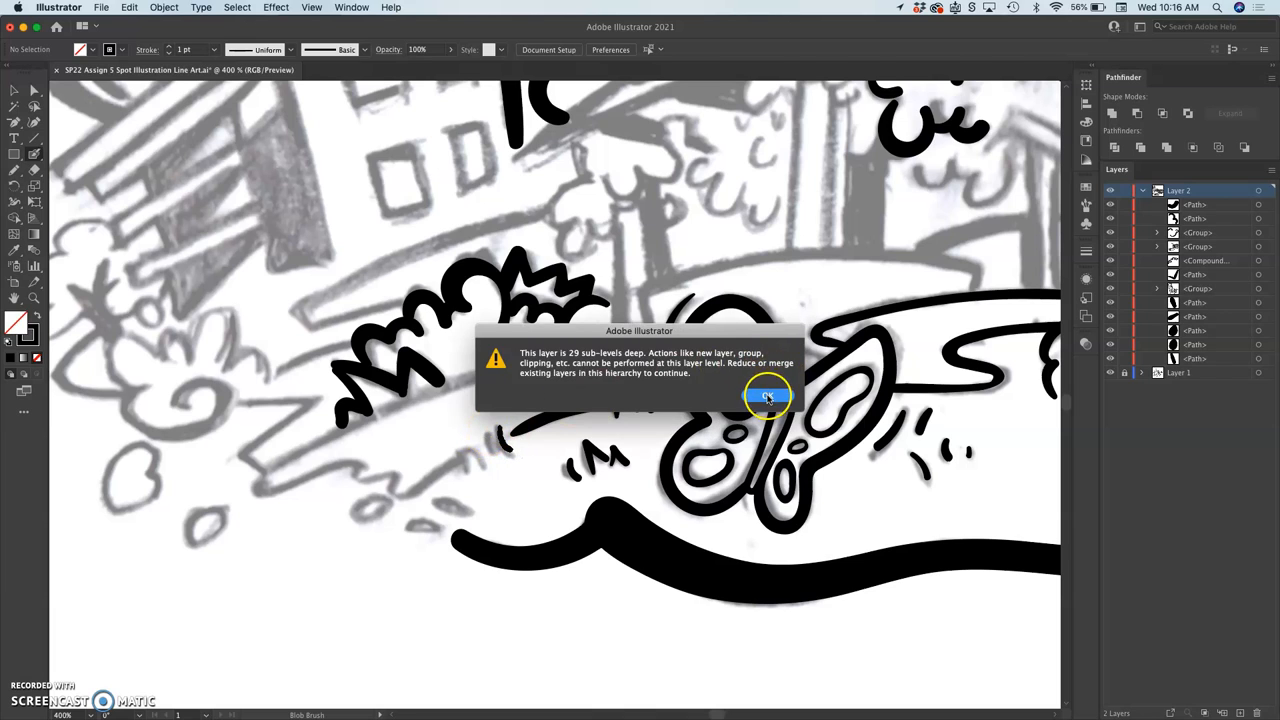
click(768, 396)
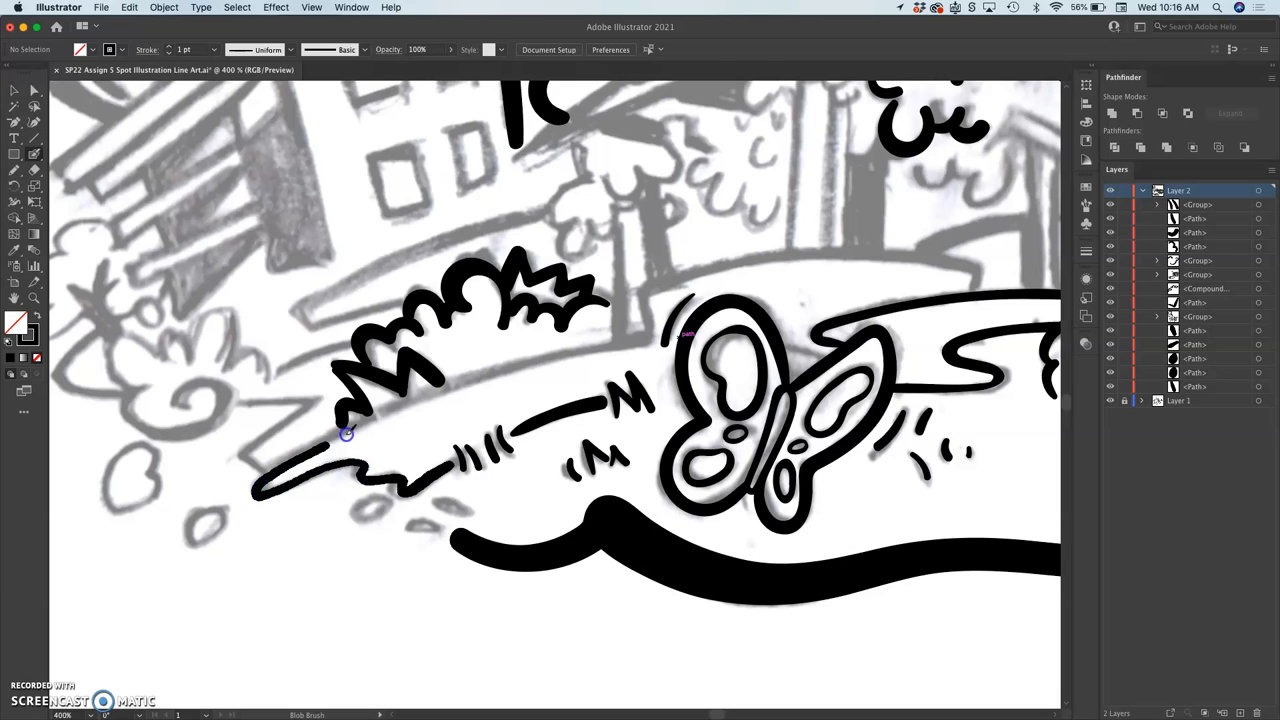
Ink the path edge below the bush, the hillside line, and the edge leading left.
drag(348, 444, 648, 338)
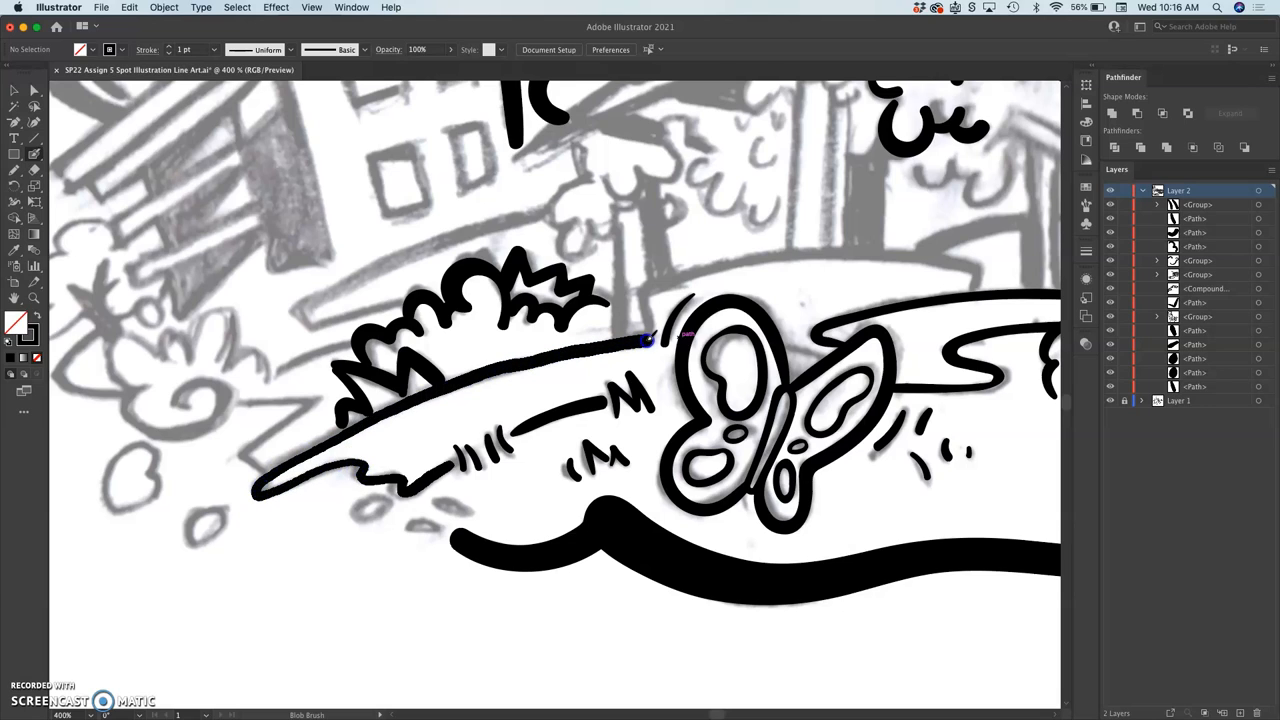
drag(644, 340, 896, 248)
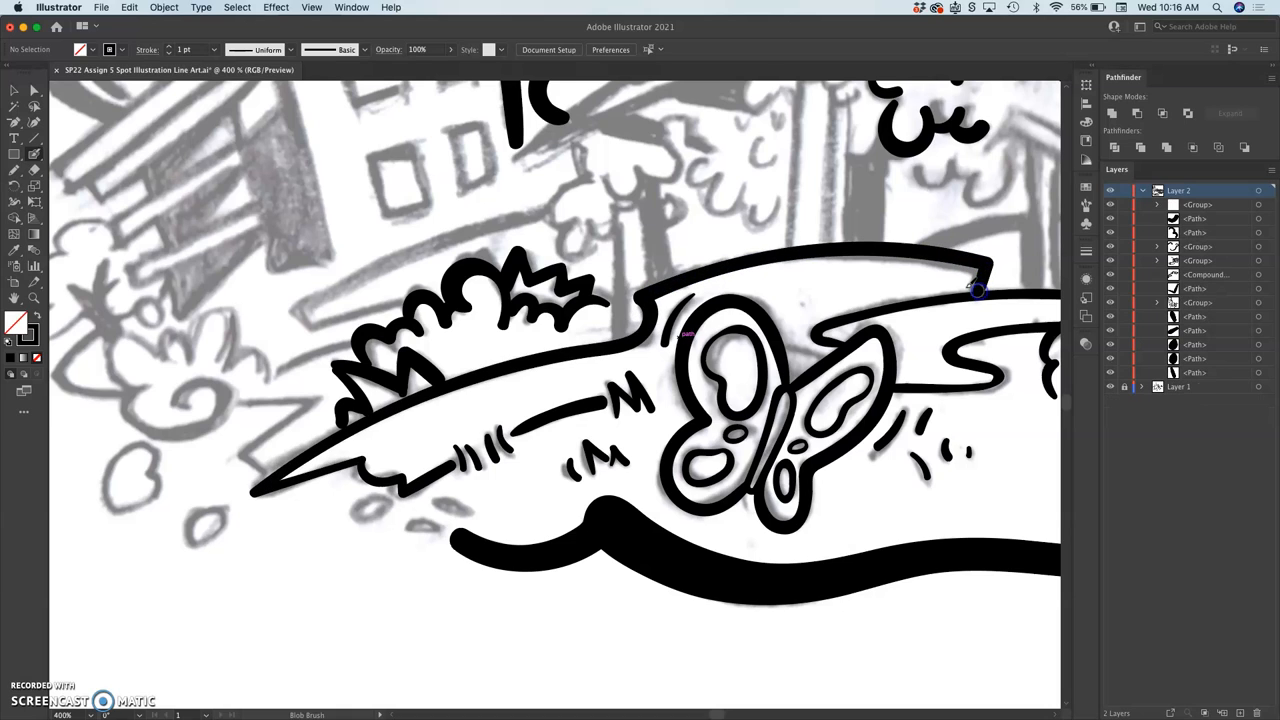
mouse_move(604, 458)
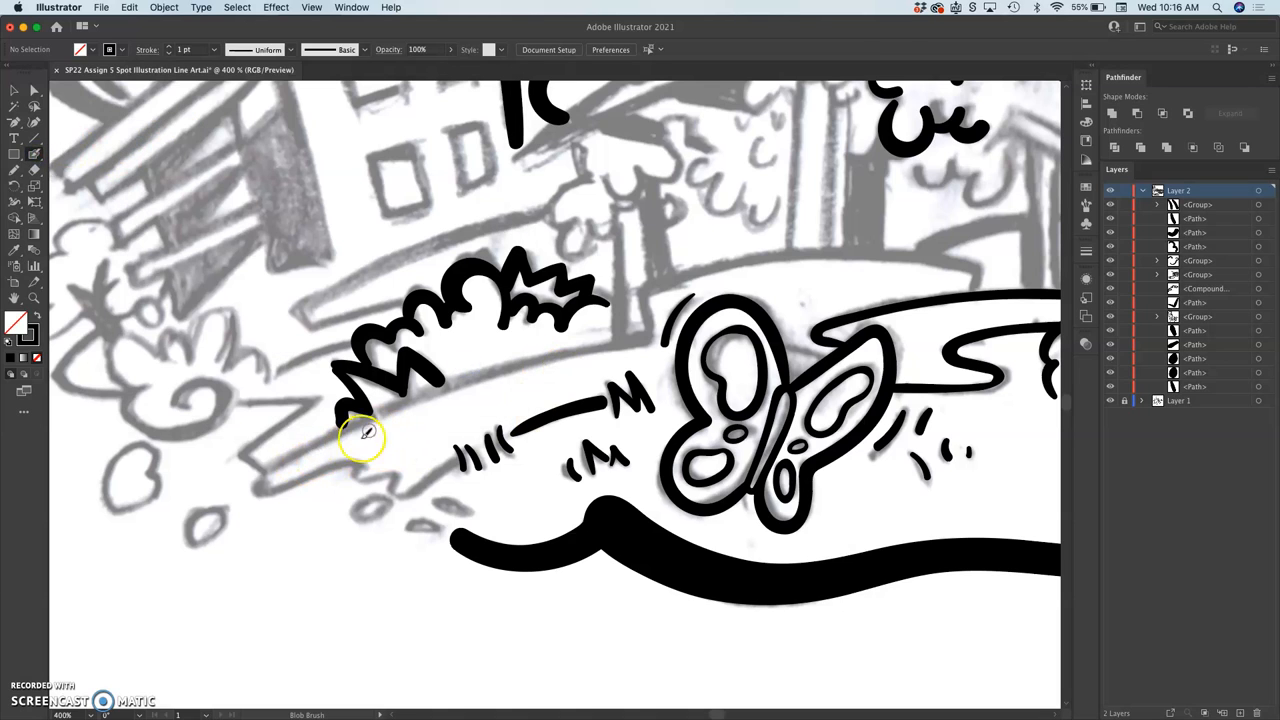
mouse_move(324, 452)
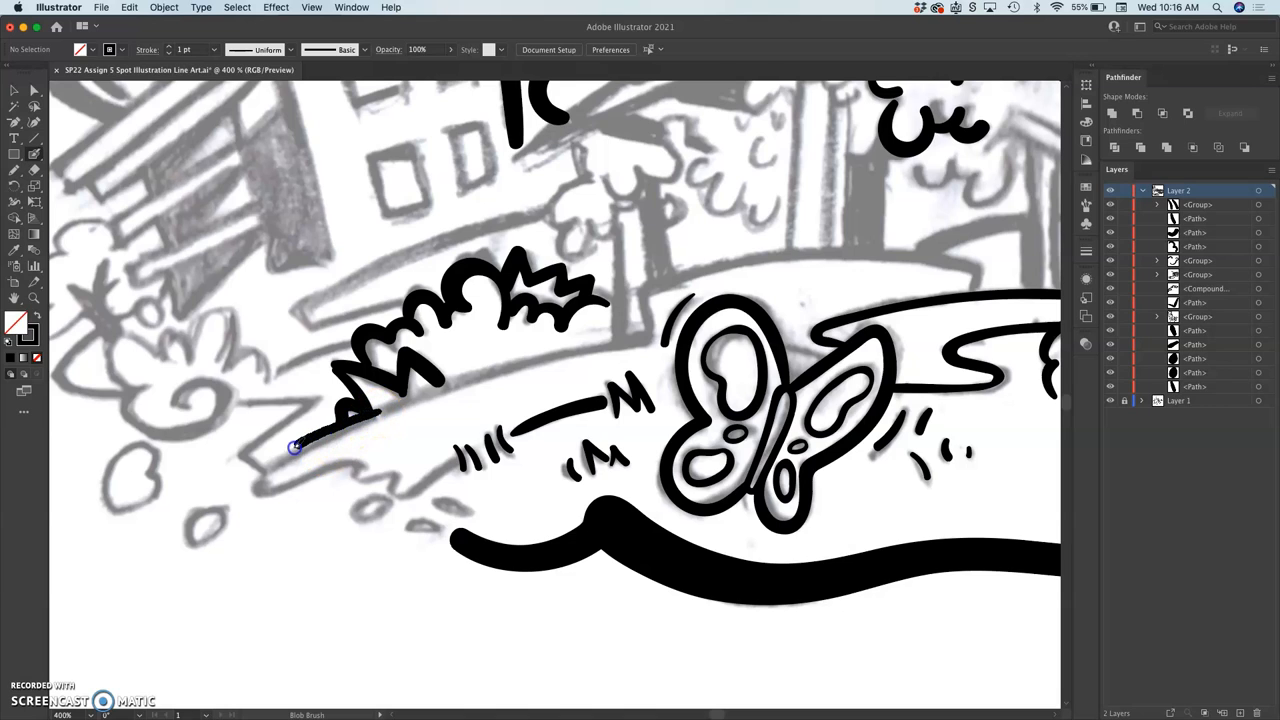
drag(296, 444, 356, 468)
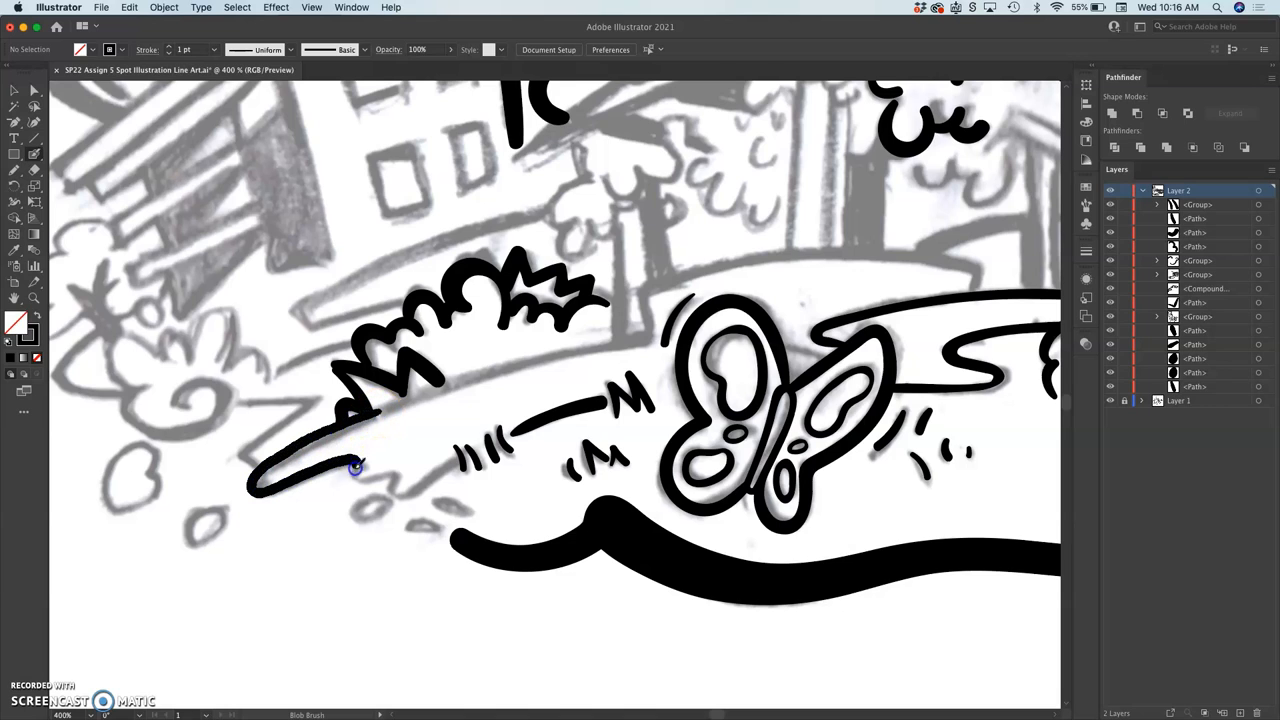
drag(356, 468, 396, 490)
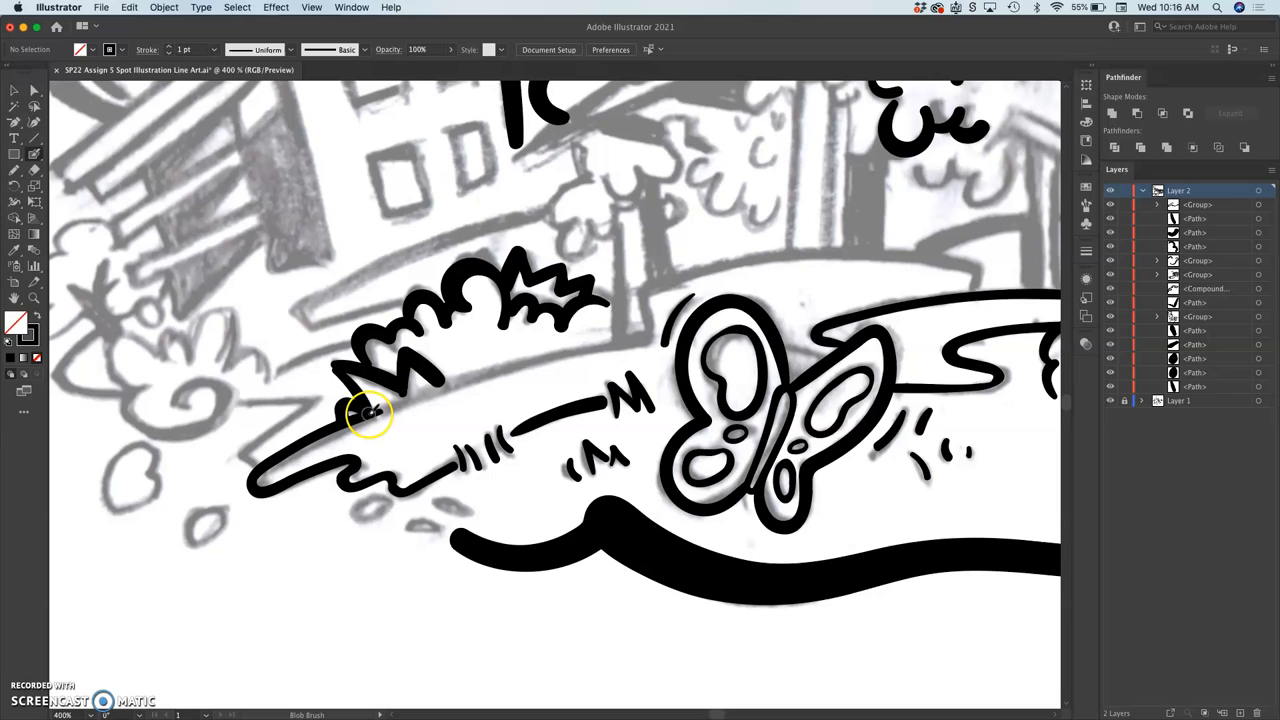
Add a second path line and the upper edge beside the bushes past the butterfly.
drag(370, 414, 588, 350)
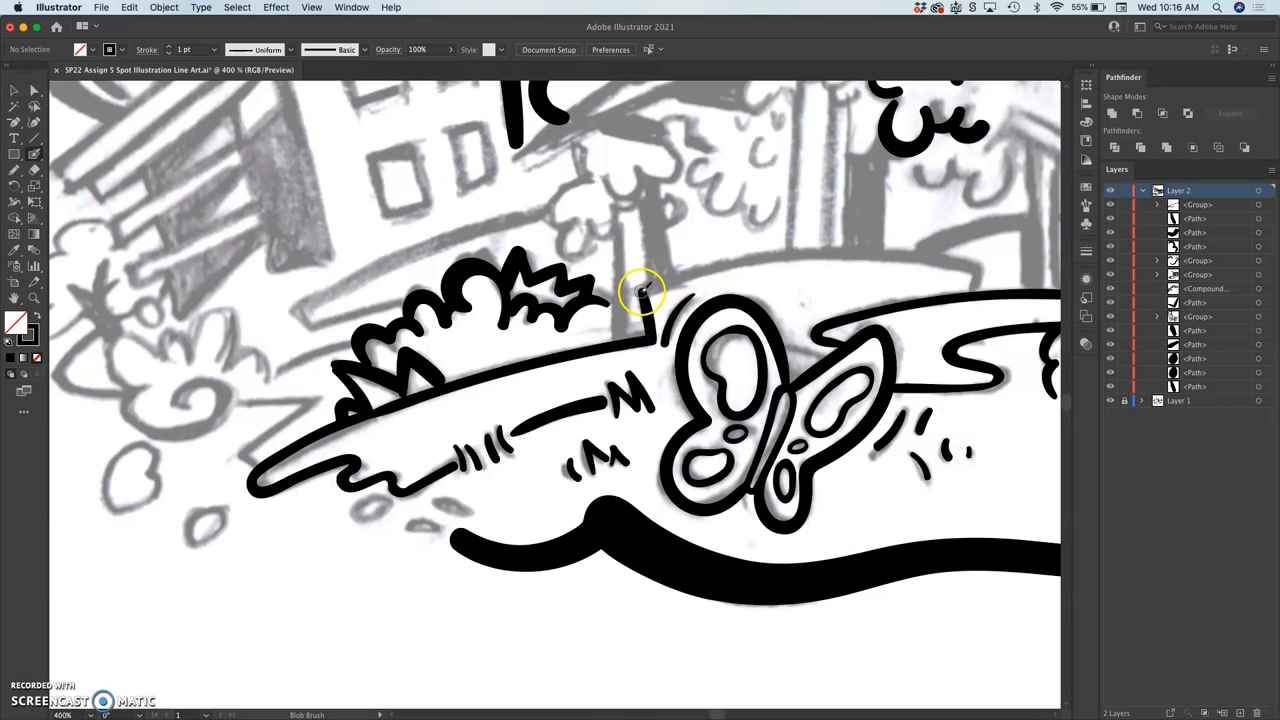
drag(644, 290, 916, 256)
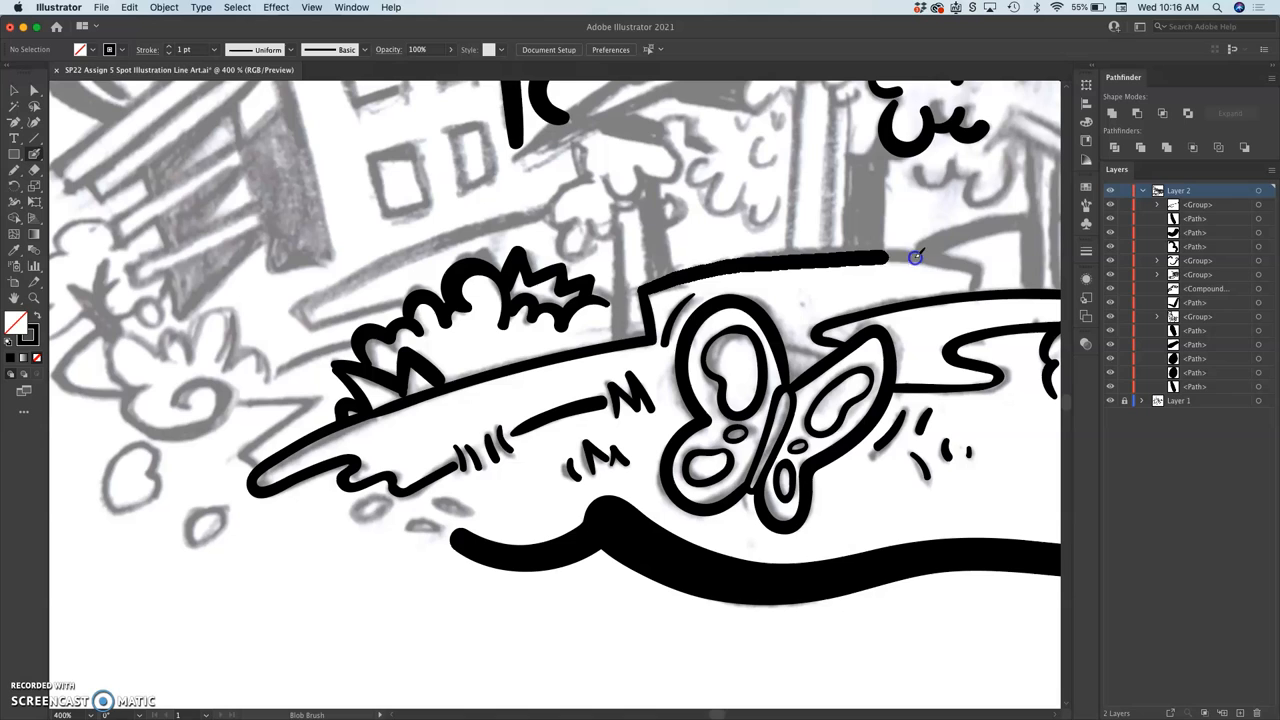
drag(880, 258, 976, 290)
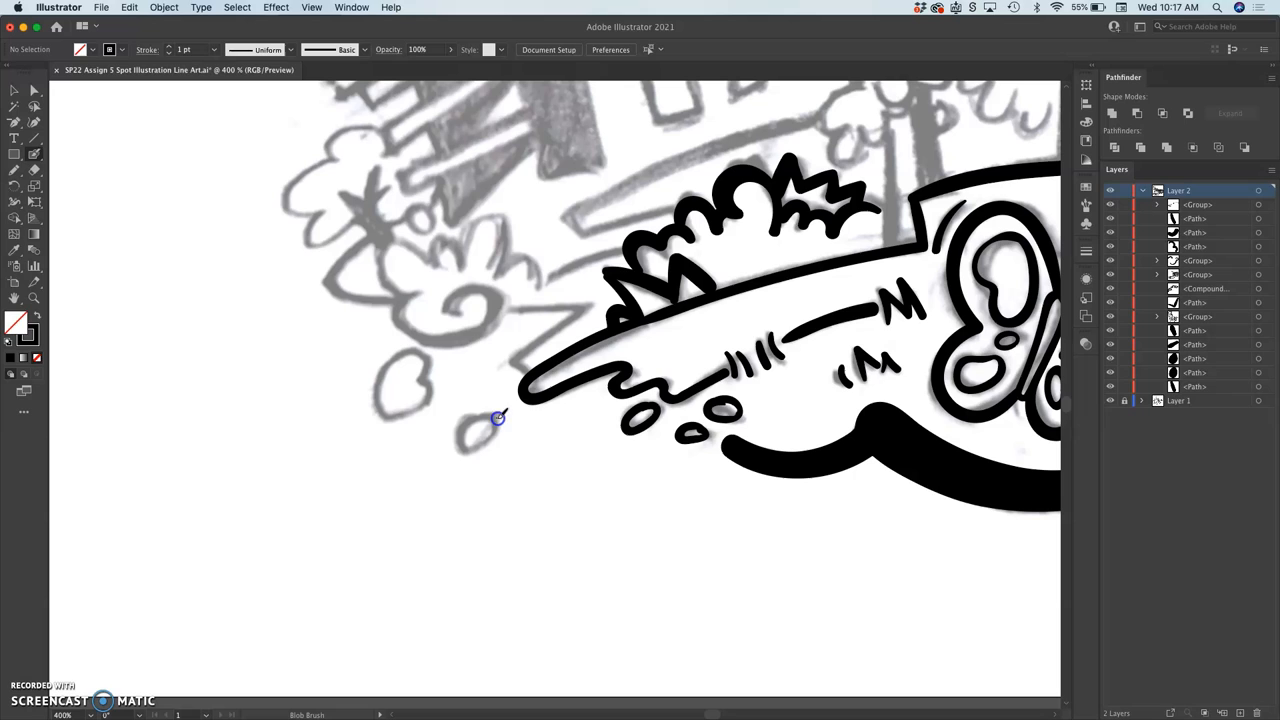
Ink two small oval pebble outlines in bold black left of the path.
drag(490, 418, 476, 444)
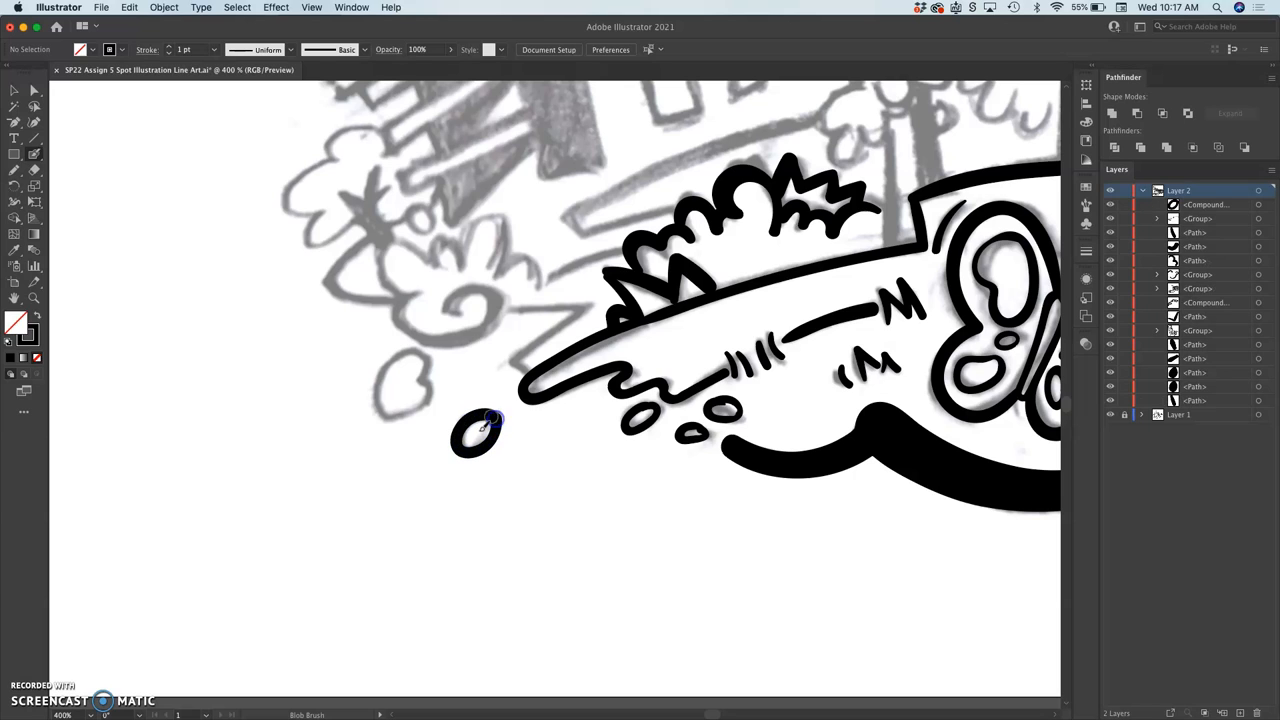
drag(490, 420, 376, 390)
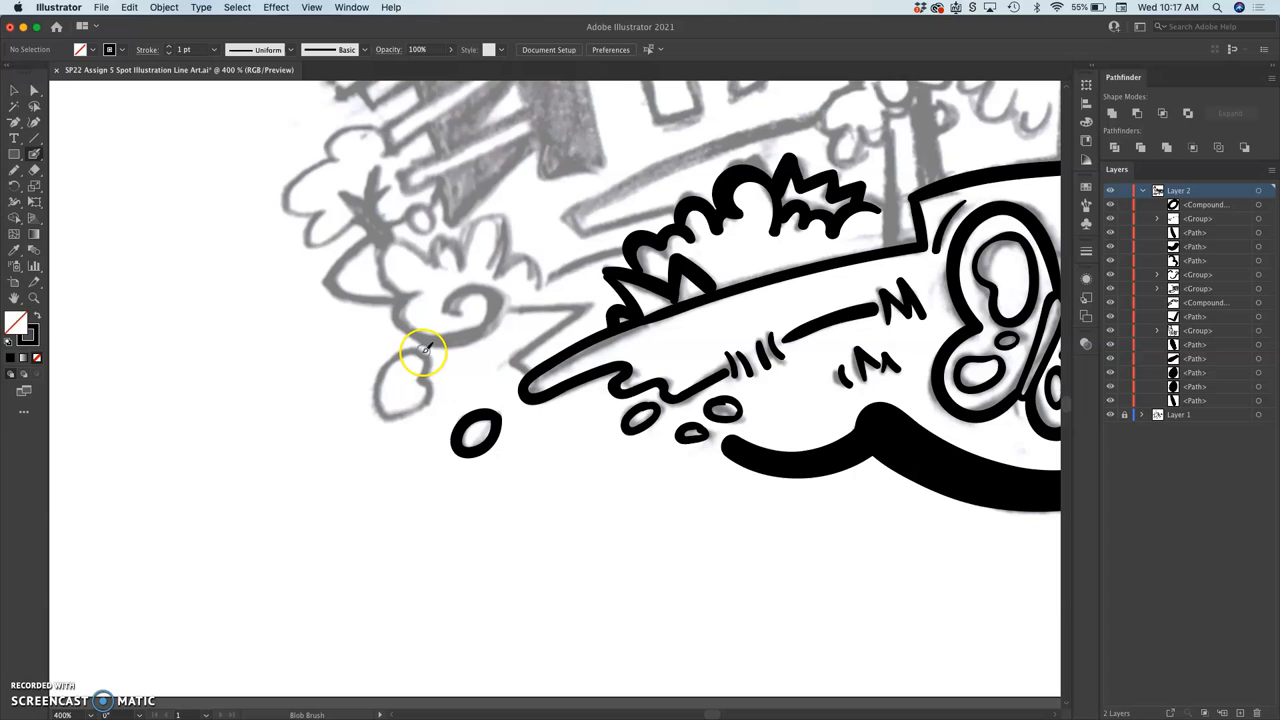
drag(424, 350, 410, 414)
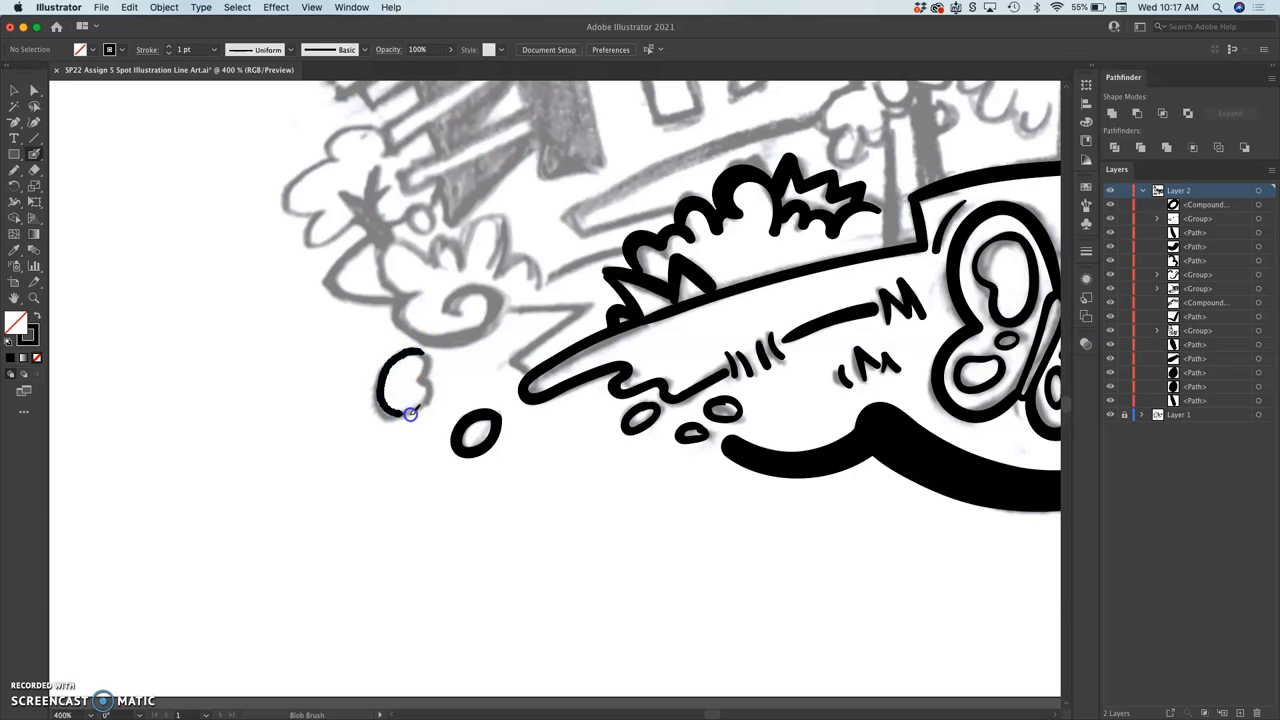
drag(410, 414, 418, 352)
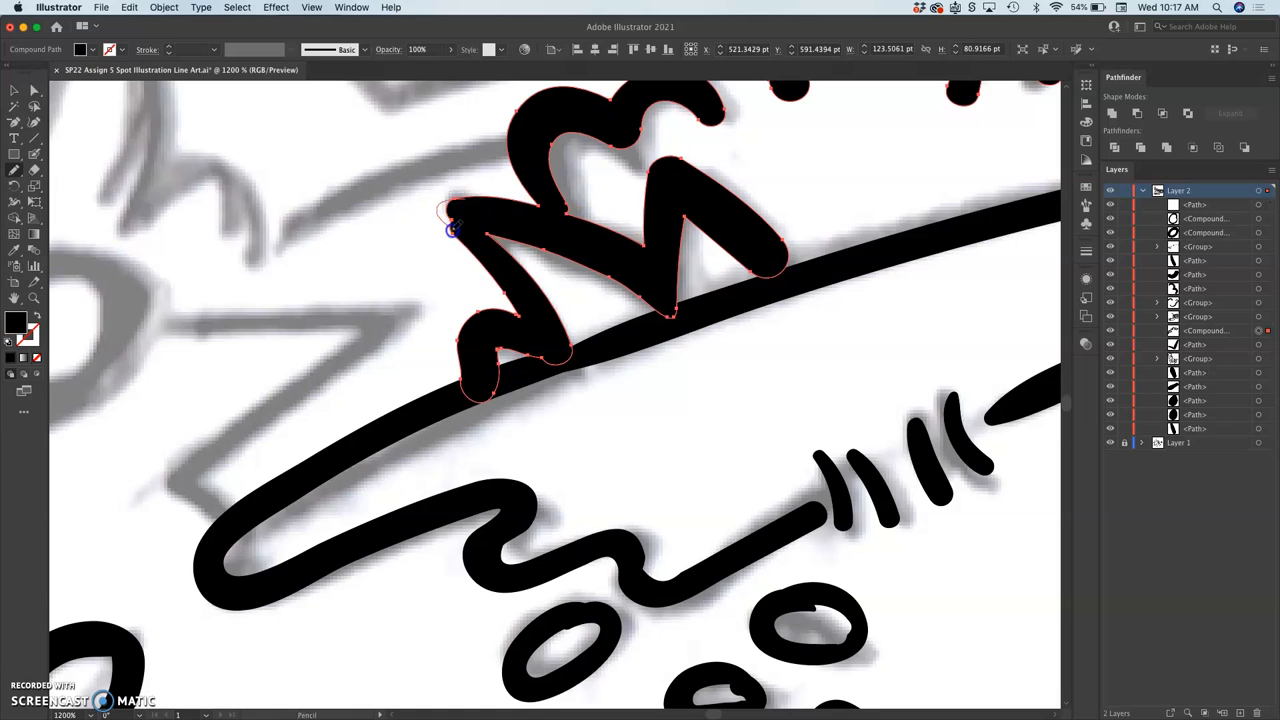
Clean up the spiky grass tuft outline, then ink the swirl inside the left bush.
drag(452, 230, 468, 244)
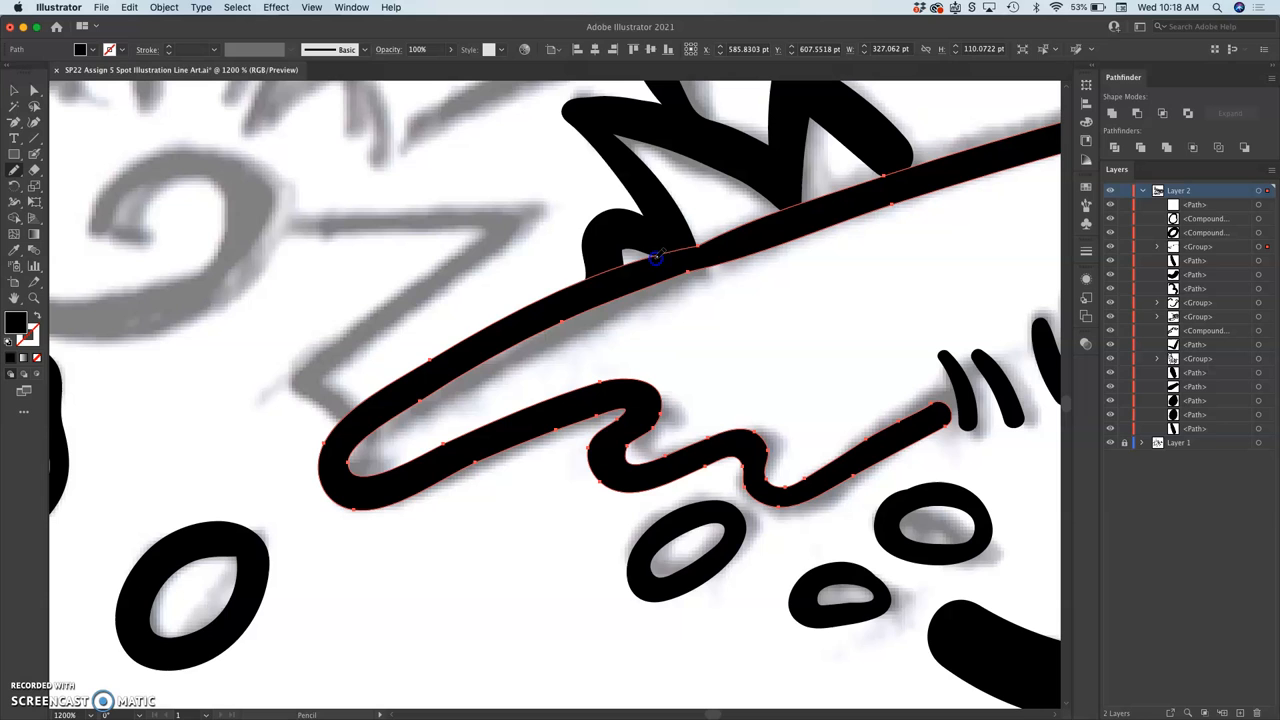
mouse_move(620, 318)
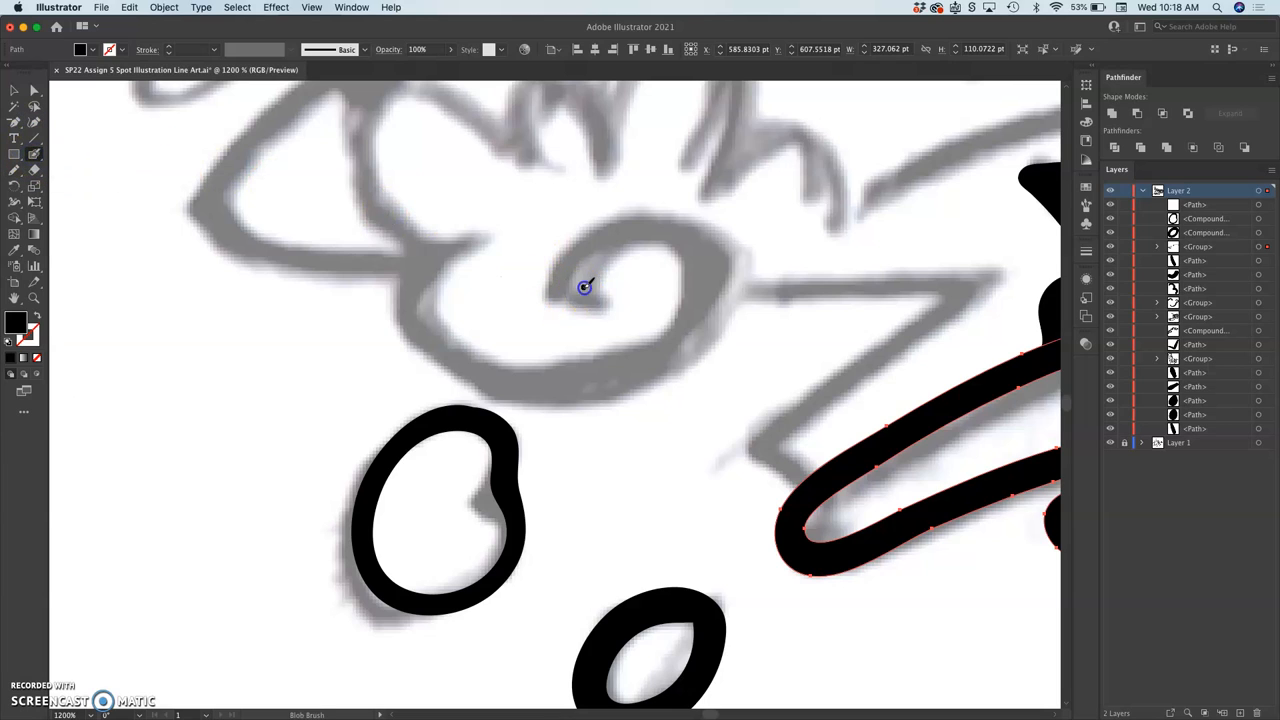
drag(584, 288, 438, 324)
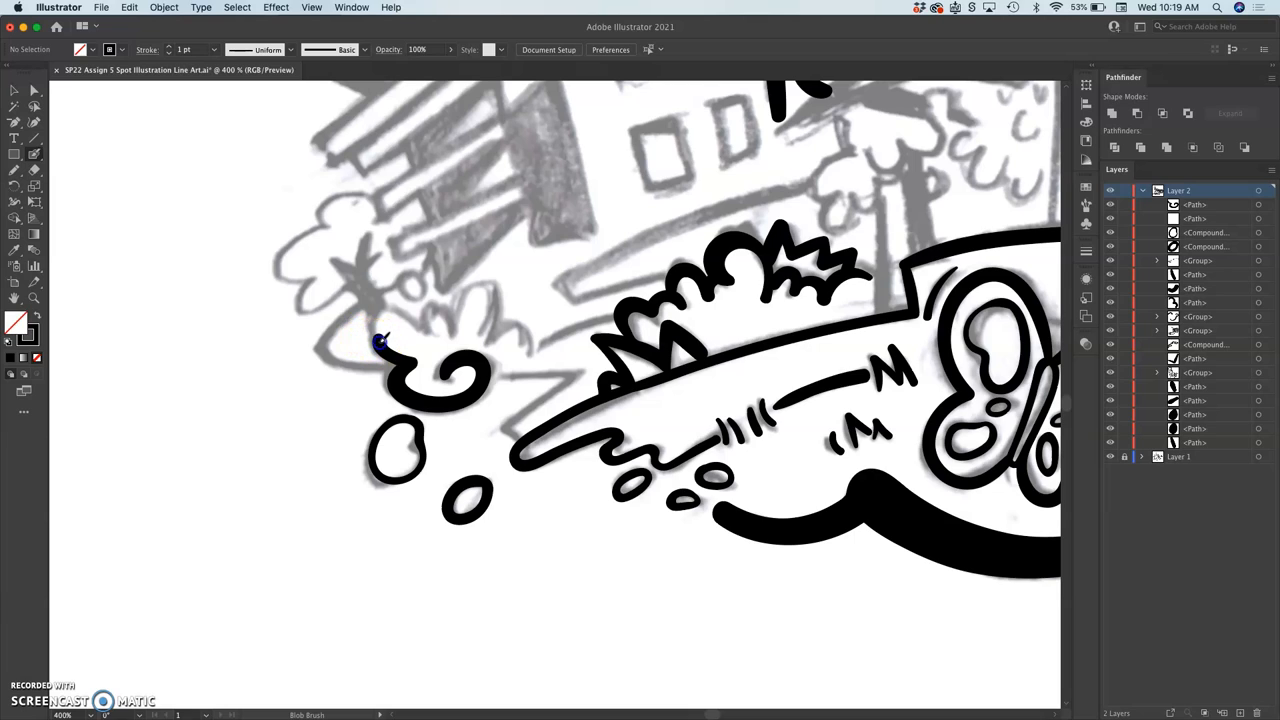
Ink the left bush's curly outline, the ground line to the grass tuft and the zigzag edge below.
drag(380, 340, 450, 328)
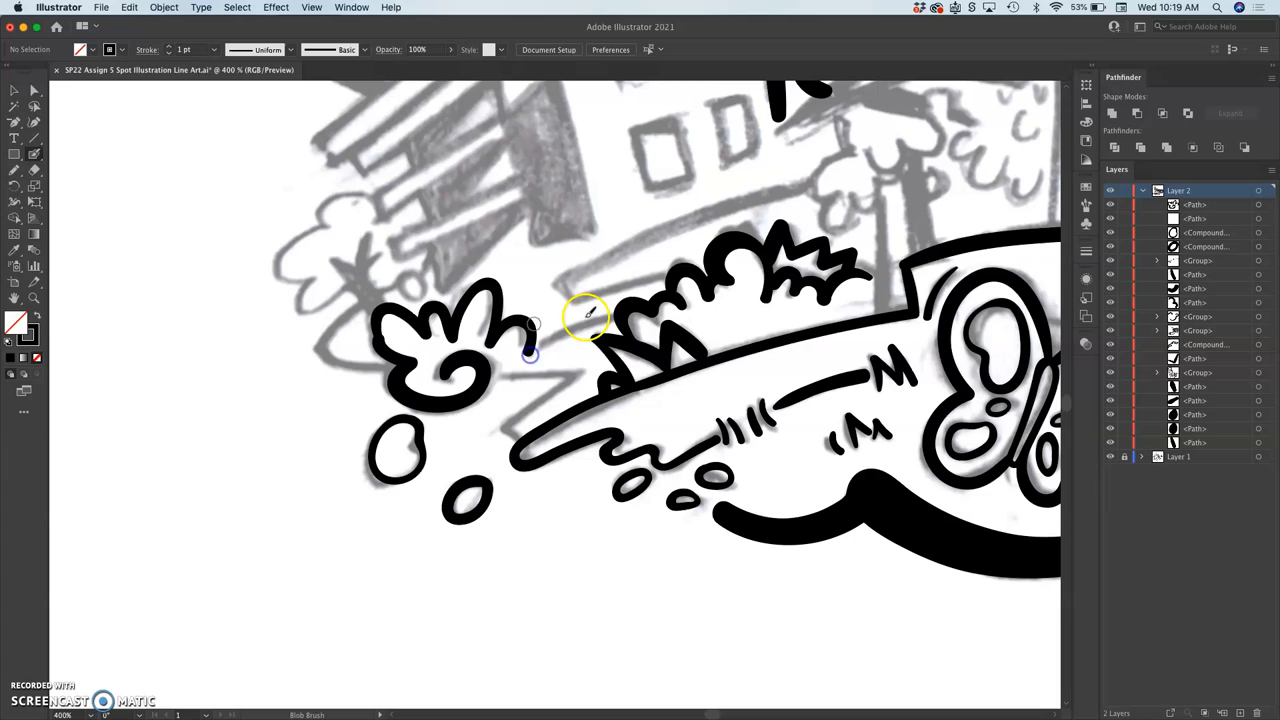
drag(536, 356, 604, 320)
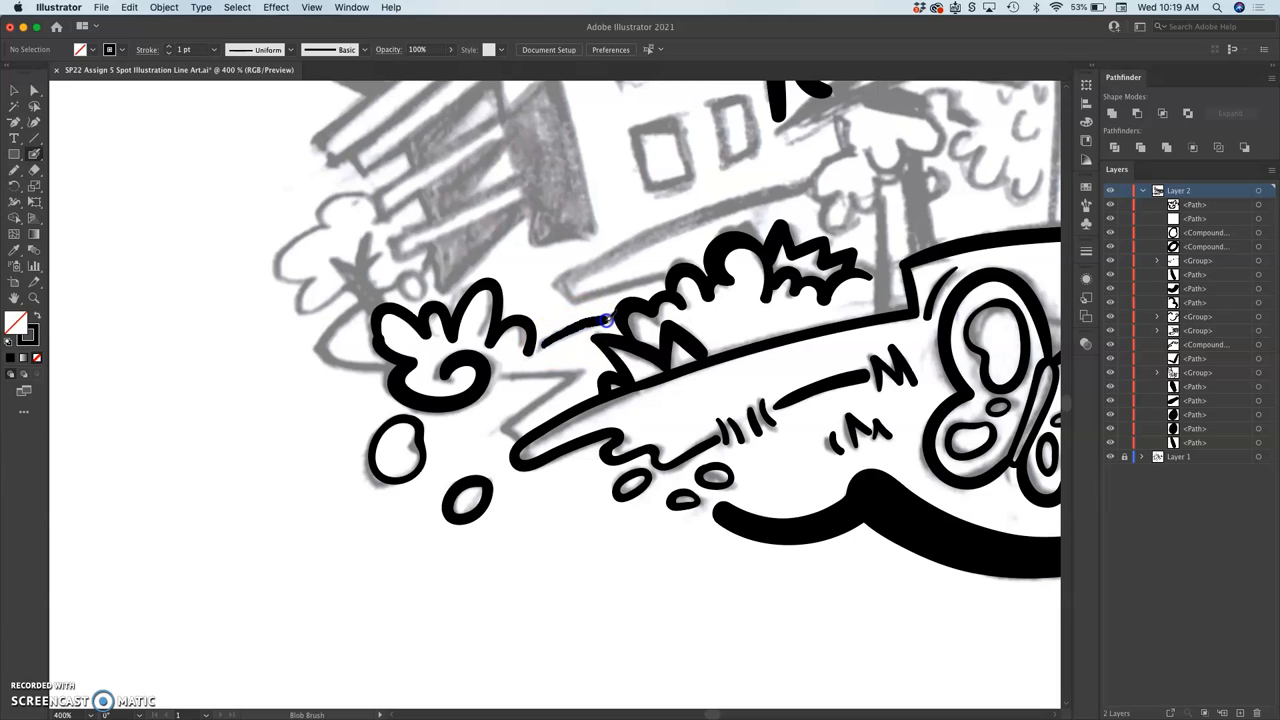
drag(604, 320, 556, 374)
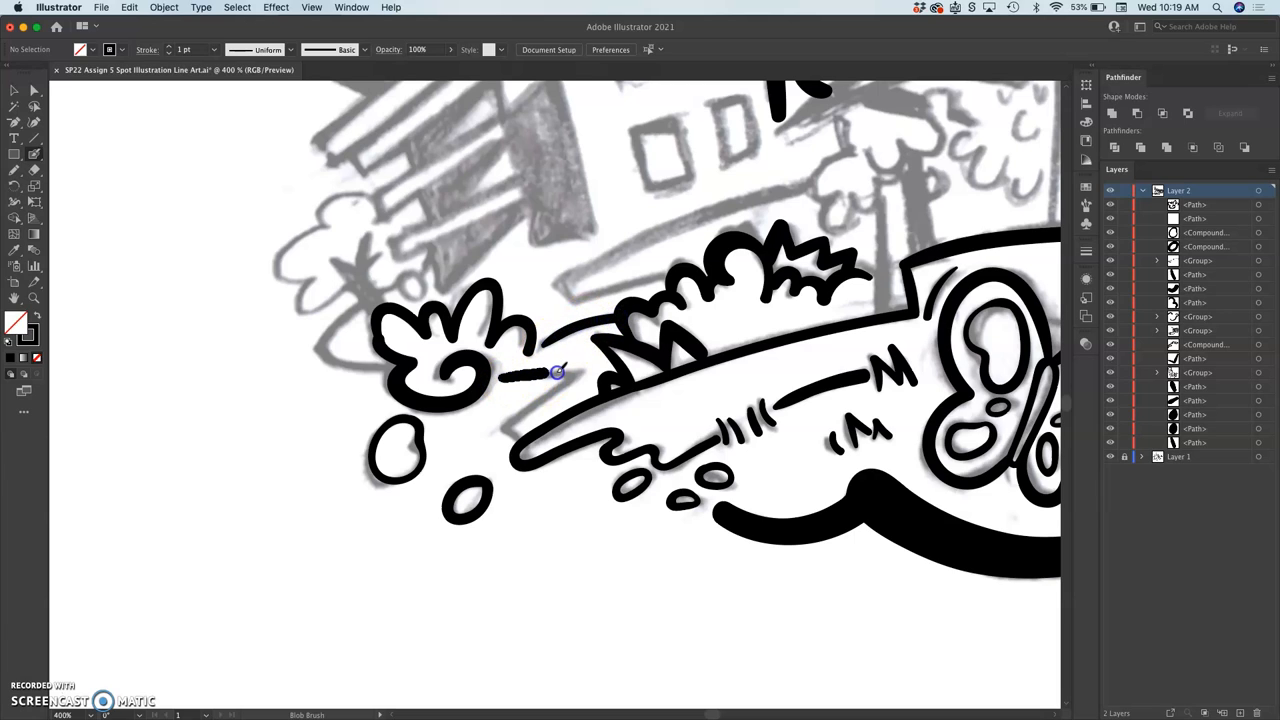
drag(556, 372, 518, 450)
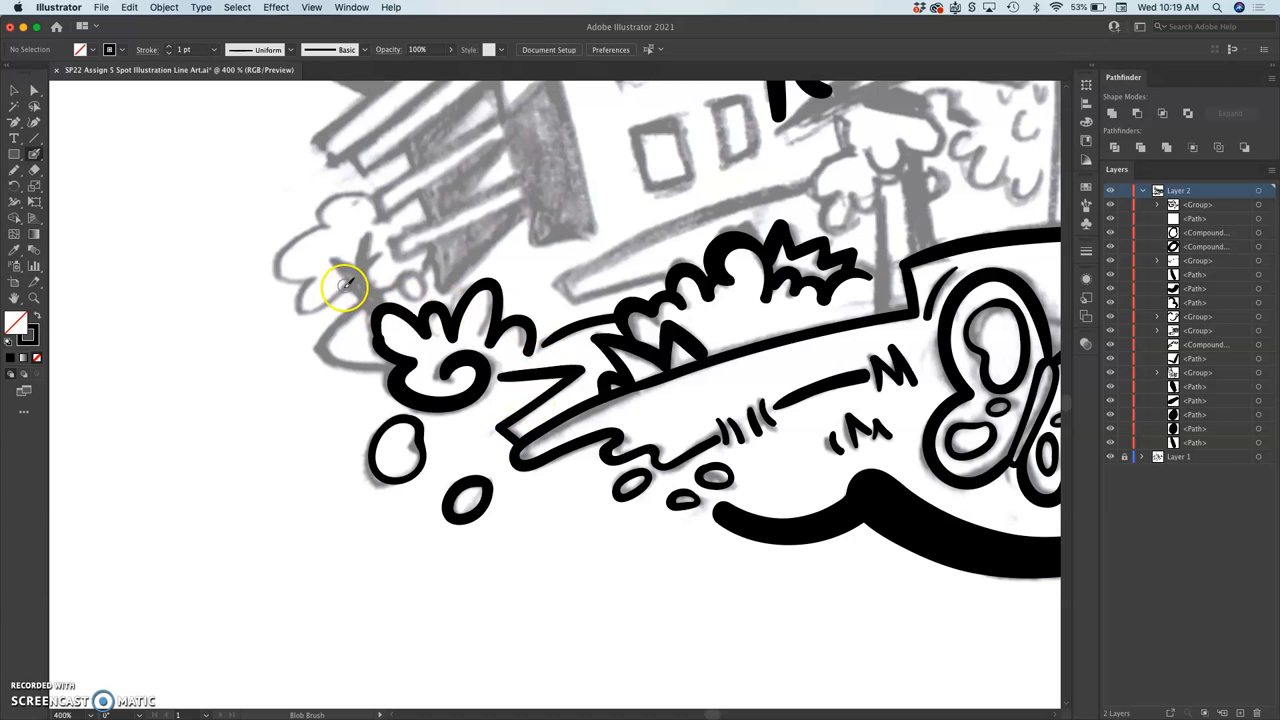
Outline the upper-left bush and ink the diagonal building beam lines above it.
drag(344, 288, 292, 240)
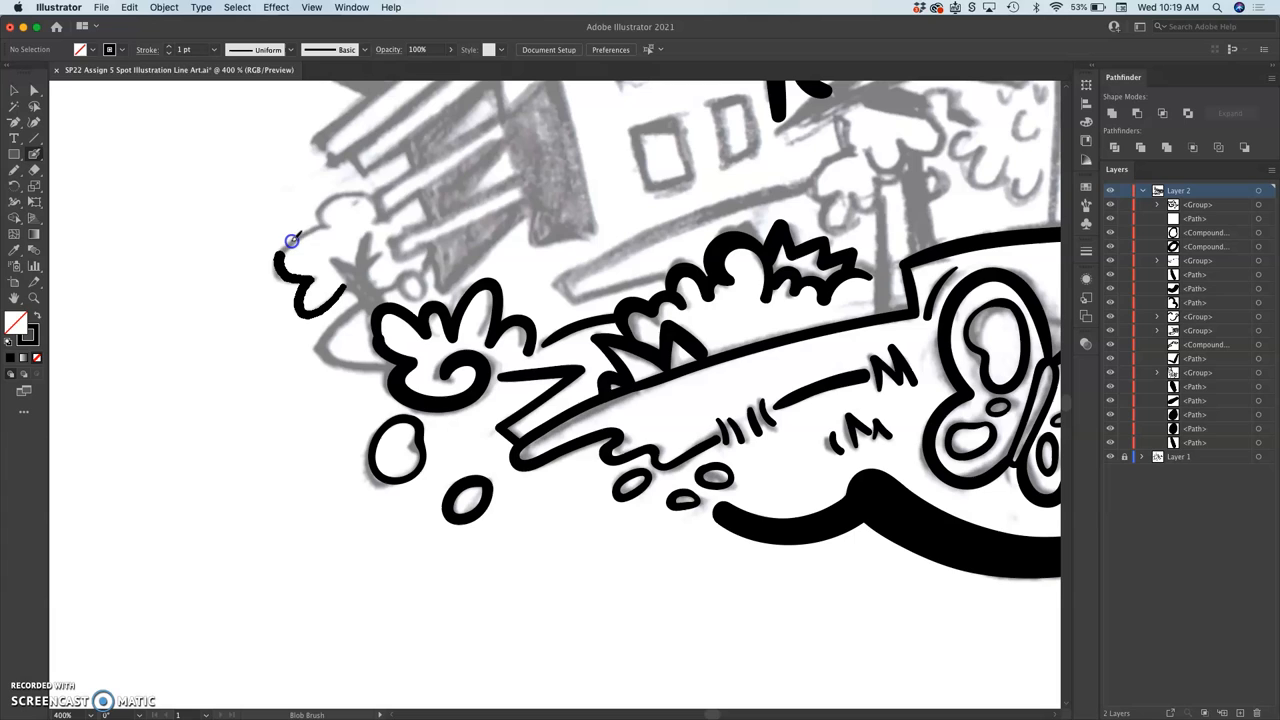
drag(292, 240, 378, 224)
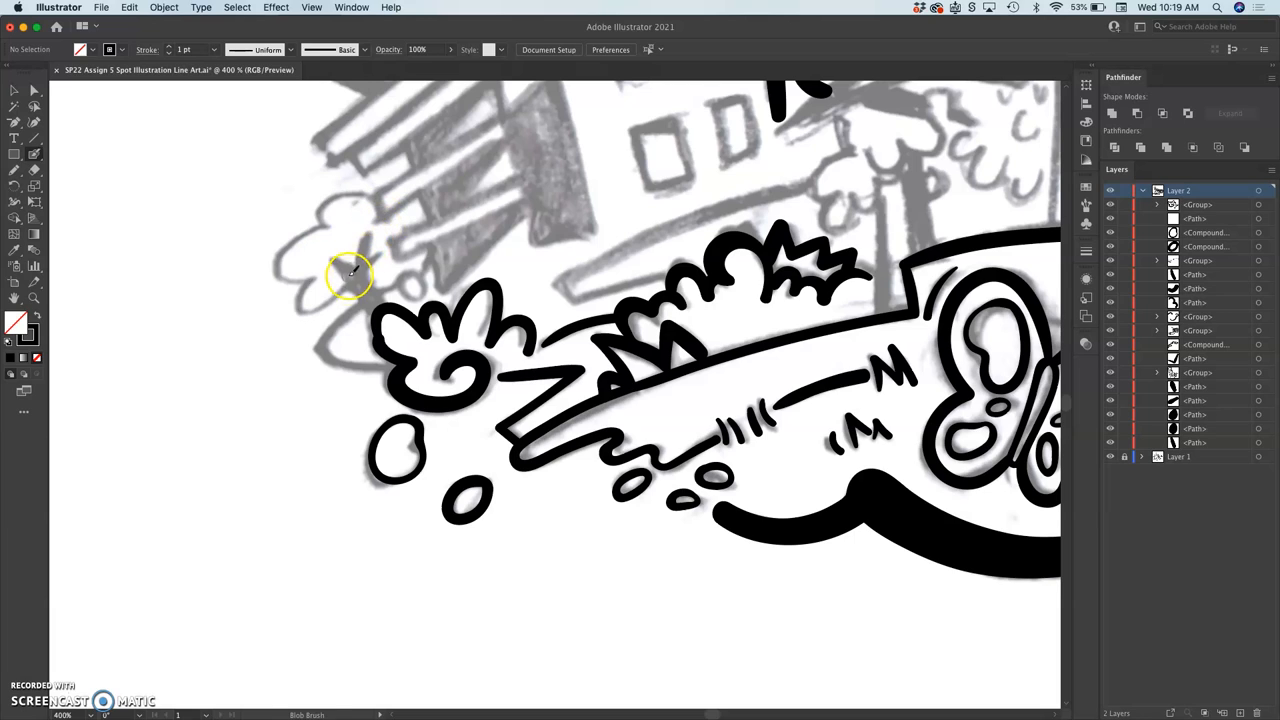
drag(360, 270, 320, 304)
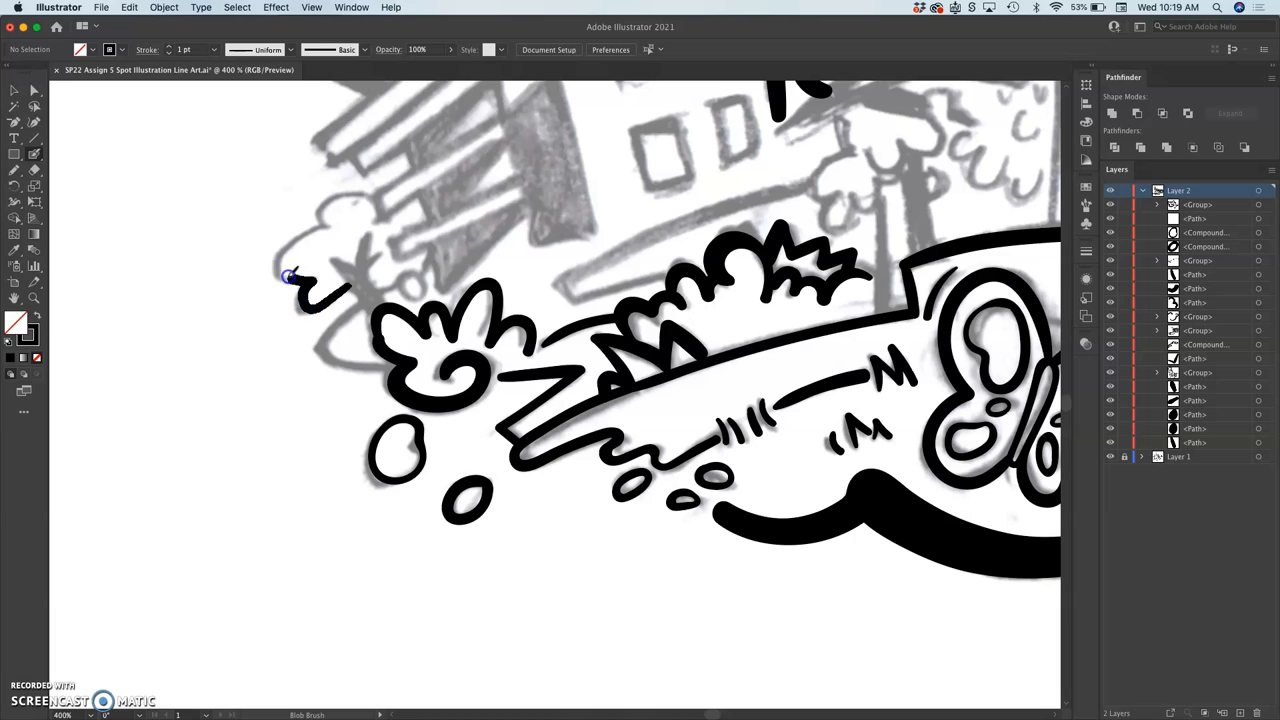
drag(290, 276, 368, 188)
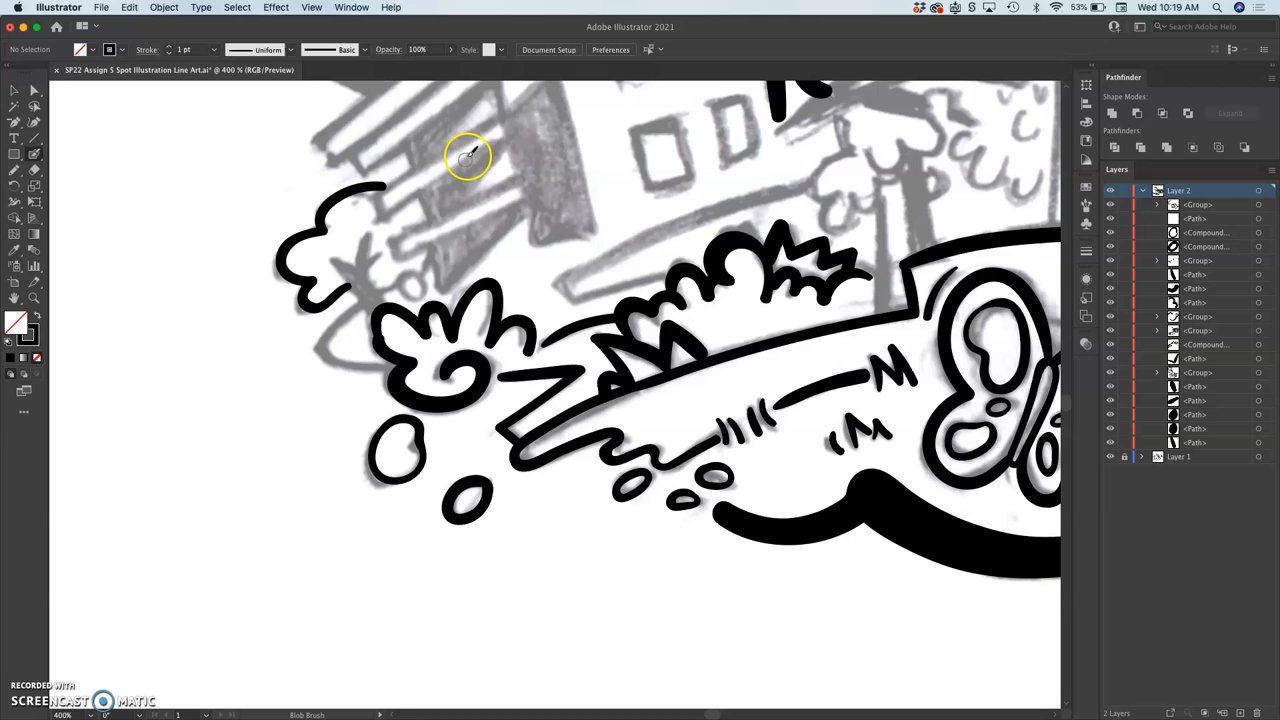
drag(496, 122, 372, 200)
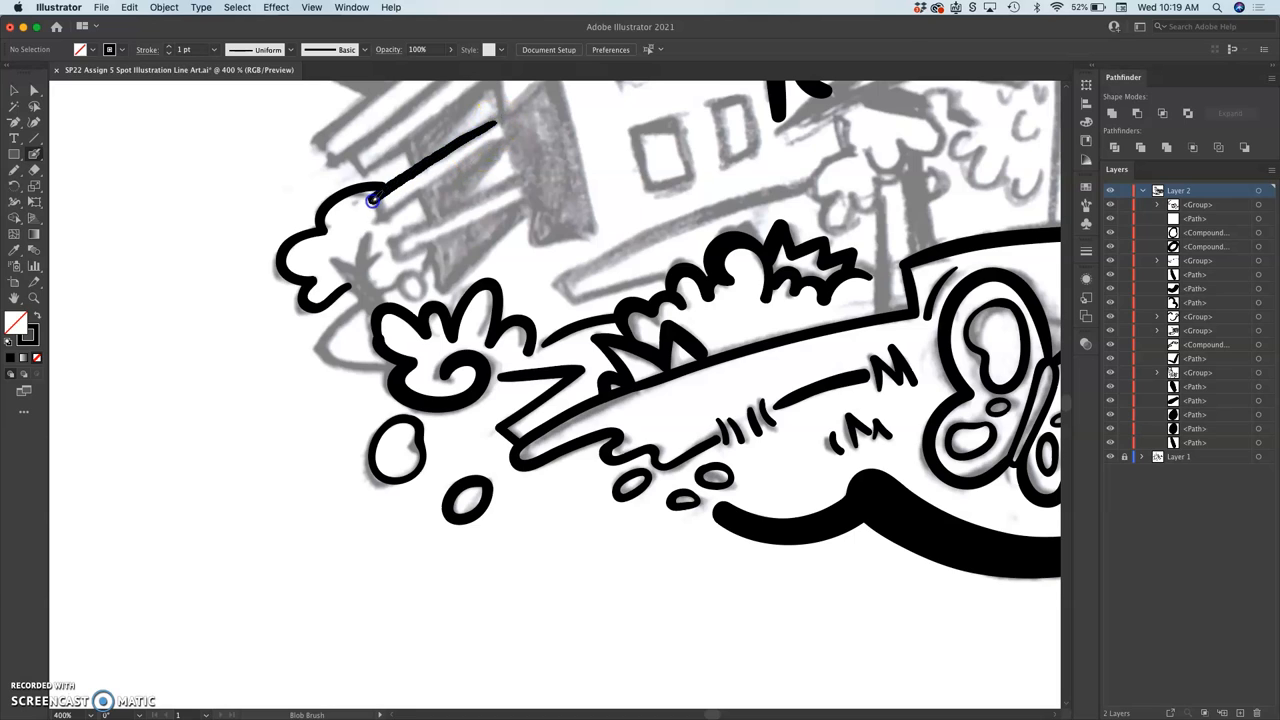
drag(376, 200, 496, 152)
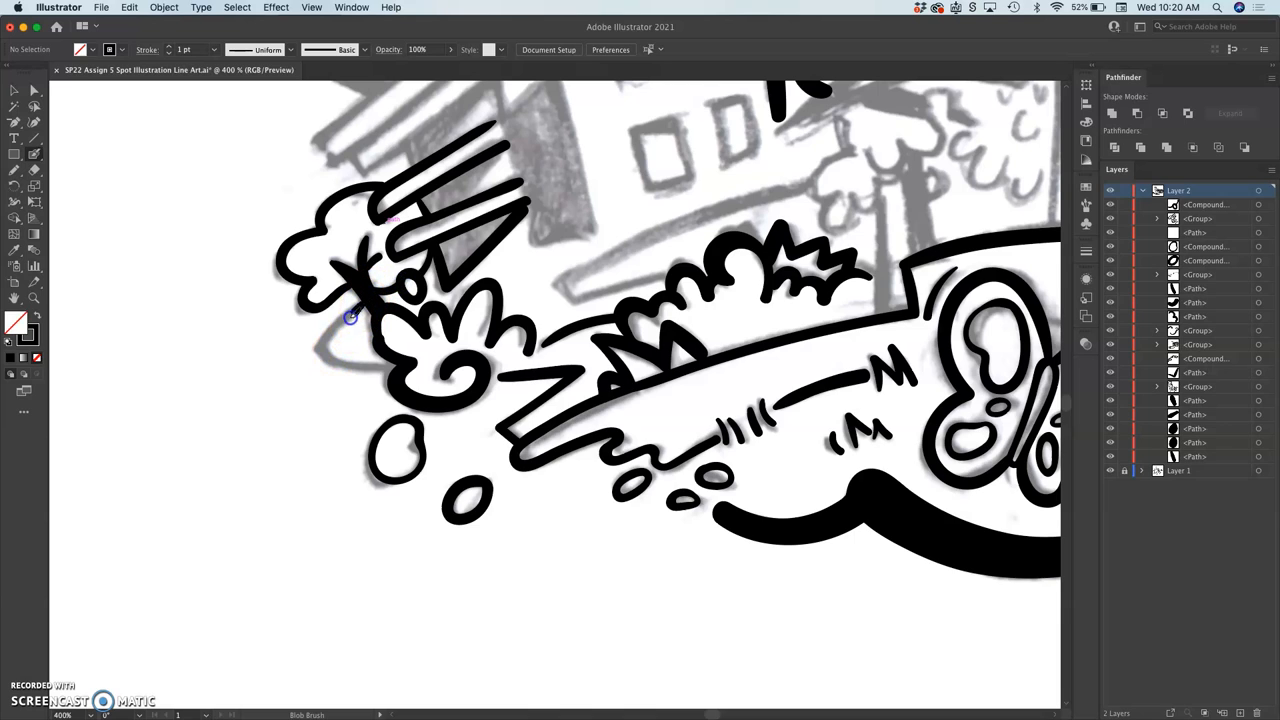
Add spiky strokes to the left bush and smooth the inked swirl outline.
drag(350, 318, 396, 360)
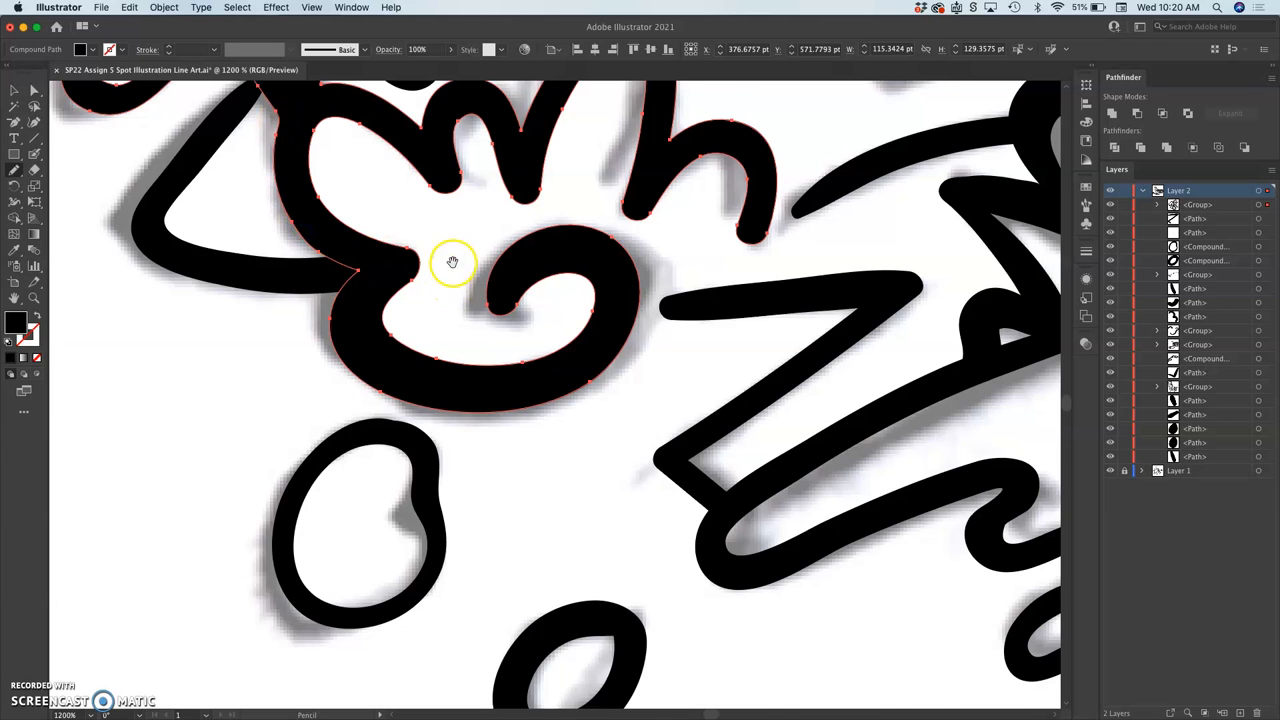
drag(452, 264, 490, 276)
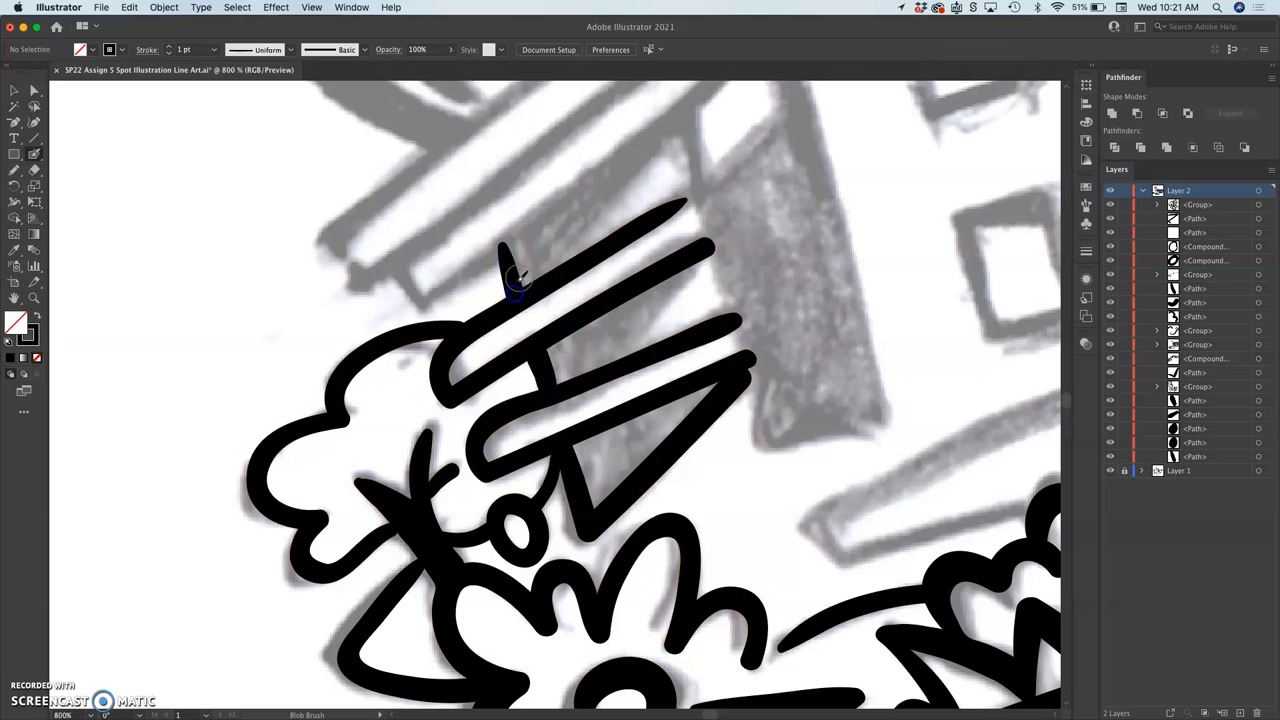
Ink another beam line, the canopy slats and the long upper canopy bar.
drag(516, 284, 516, 276)
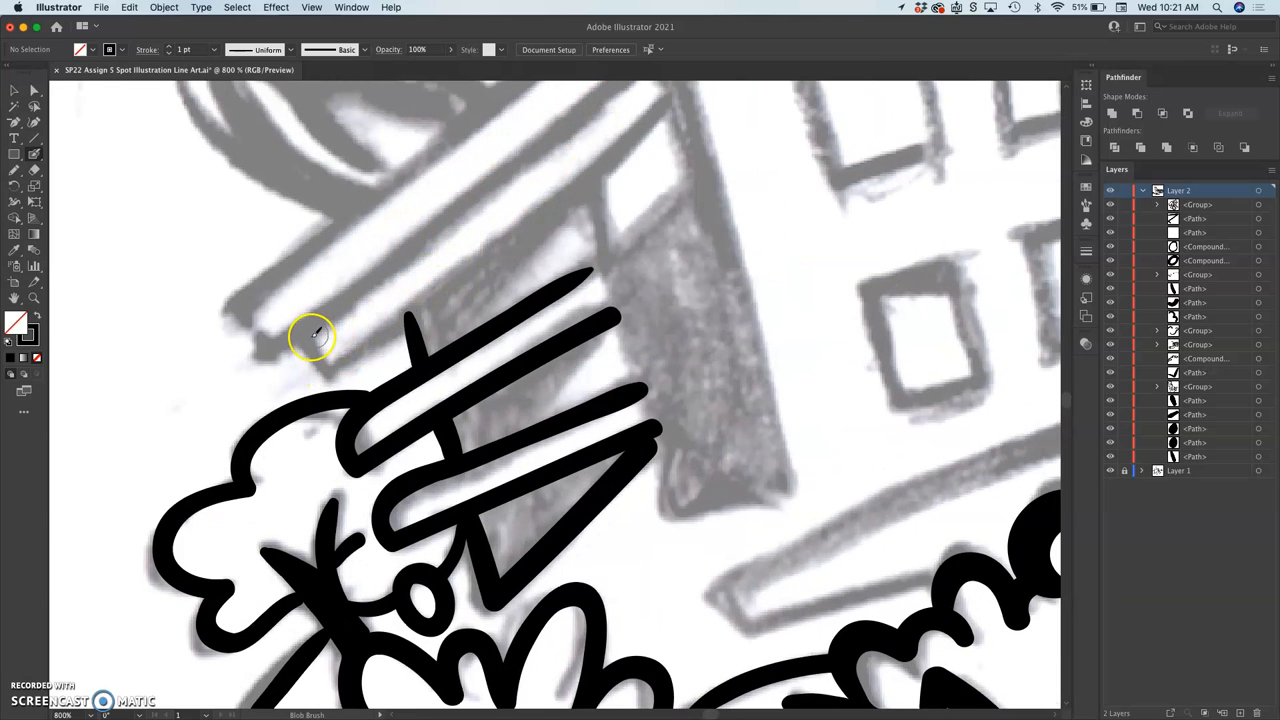
mouse_move(670, 96)
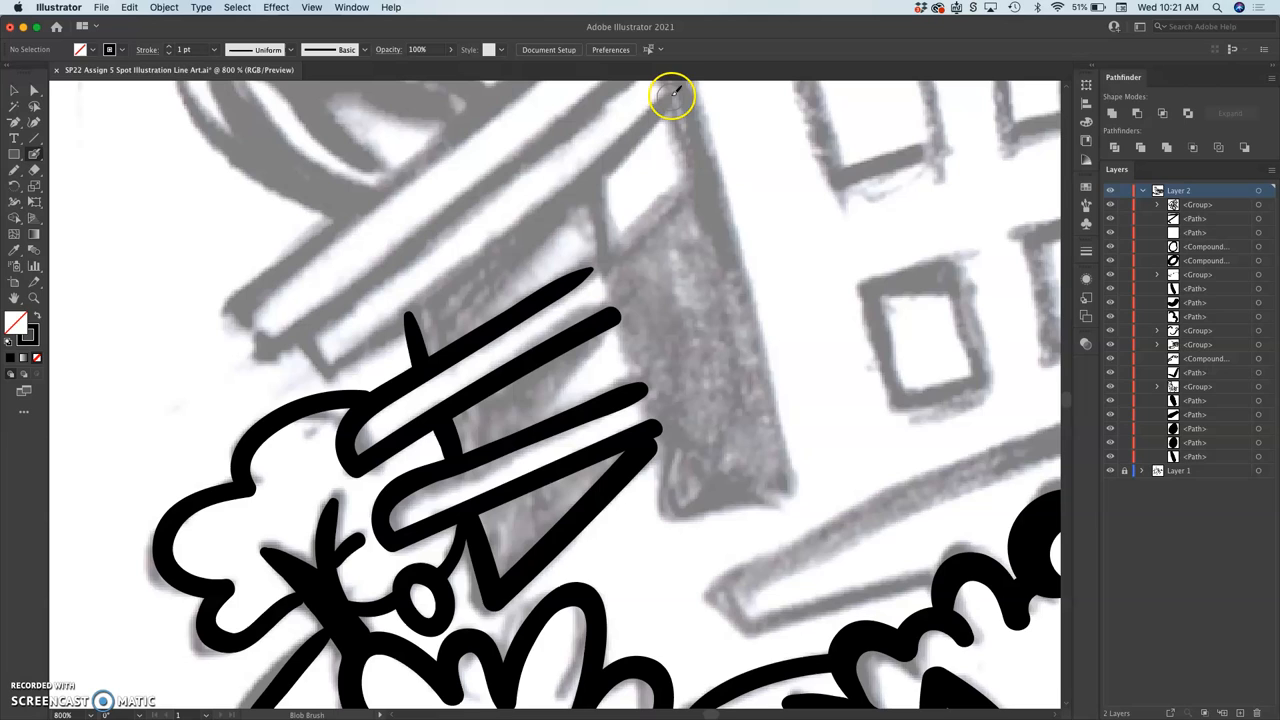
mouse_move(584, 200)
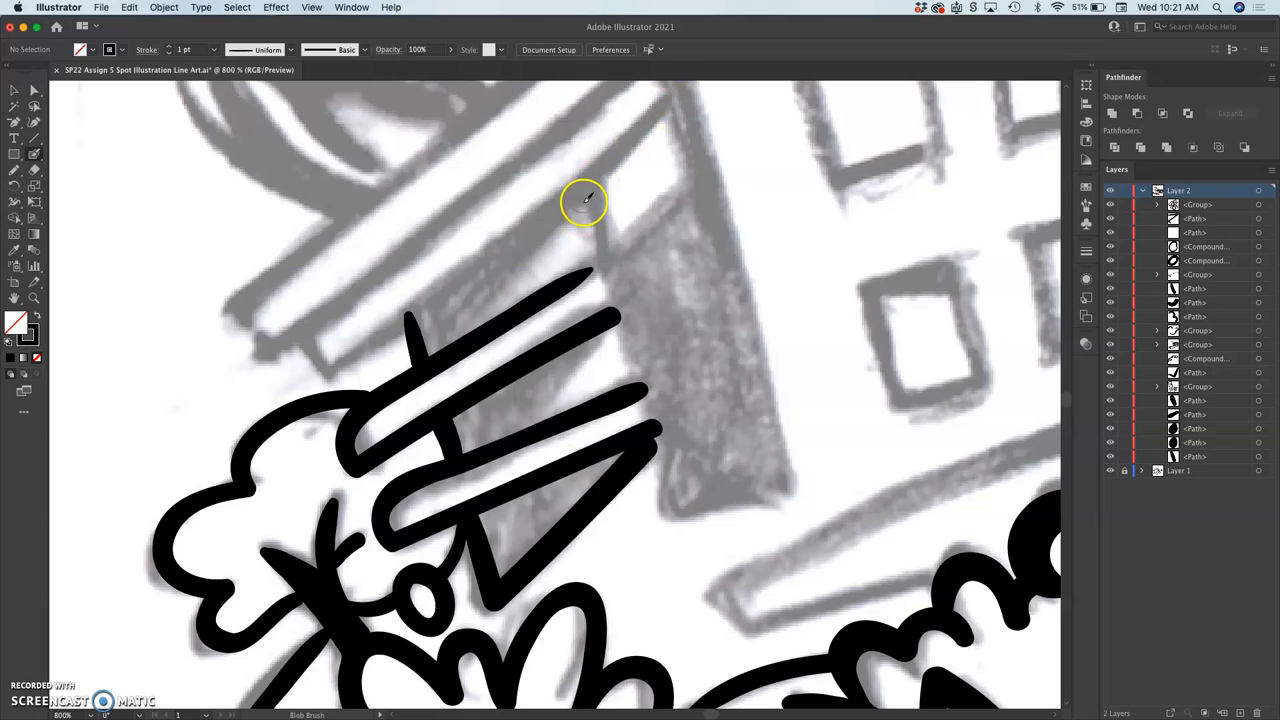
drag(580, 196, 616, 300)
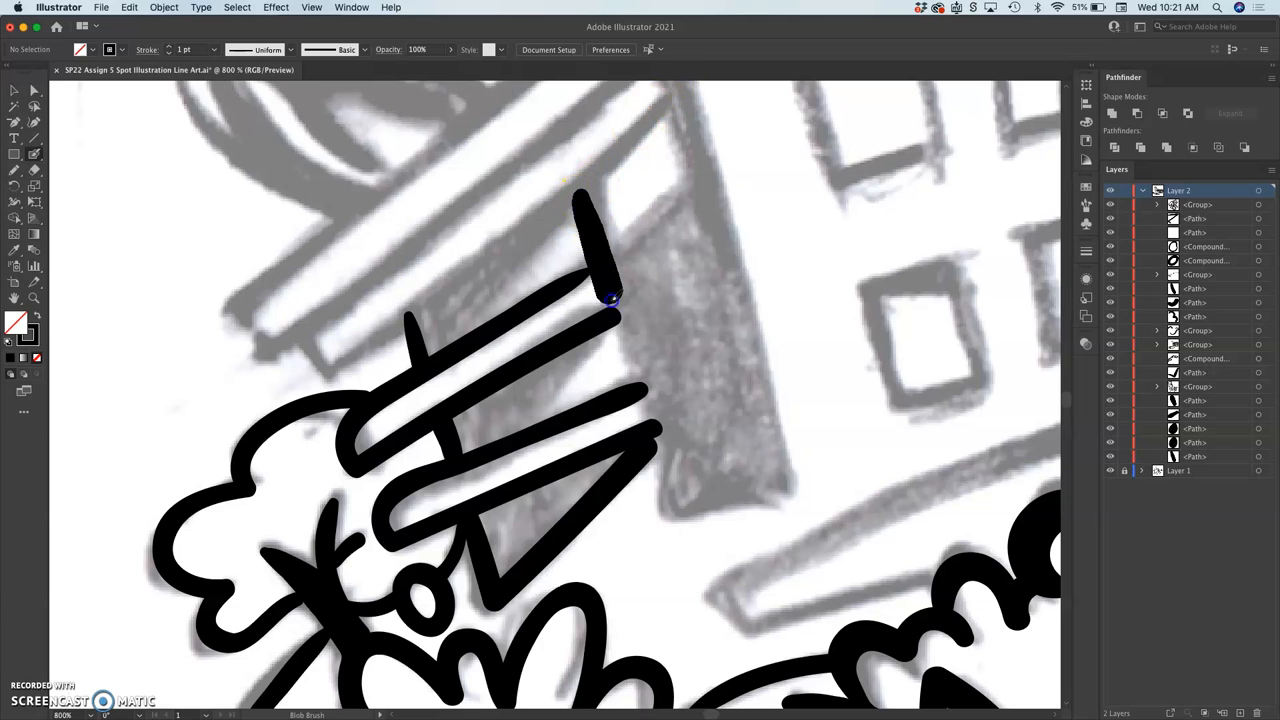
drag(616, 300, 676, 510)
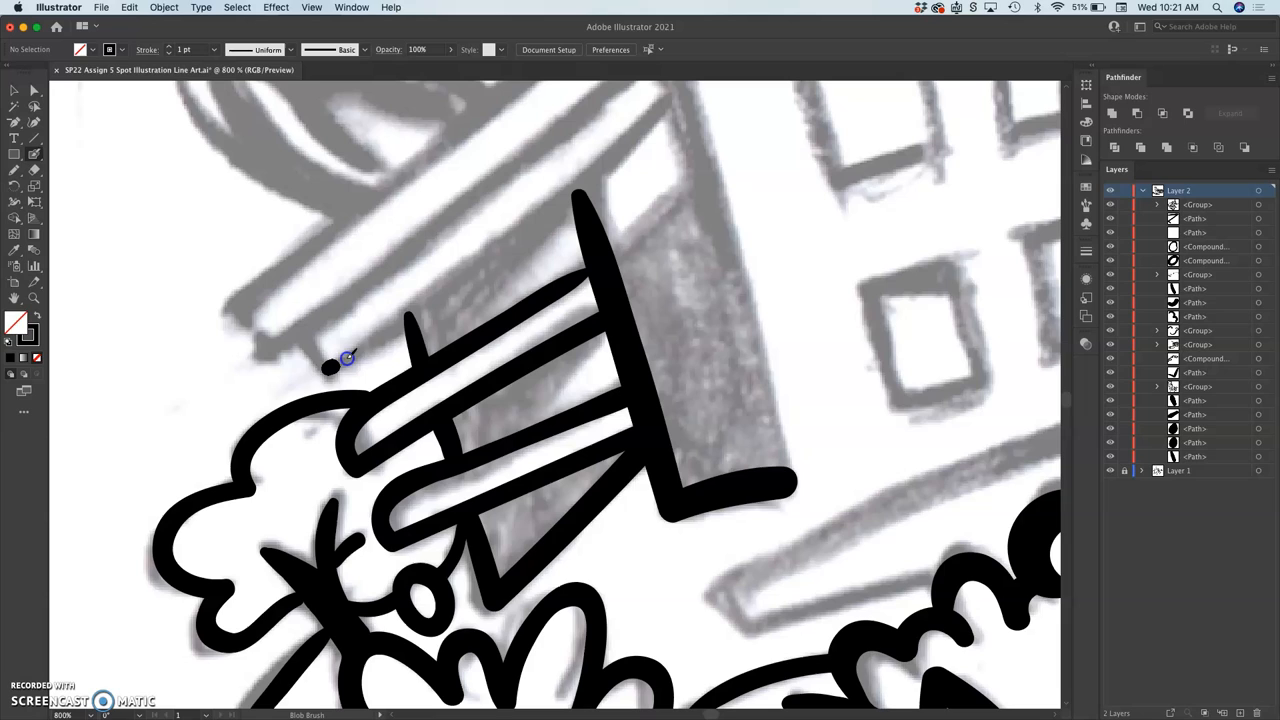
drag(340, 360, 684, 96)
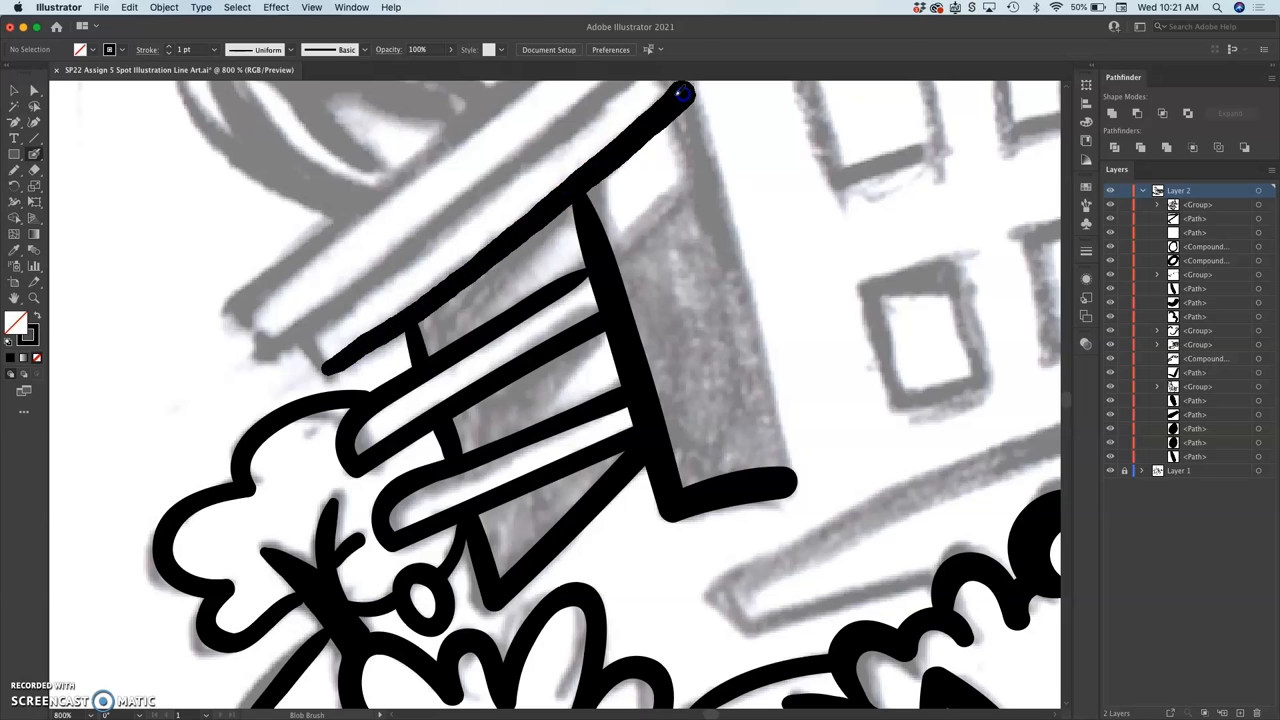
drag(684, 94, 330, 368)
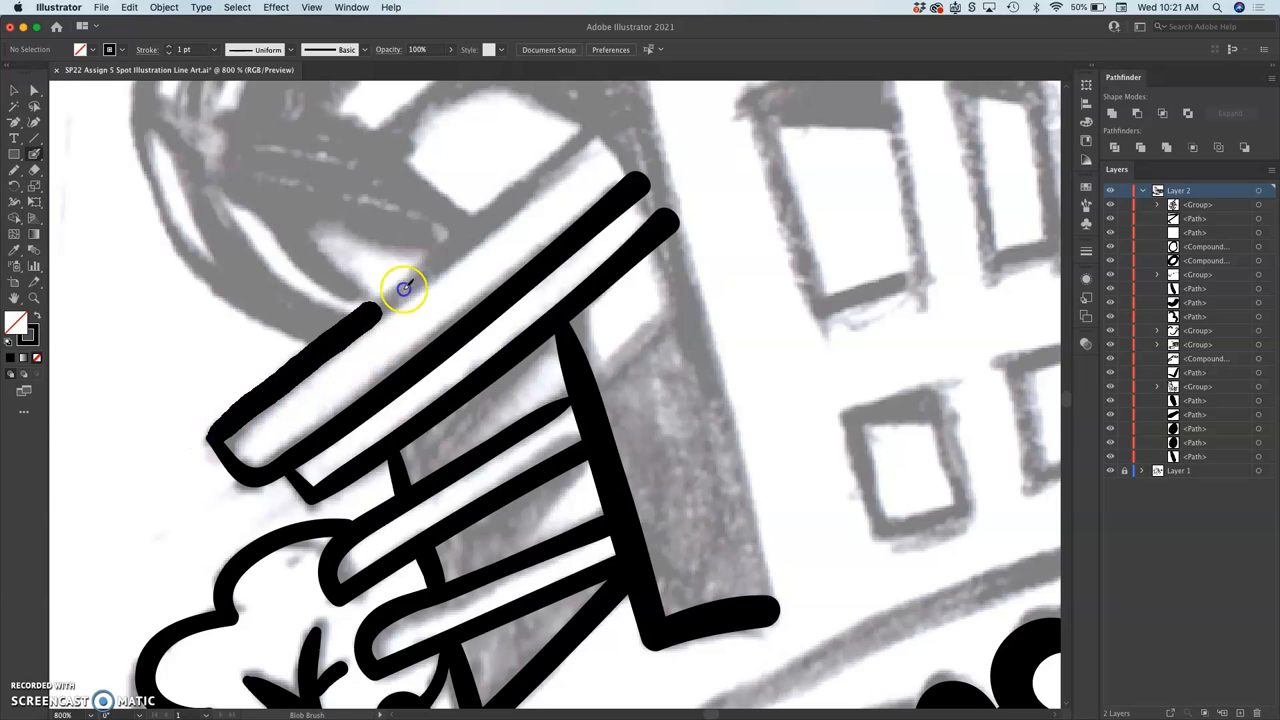
Outline the canopy's top edge and upright side and thicken the top bar.
drag(404, 290, 218, 438)
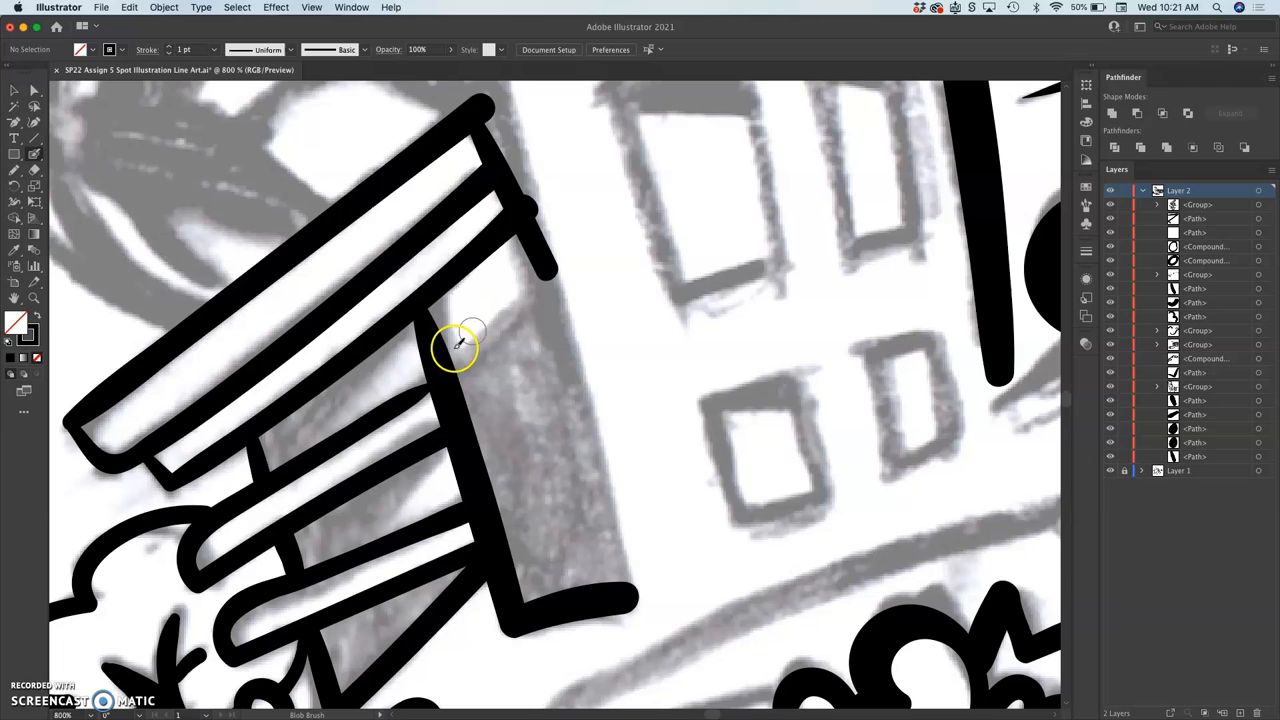
drag(460, 350, 550, 284)
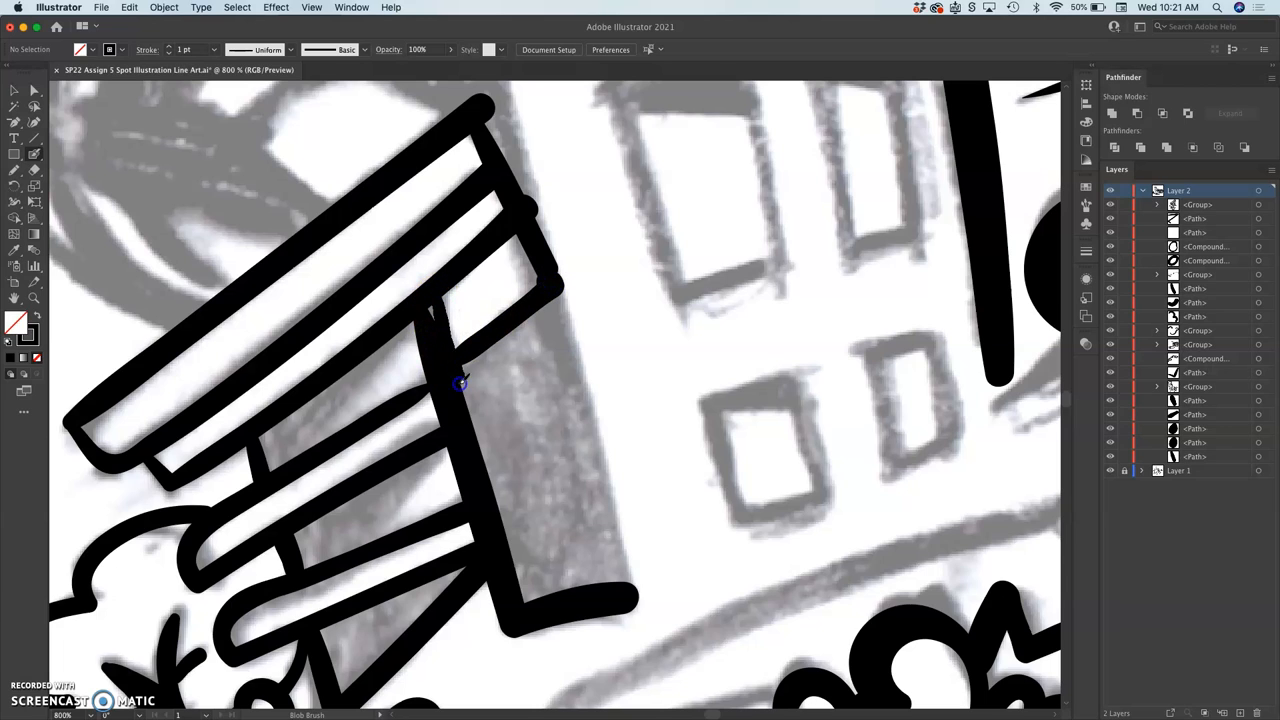
drag(460, 384, 510, 580)
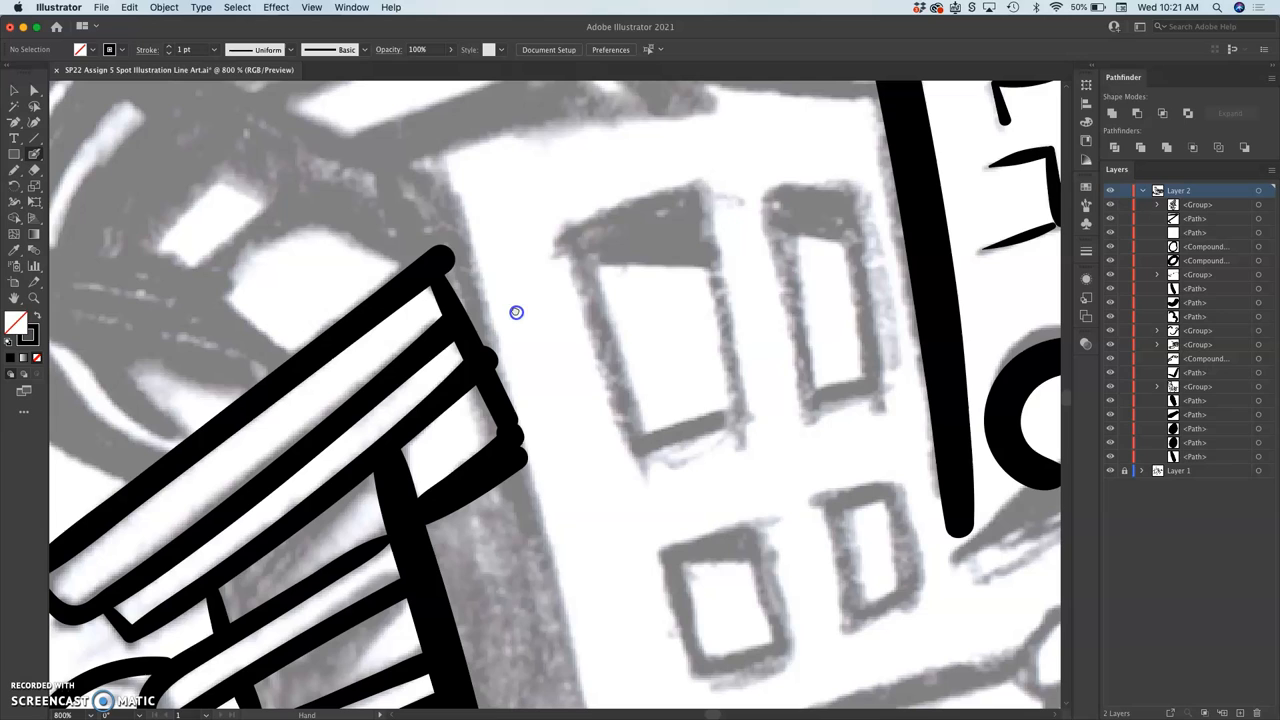
Draw the building's left edge, outline the shadowed wall strip and fill it with black scribbles.
drag(516, 312, 440, 170)
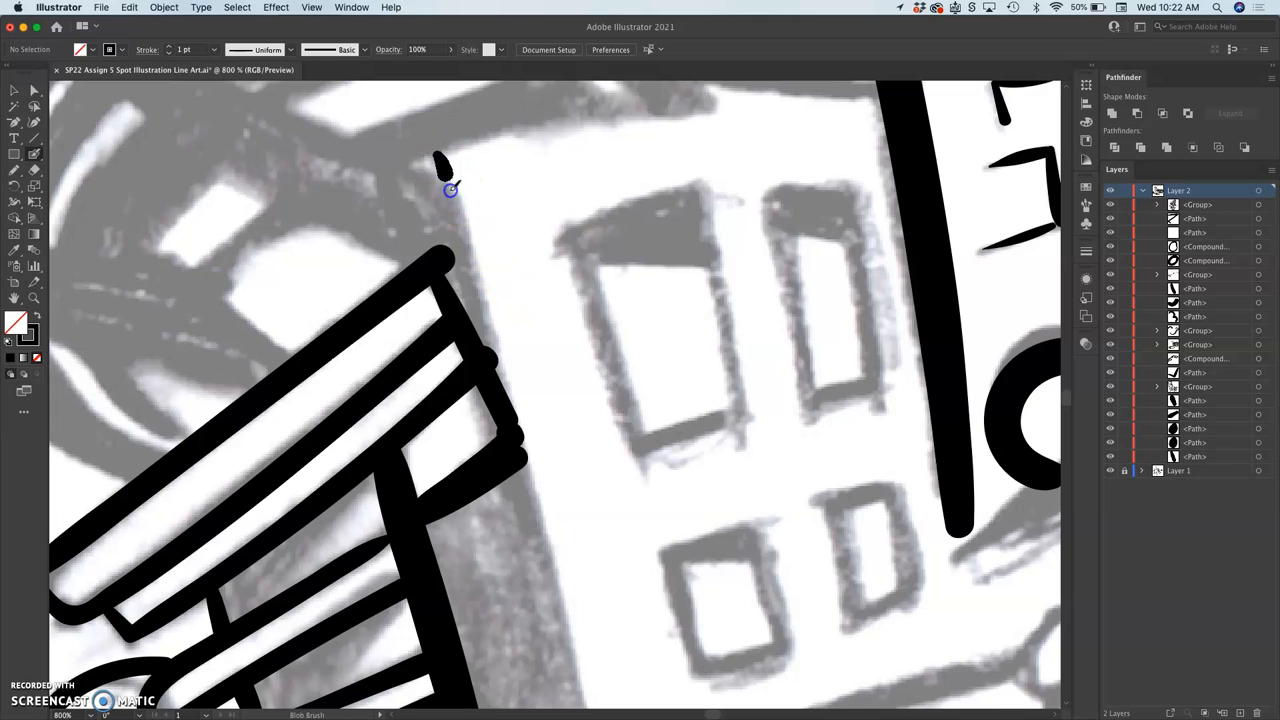
drag(444, 176, 578, 692)
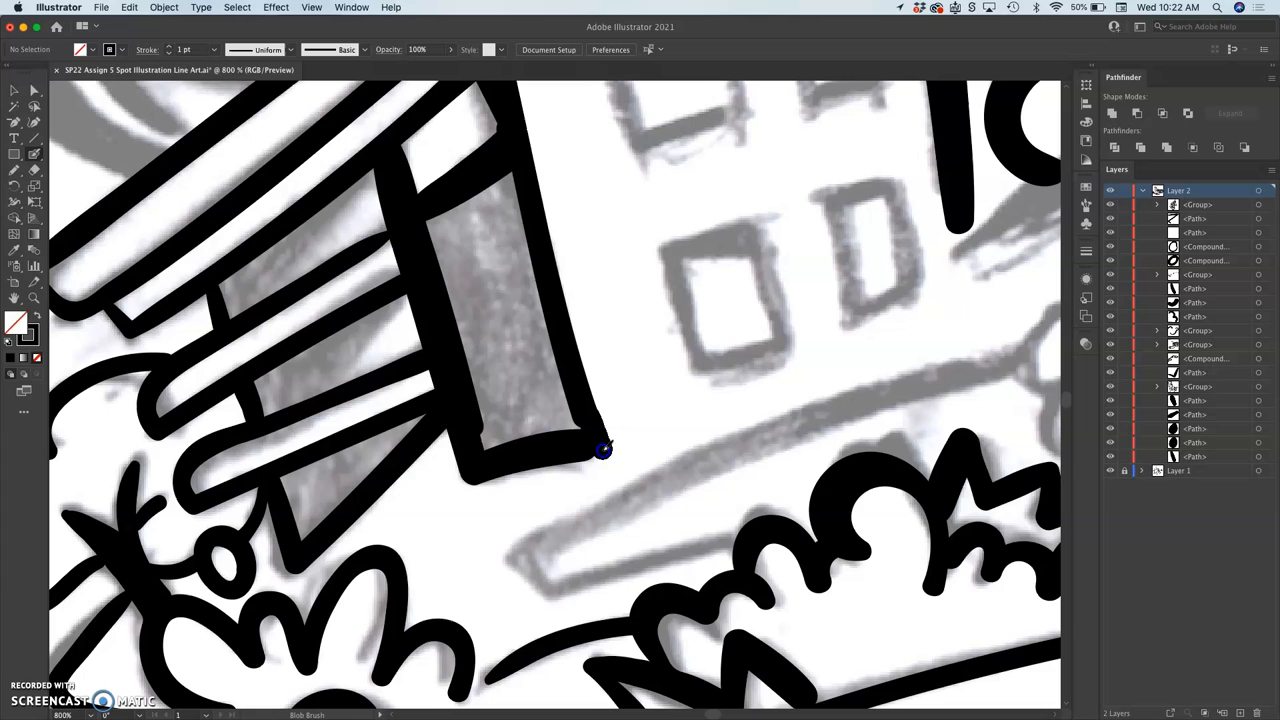
drag(604, 450, 484, 464)
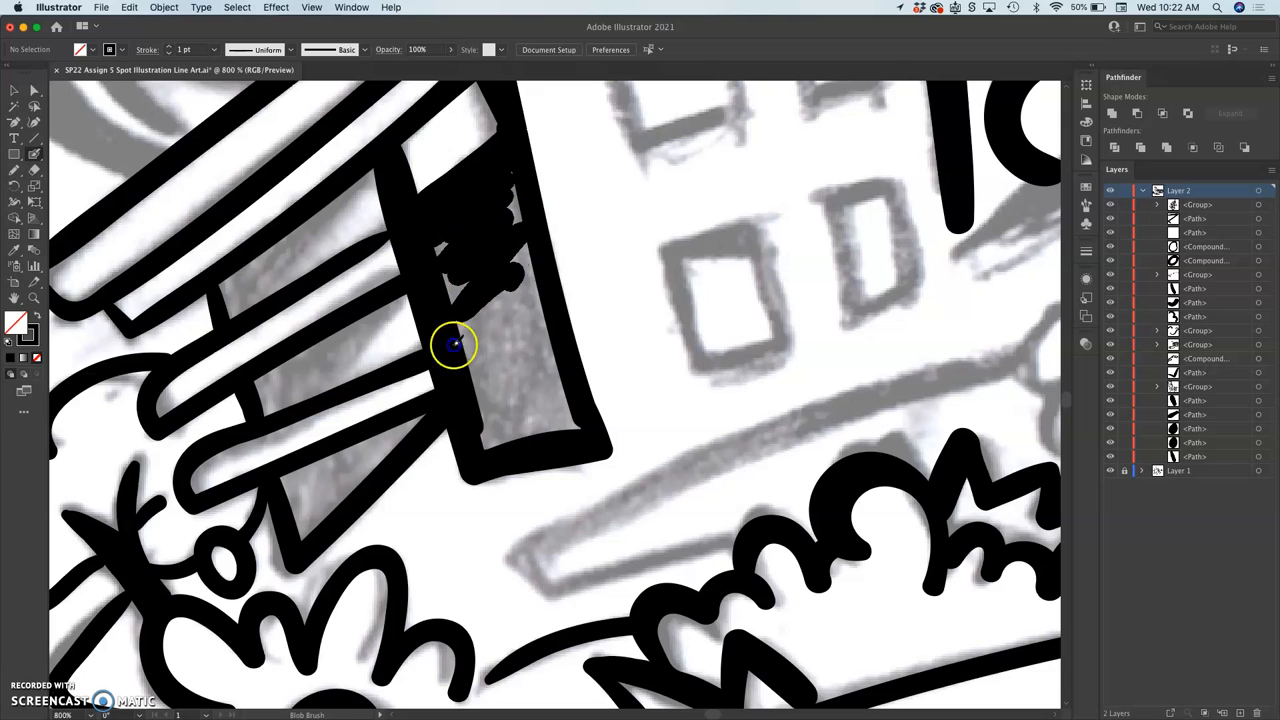
drag(456, 344, 520, 448)
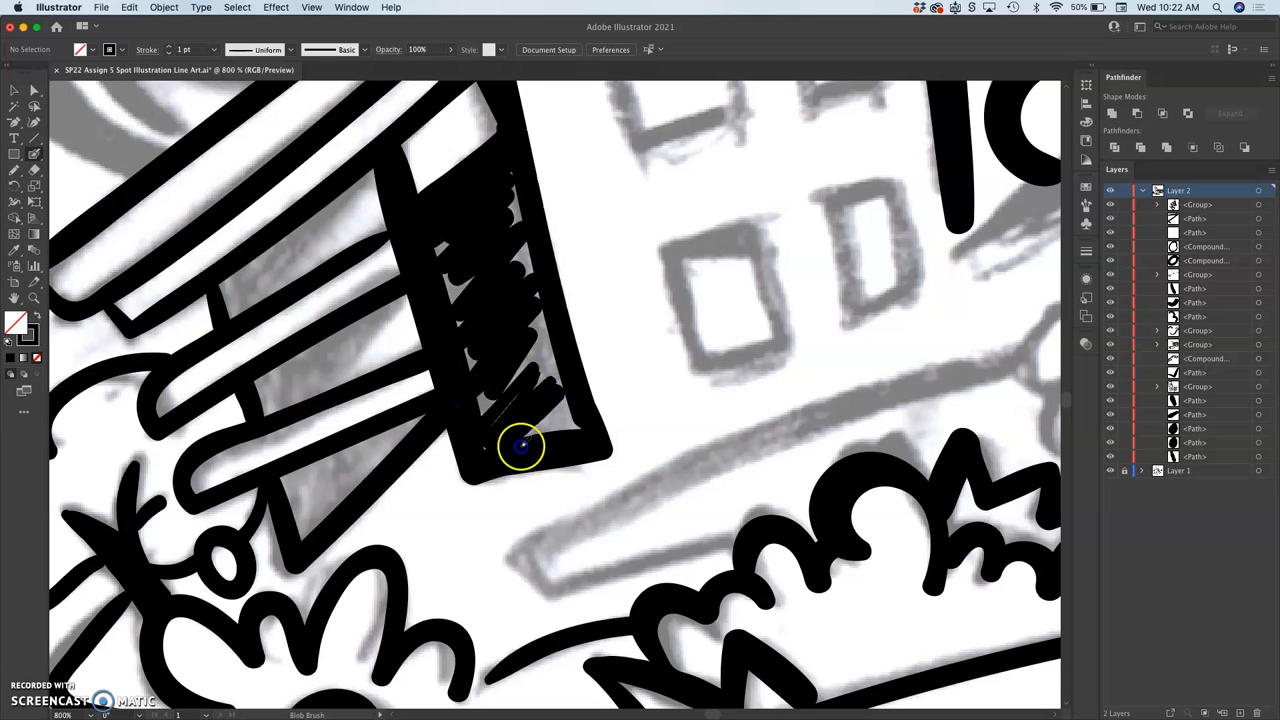
drag(520, 444, 520, 250)
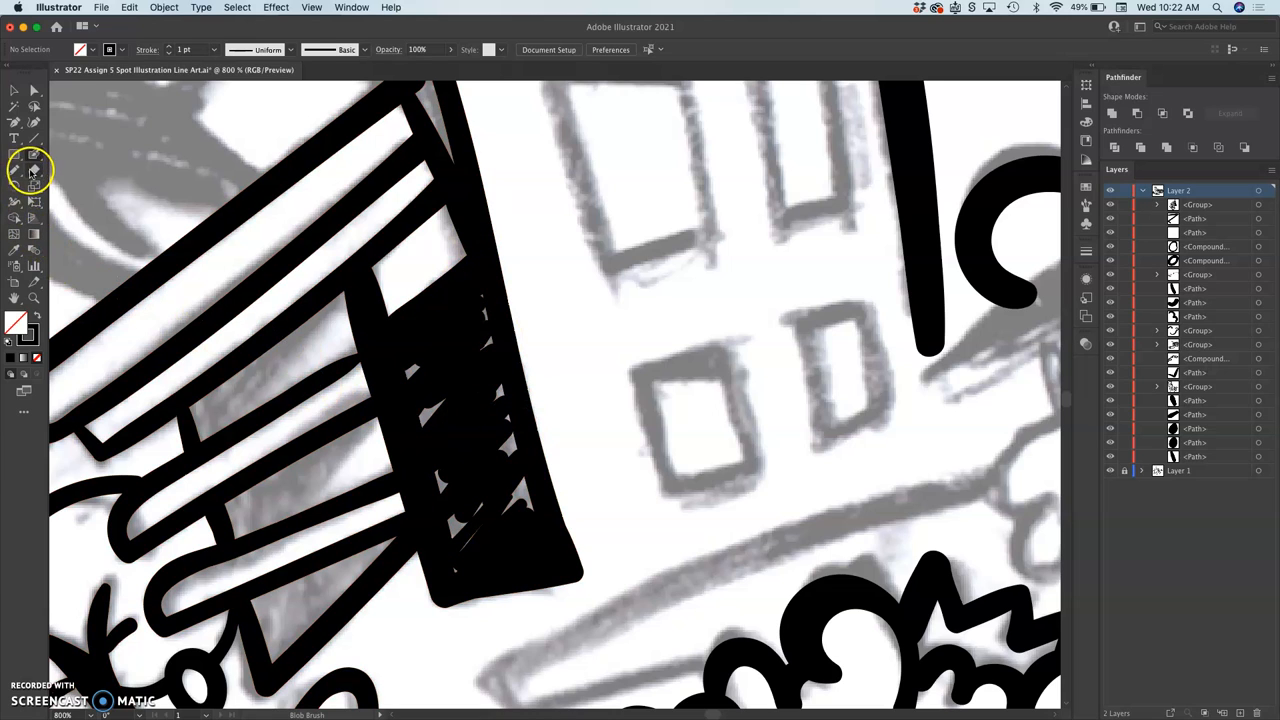
Erase white flecks into the wall shadow and hatch the shading beneath a canopy slat.
click(32, 170)
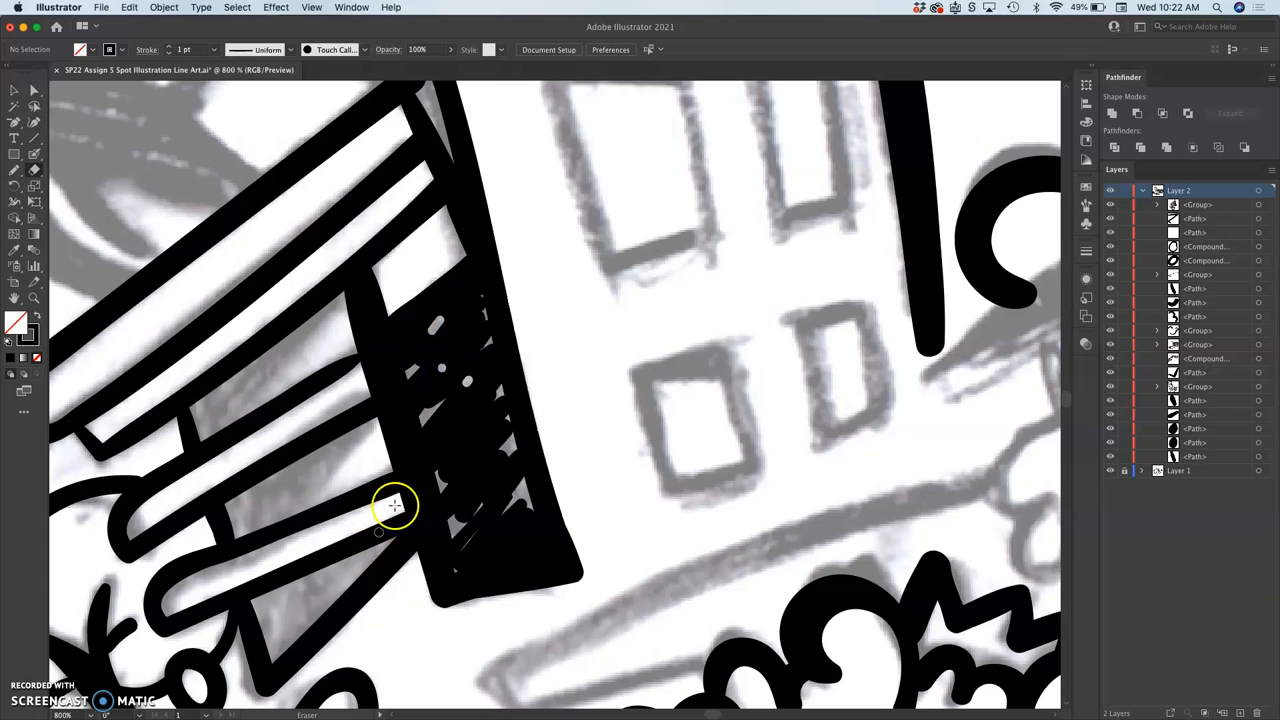
mouse_move(456, 378)
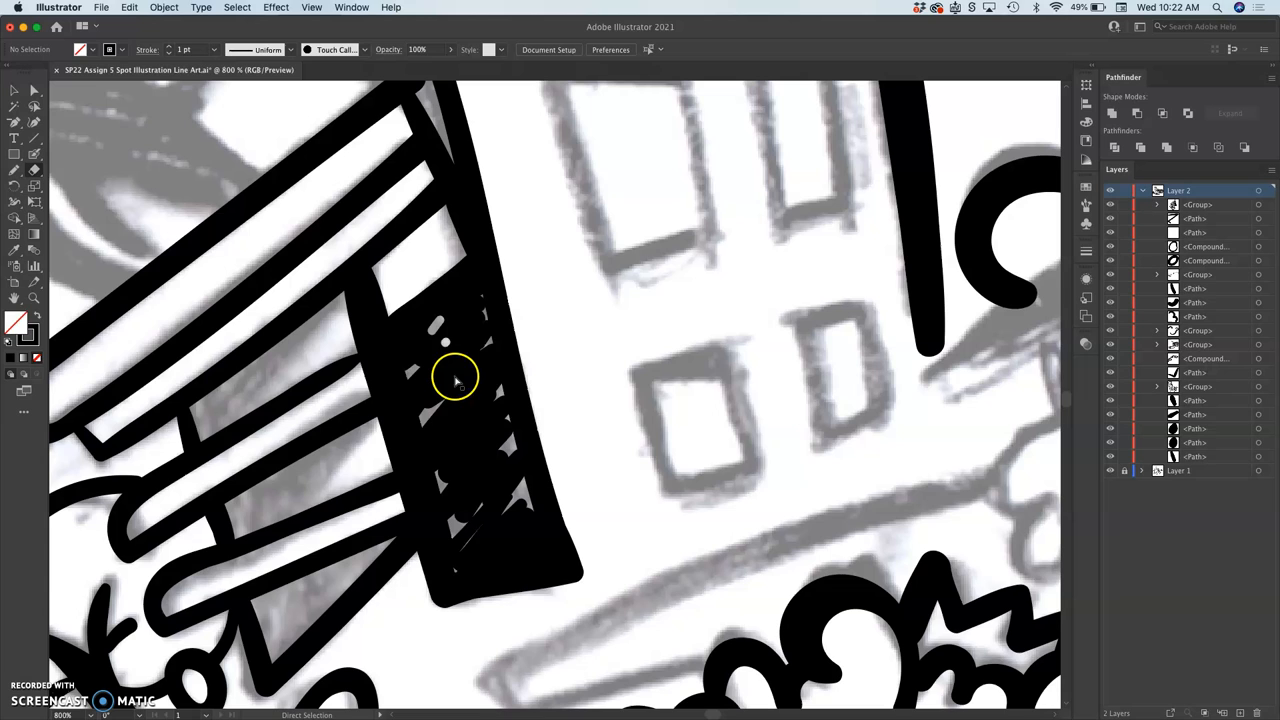
mouse_move(290, 372)
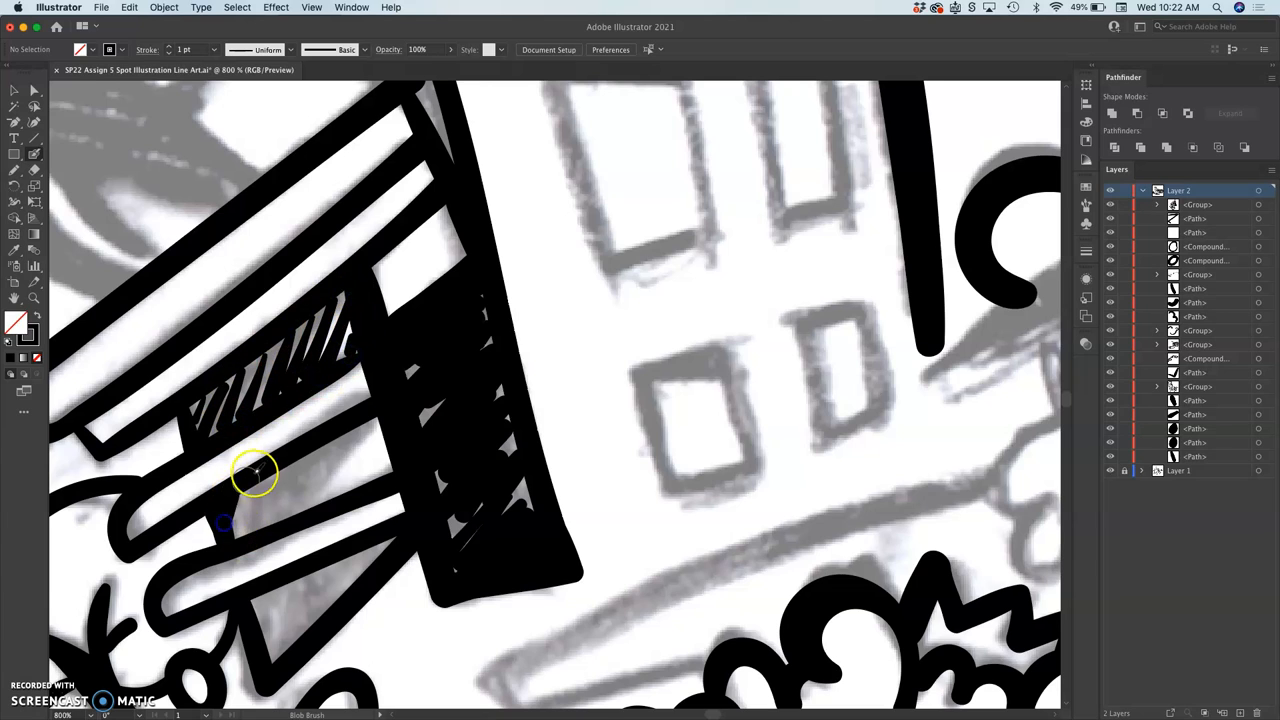
drag(256, 476, 370, 440)
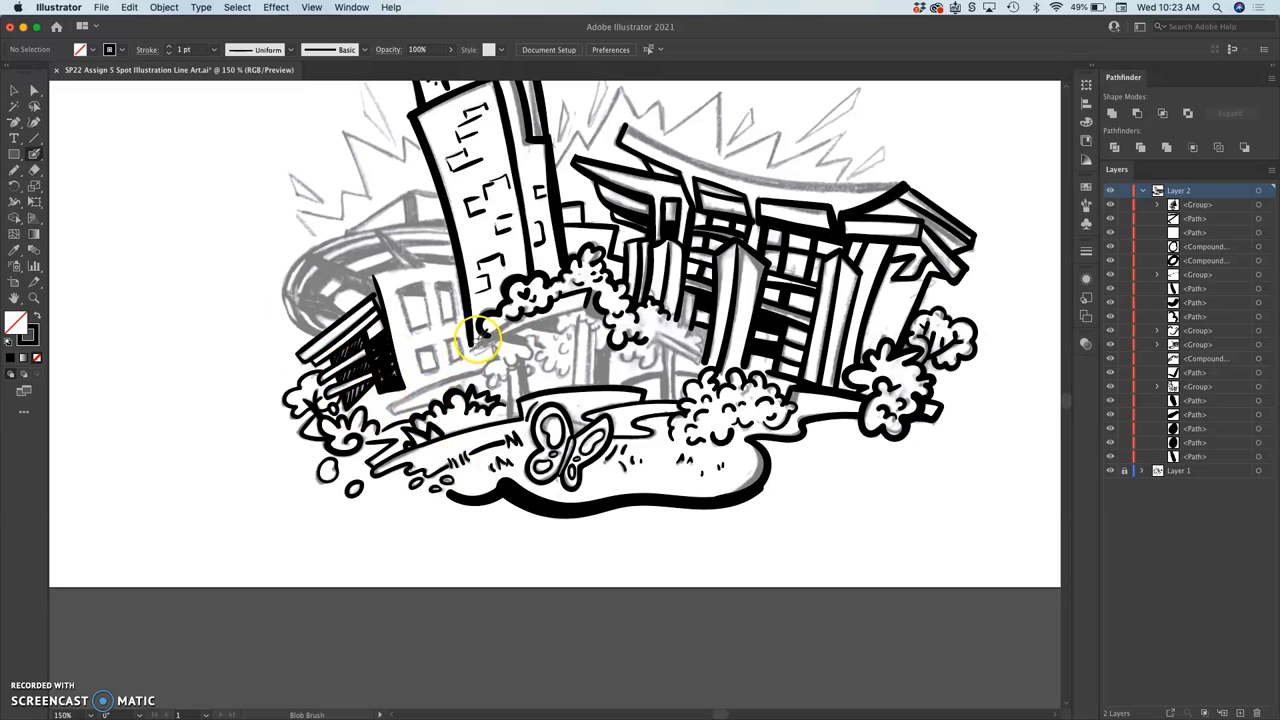
Zoom in on the building behind the slatted canopy.
click(480, 338)
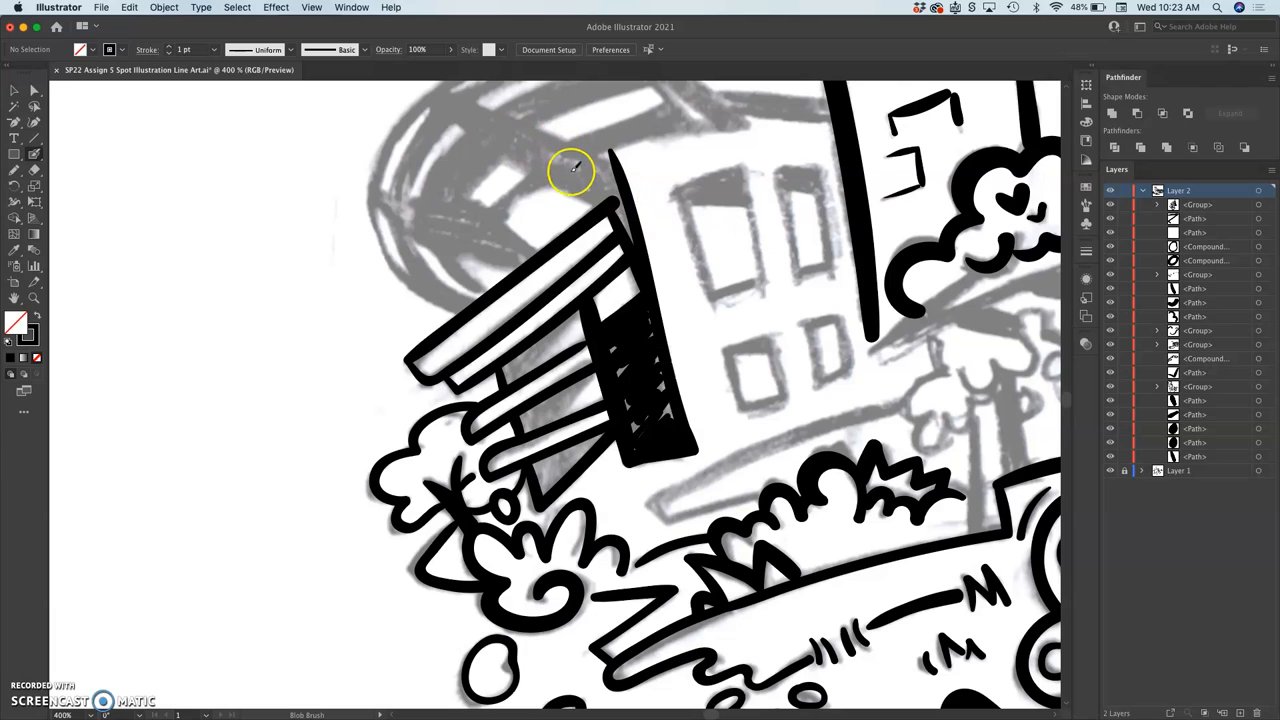
Outline the two upper windows of the building behind the canopy in bold black.
drag(570, 170, 744, 178)
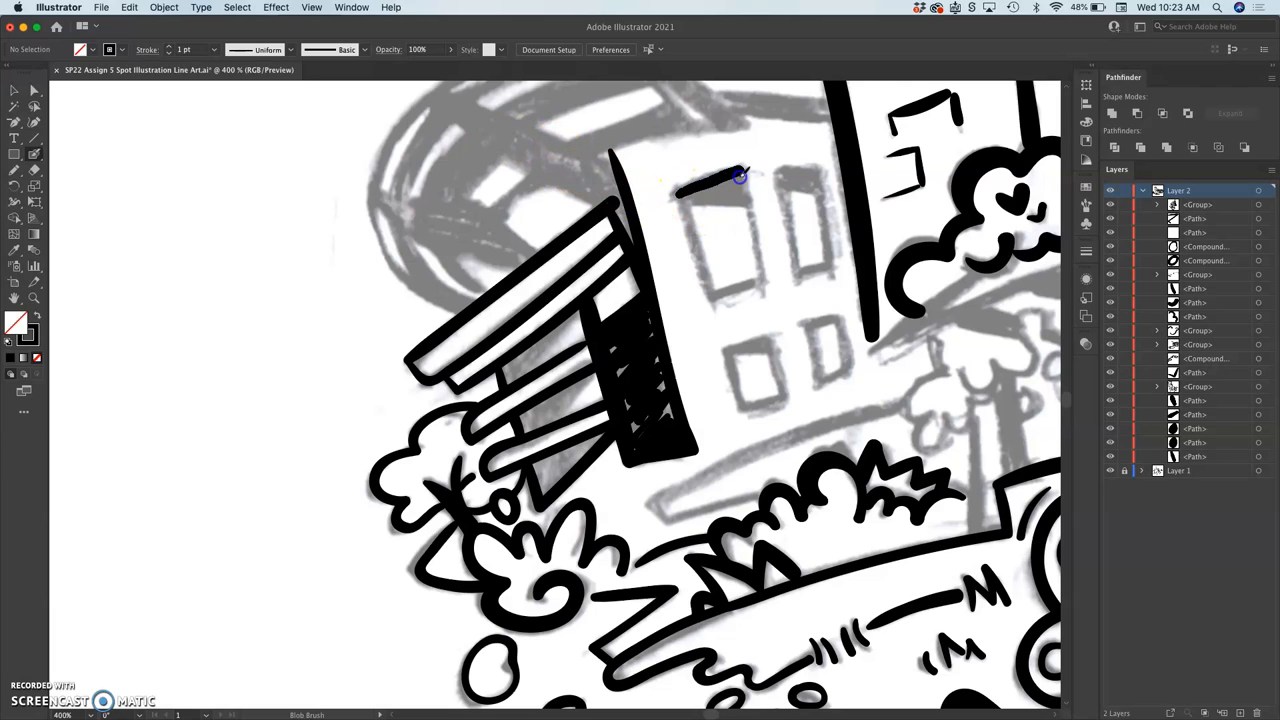
drag(736, 178, 740, 270)
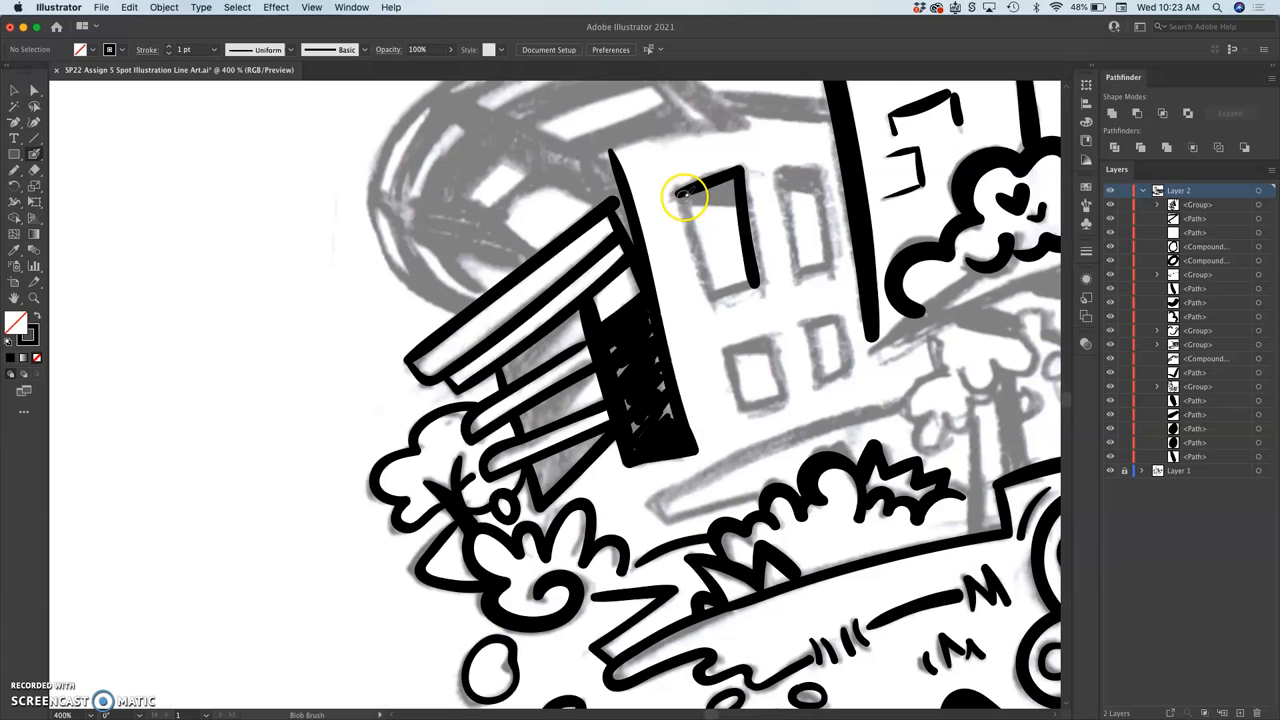
drag(684, 196, 760, 284)
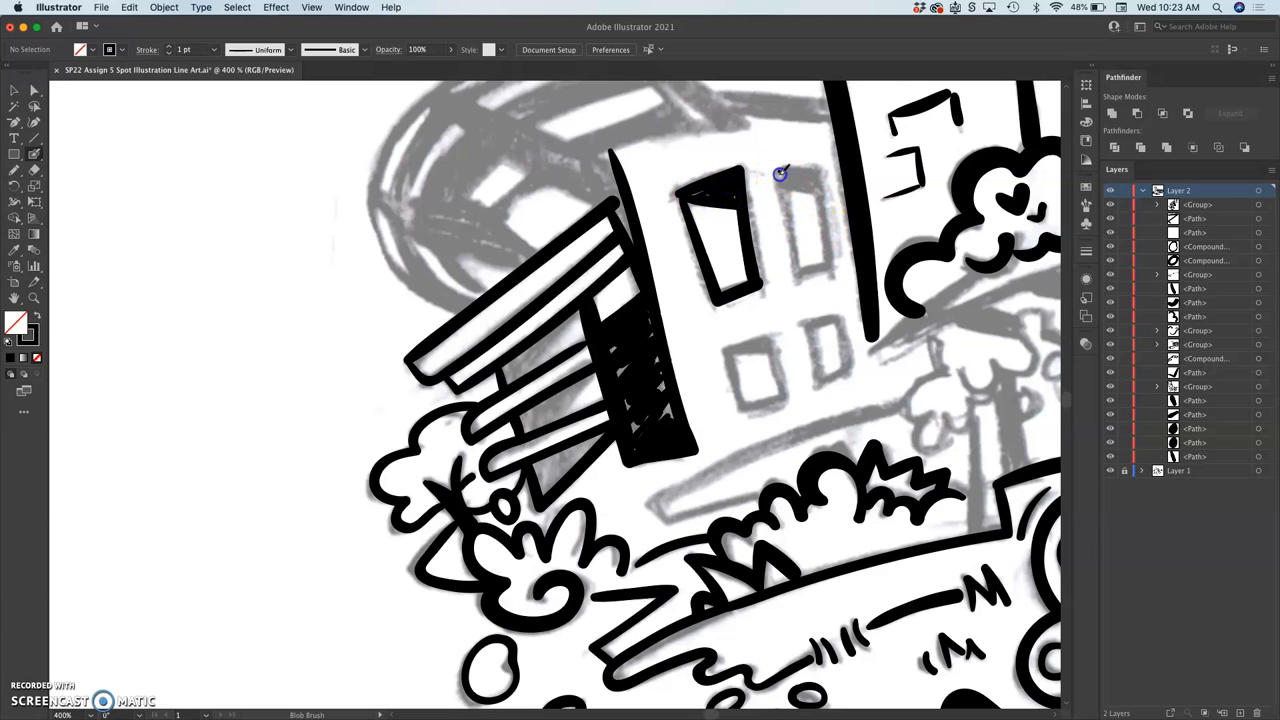
drag(780, 176, 836, 236)
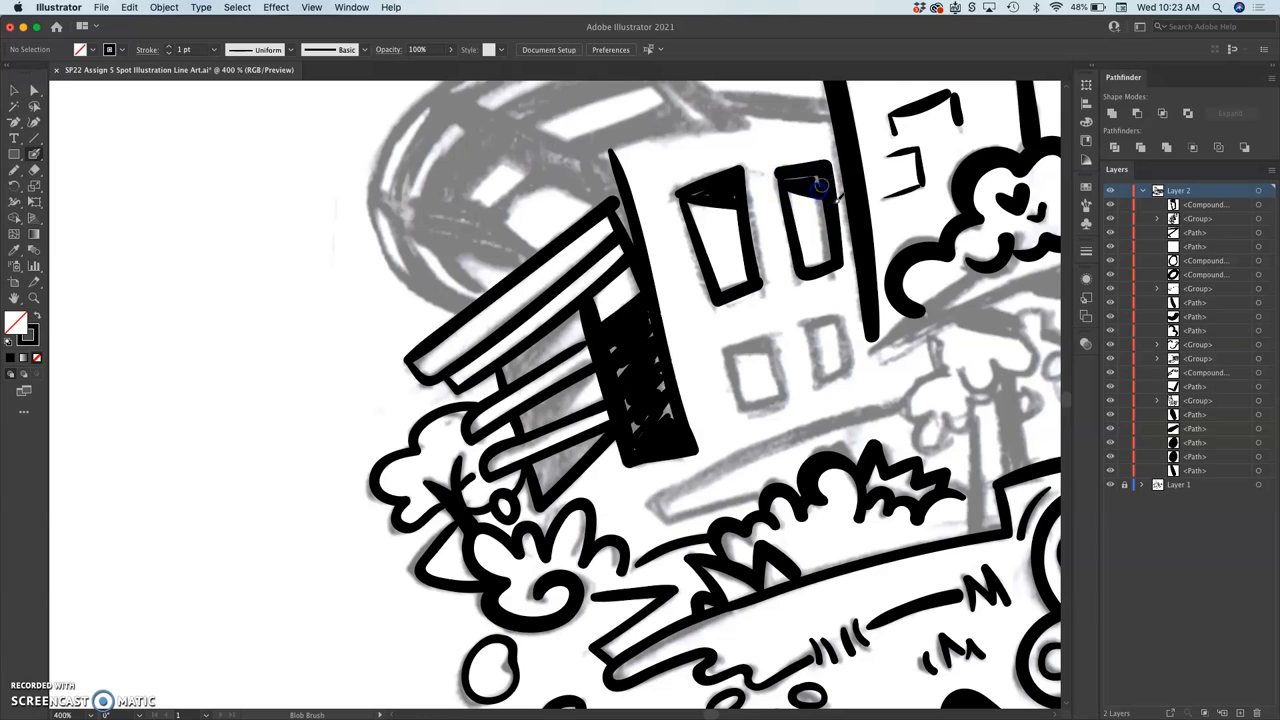
scroll(down, 3)
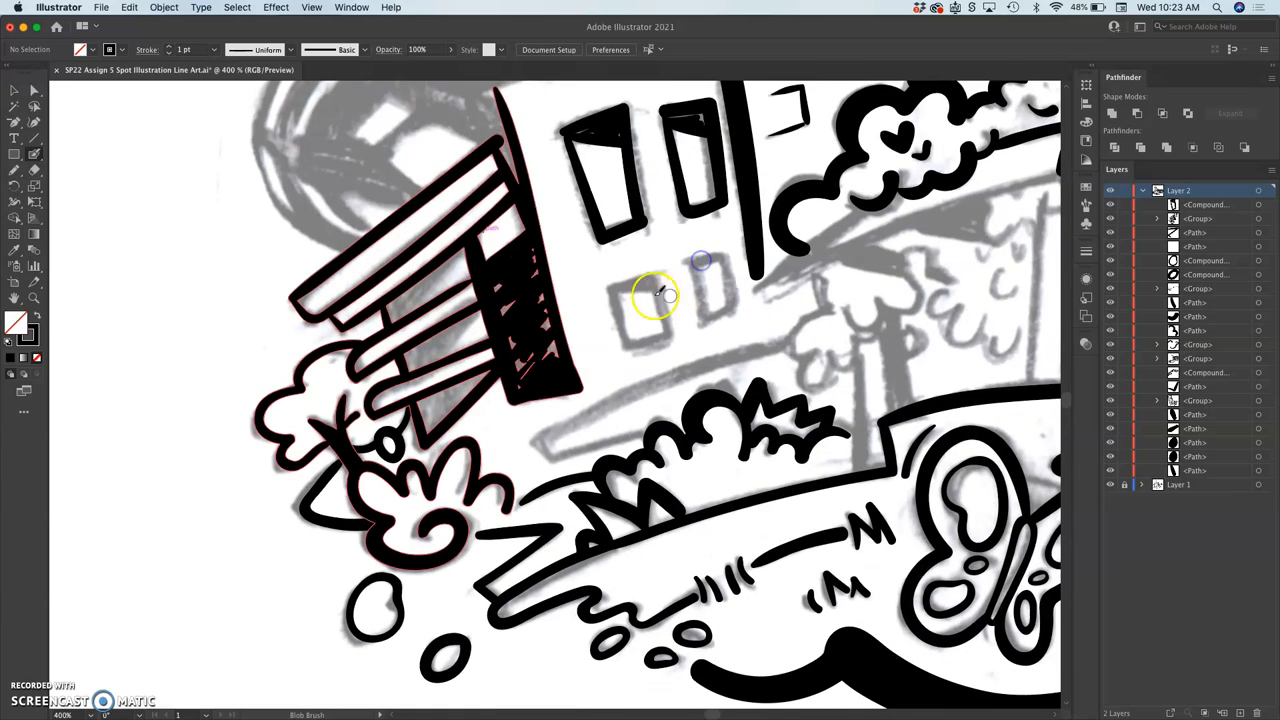